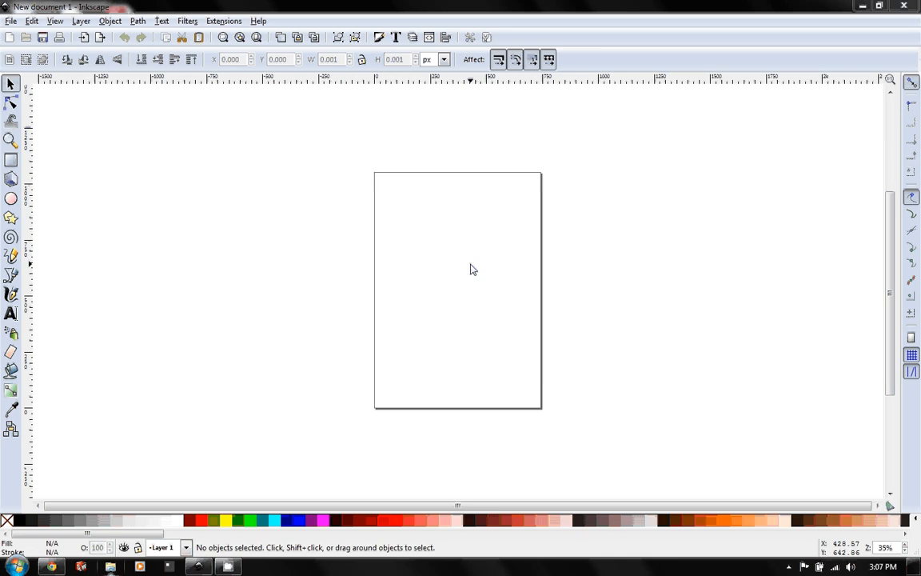
{"action": "mouse_move", "coordinate": [455, 255]}
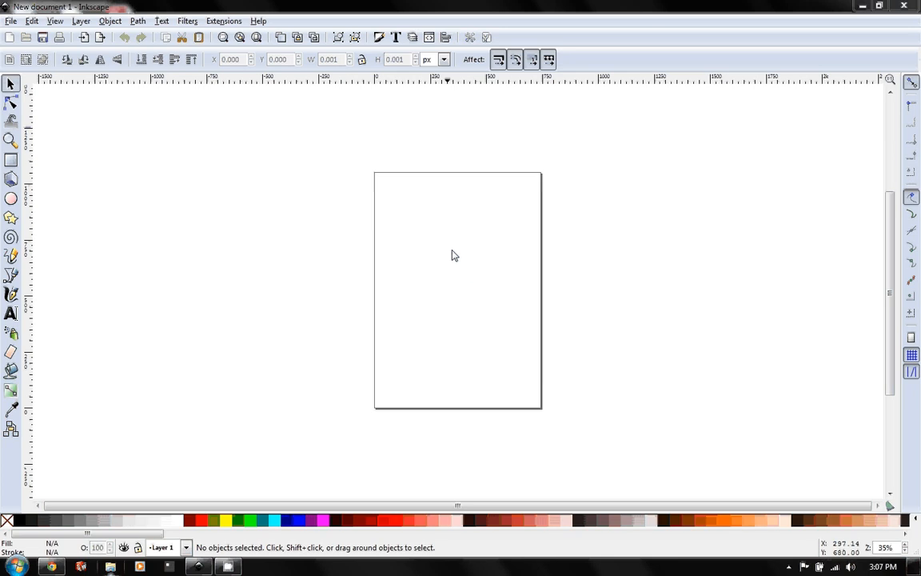
{"action": "mouse_move", "coordinate": [423, 291]}
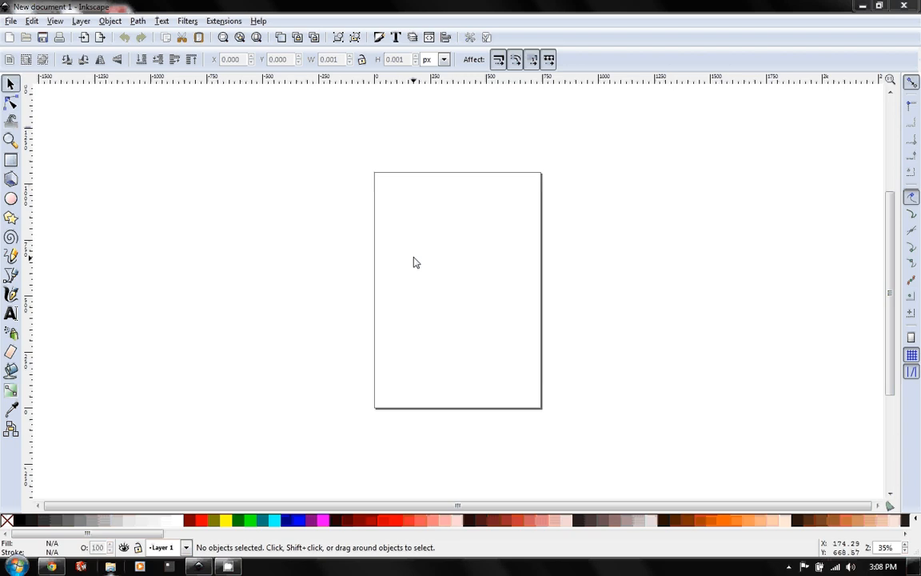
{"action": "mouse_move", "coordinate": [416, 254]}
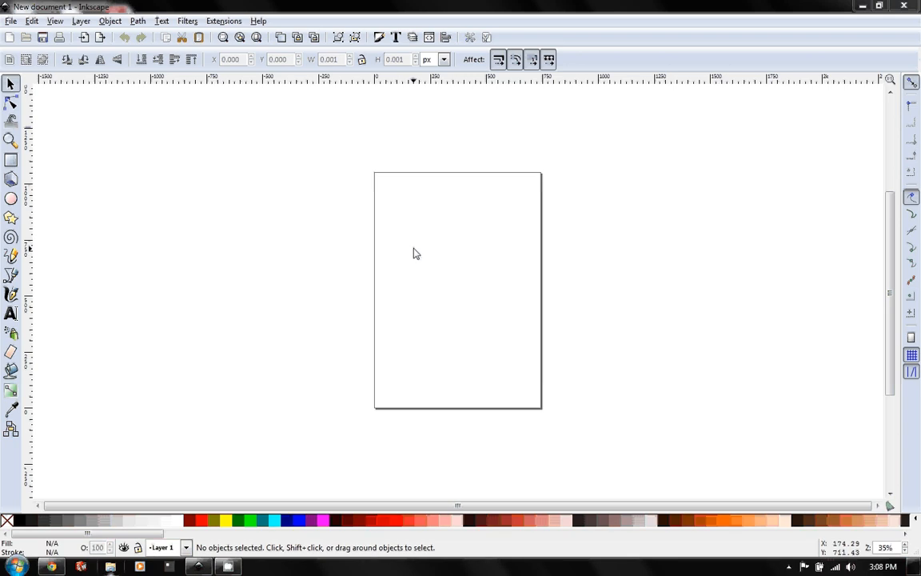
{"action": "mouse_move", "coordinate": [395, 205]}
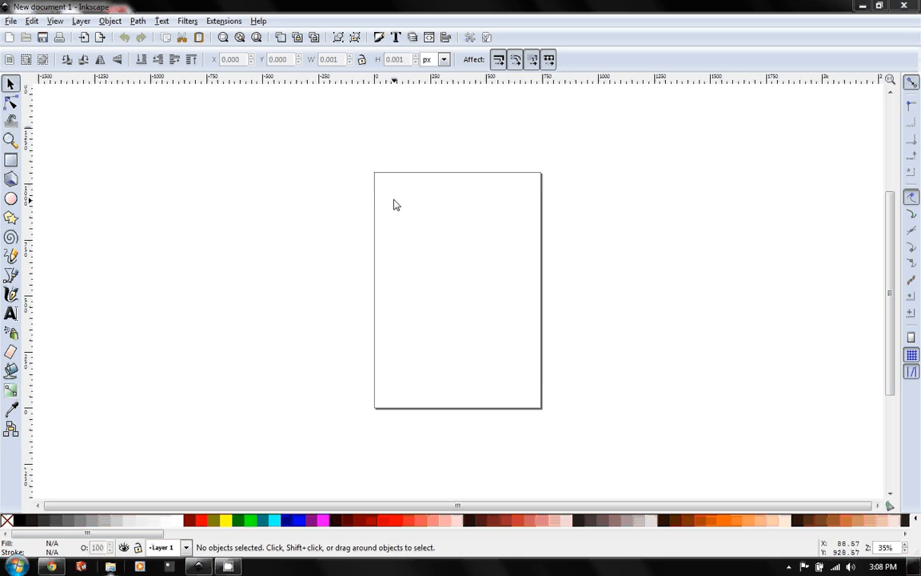
{"action": "mouse_move", "coordinate": [496, 287]}
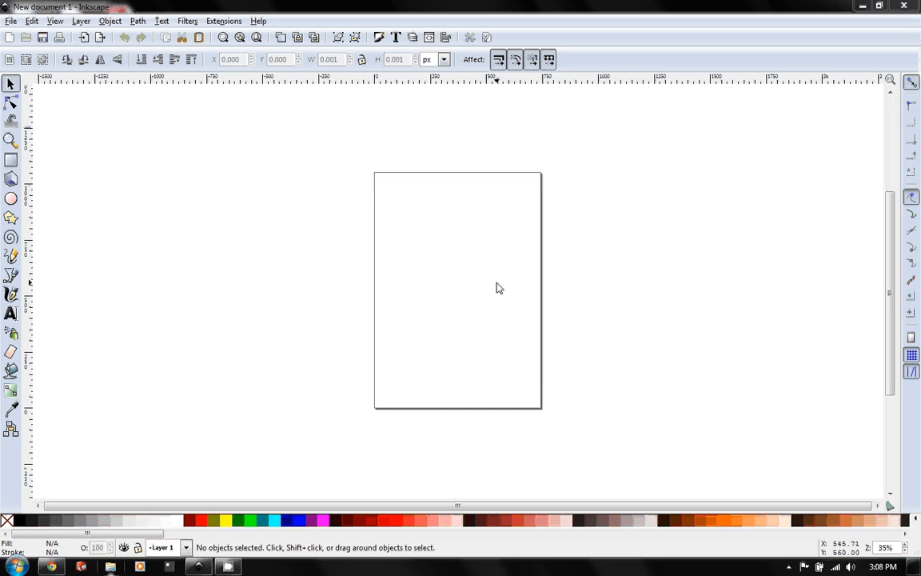
{"action": "mouse_move", "coordinate": [492, 310]}
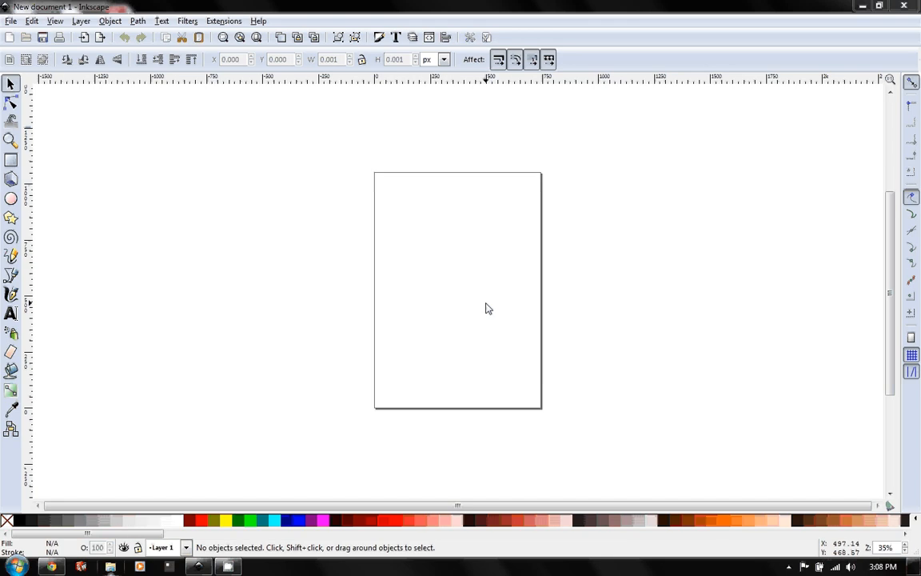
{"action": "mouse_move", "coordinate": [486, 310]}
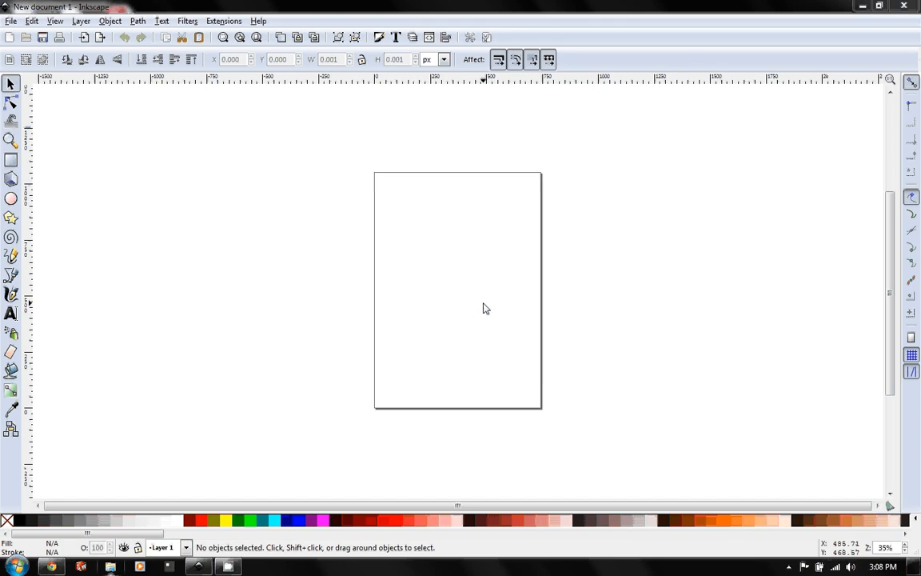
{"action": "mouse_move", "coordinate": [437, 310]}
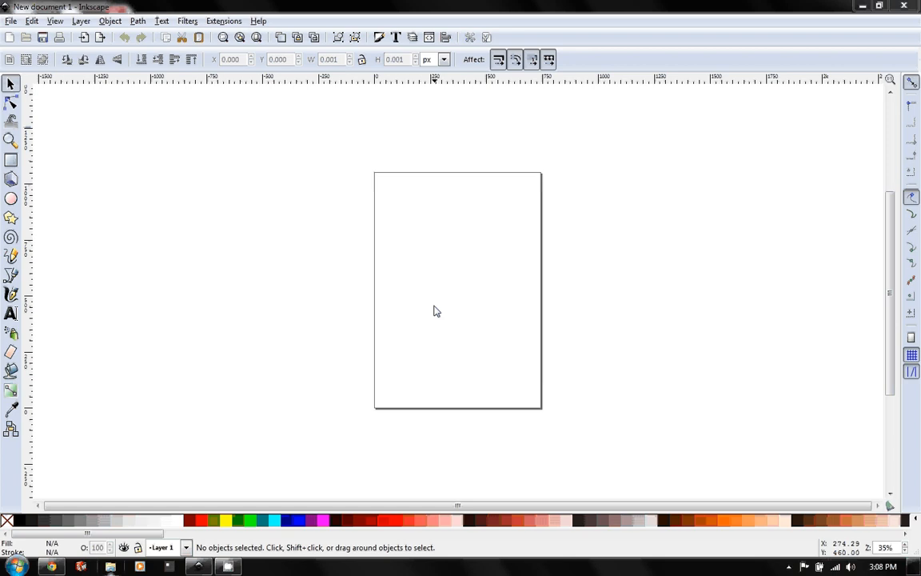
{"action": "mouse_move", "coordinate": [253, 236]}
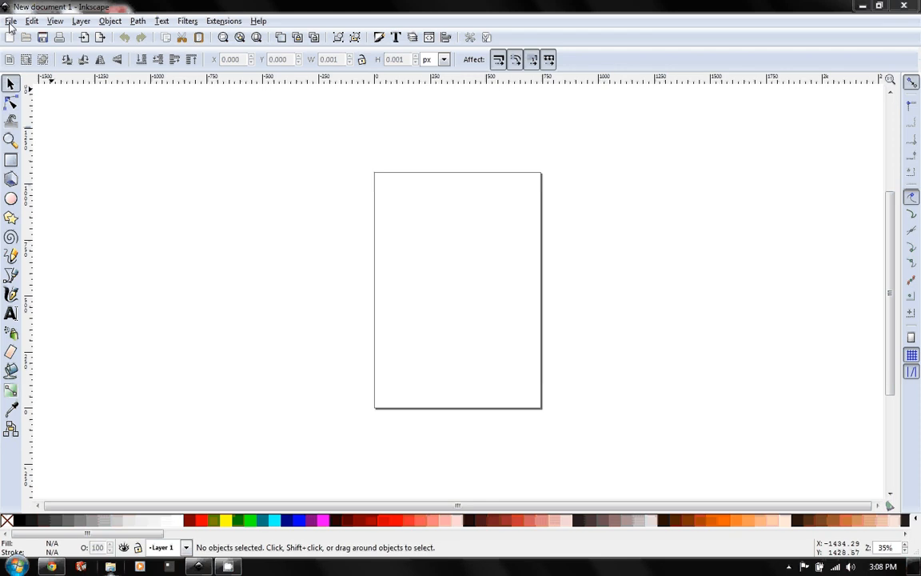
{"action": "mouse_move", "coordinate": [349, 211]}
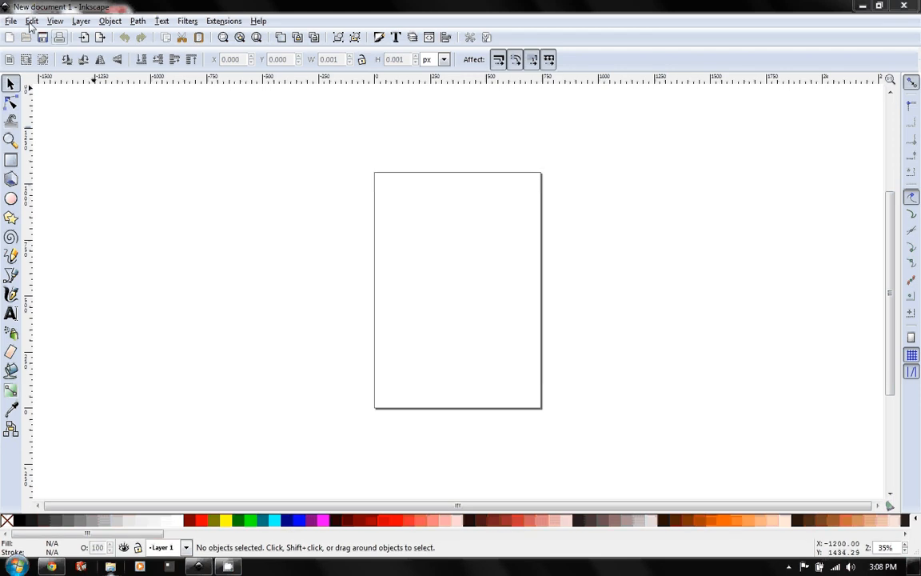
Step: Start an image import from the File menu and browse the Desktop file list
{"action": "left_click", "coordinate": [11, 21]}
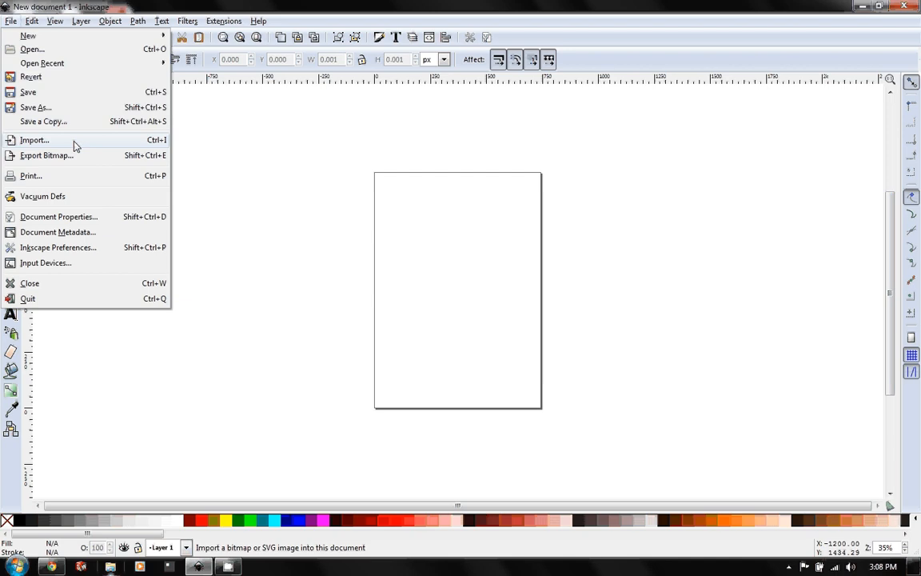
{"action": "left_click", "coordinate": [35, 141]}
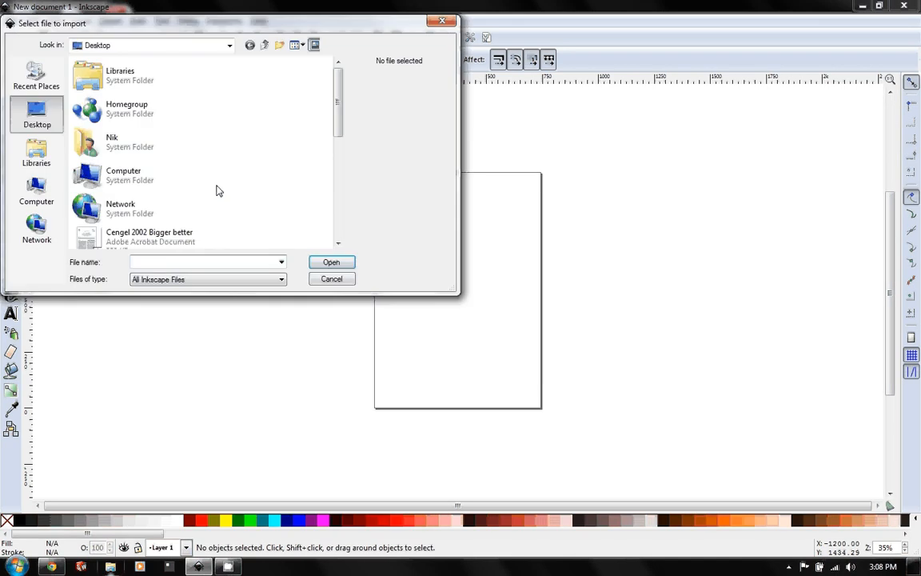
{"action": "scroll", "scroll_direction": "down", "scroll_amount": 3}
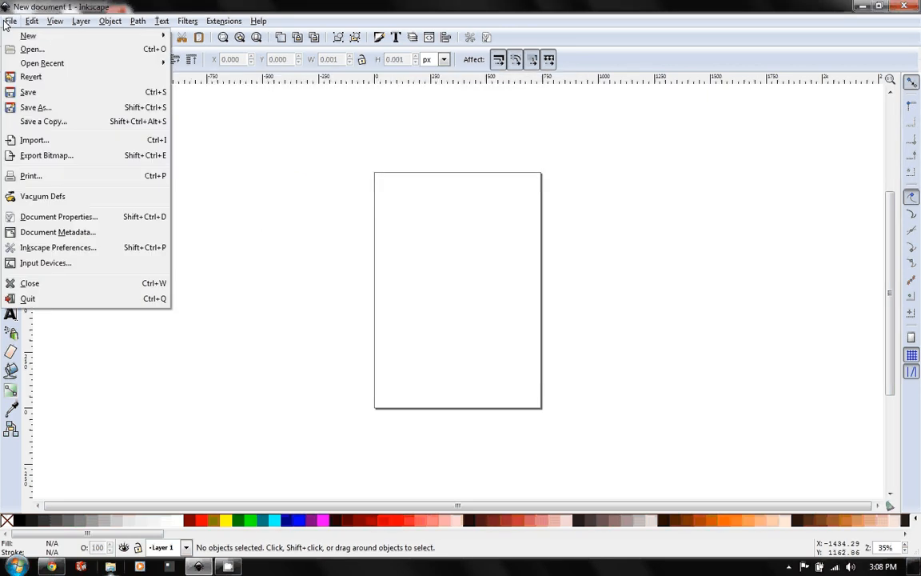
{"action": "left_click", "coordinate": [35, 141]}
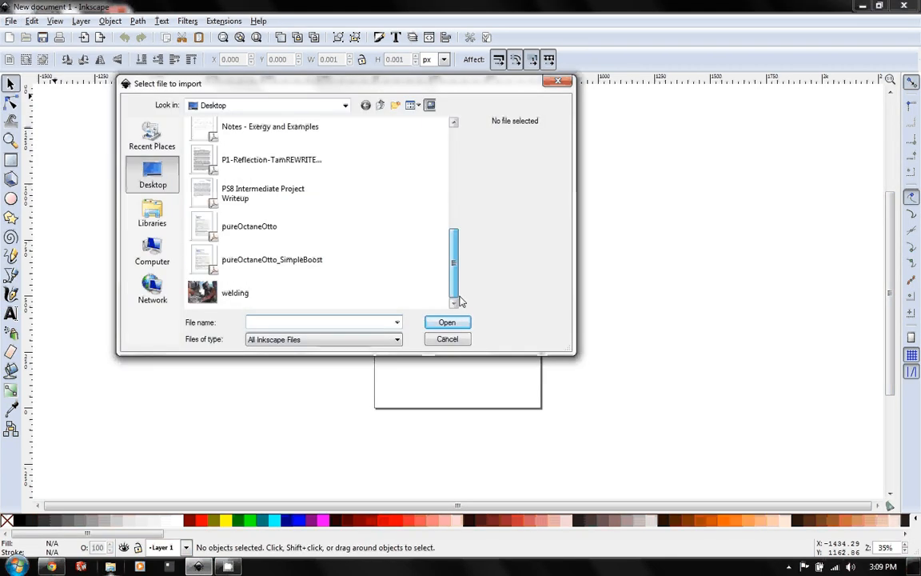
Step: Import the welding JPG photo and embed it in the document
{"action": "left_click", "coordinate": [235, 291]}
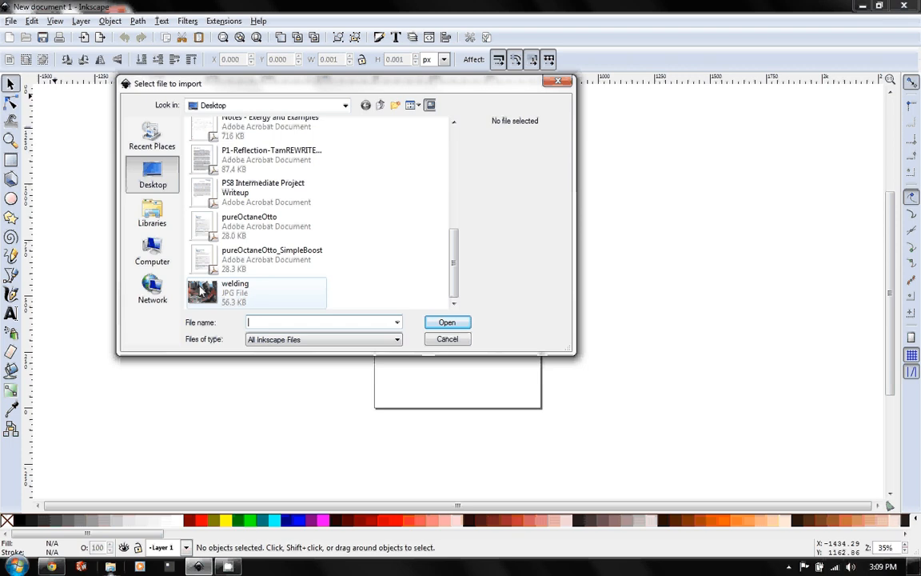
{"action": "left_click", "coordinate": [234, 291]}
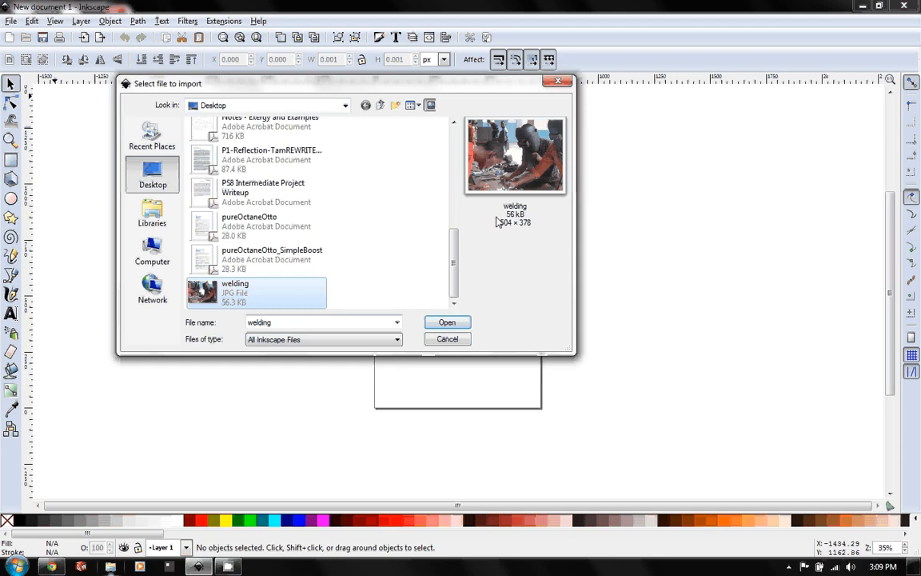
{"action": "left_click", "coordinate": [448, 323]}
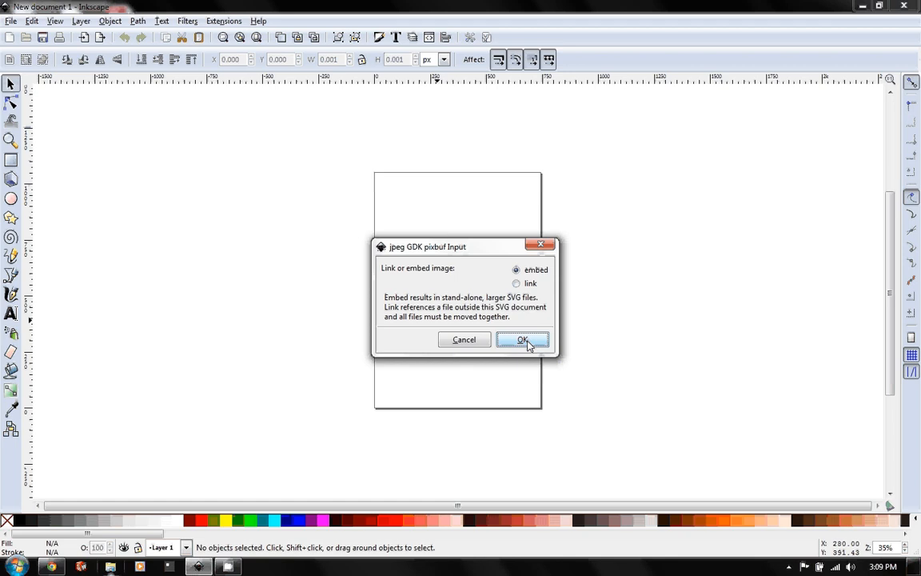
{"action": "left_click", "coordinate": [521, 339]}
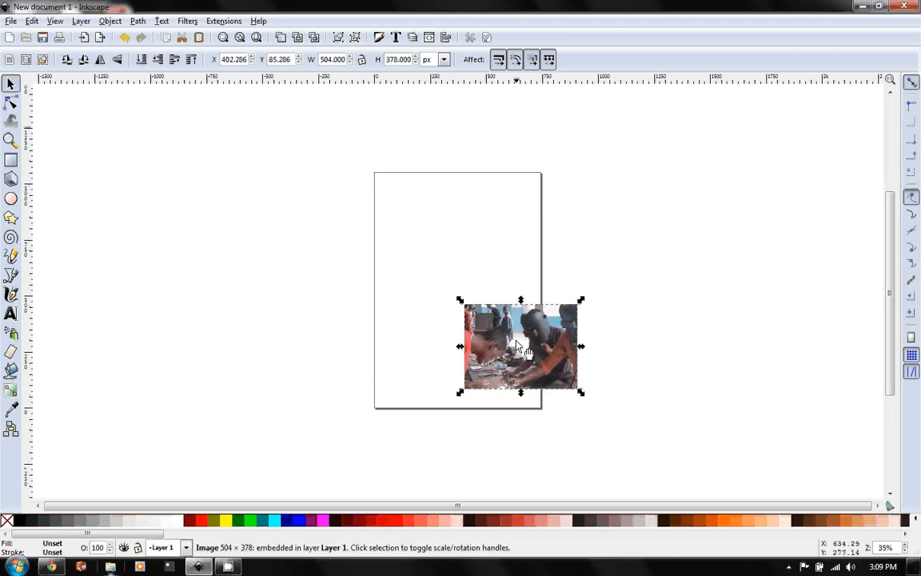
Step: Drag the welding photo onto the page and zoom in on it
{"action": "left_click_drag", "start_coordinate": [519, 345], "coordinate": [460, 295]}
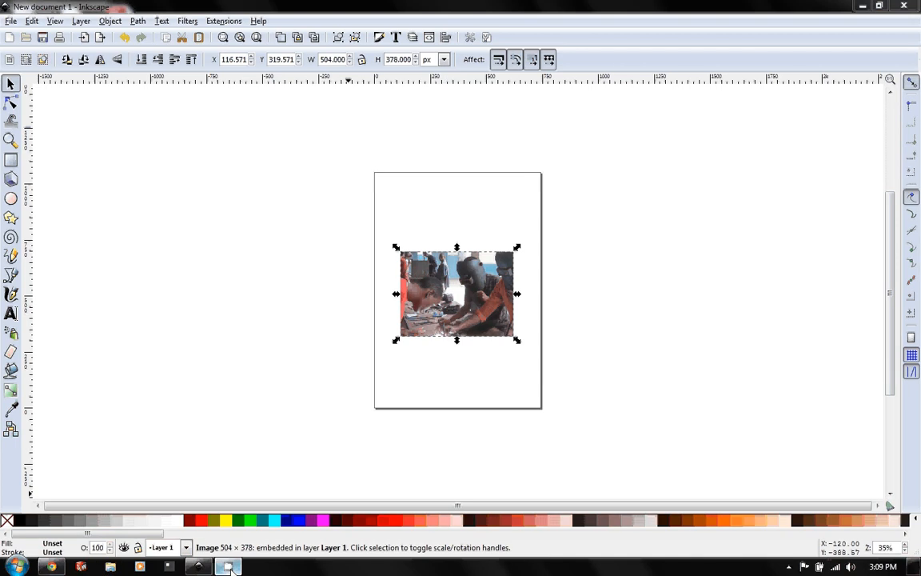
{"action": "mouse_move", "coordinate": [784, 559]}
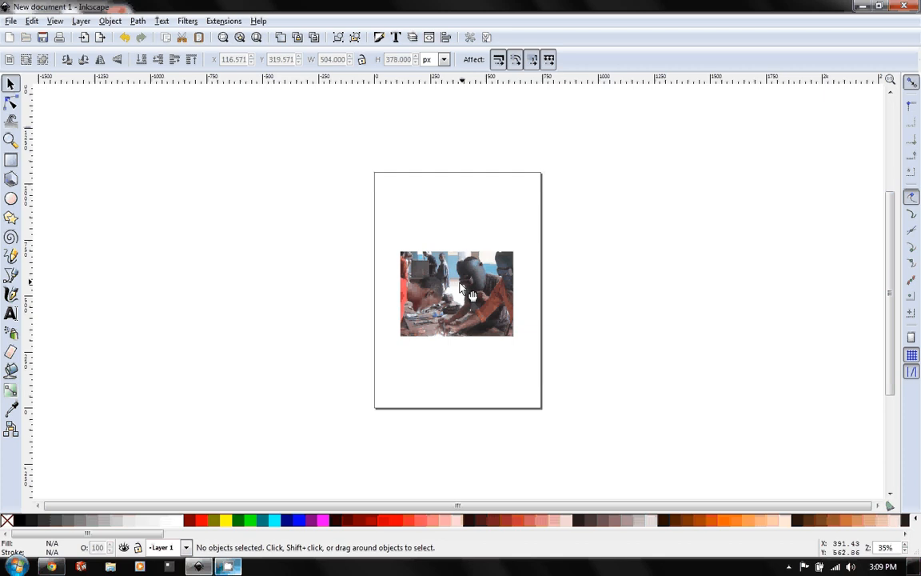
{"action": "mouse_move", "coordinate": [489, 286]}
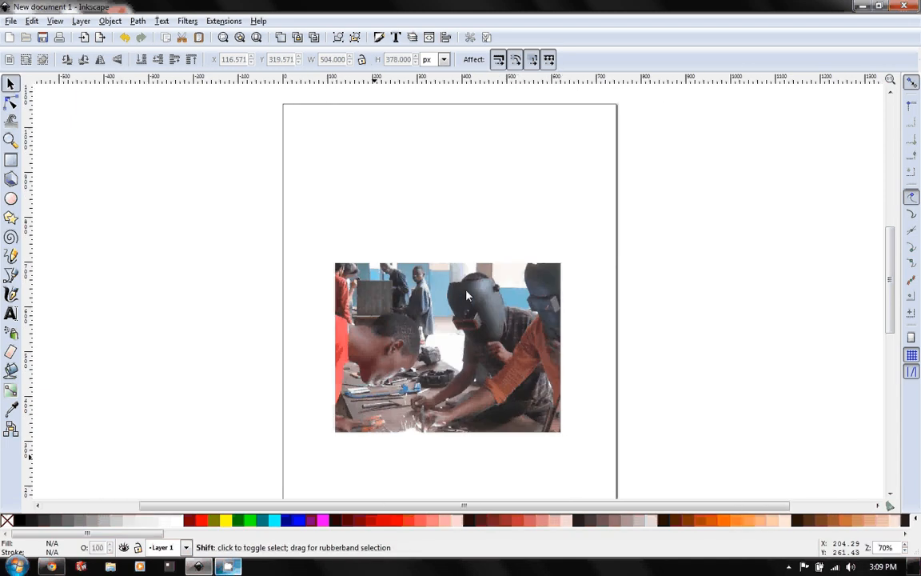
{"action": "left_click", "coordinate": [445, 334]}
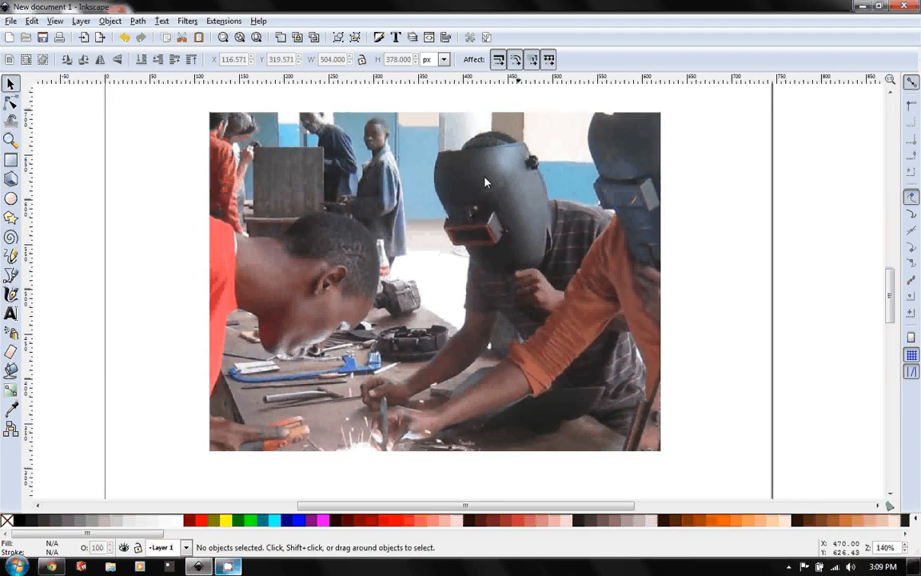
{"action": "mouse_move", "coordinate": [493, 143]}
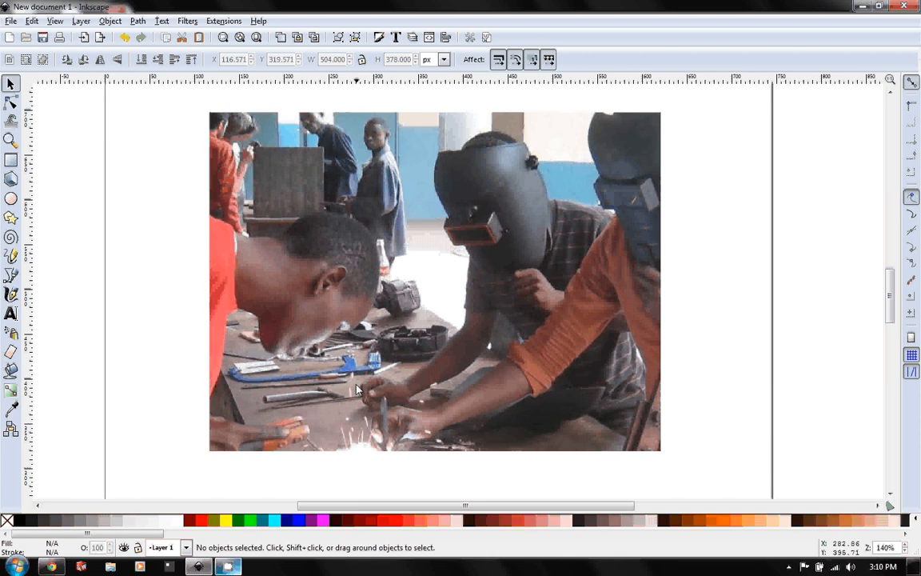
{"action": "mouse_move", "coordinate": [538, 250]}
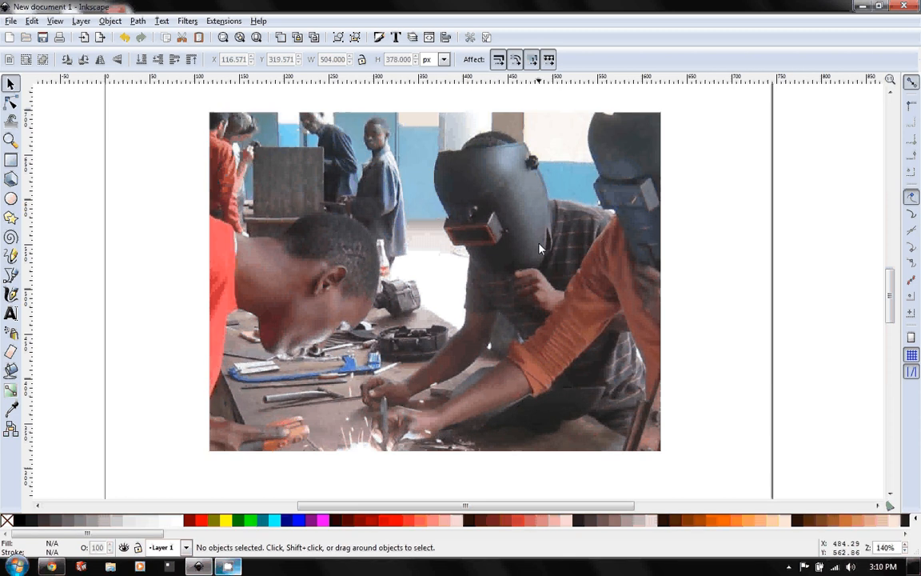
{"action": "mouse_move", "coordinate": [397, 376]}
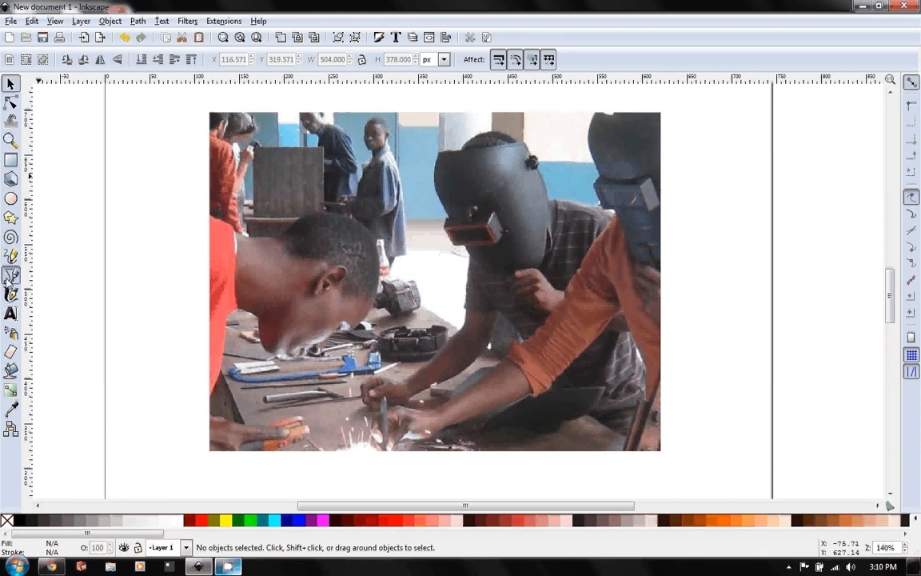
Step: Begin a Bezier path tracing the welding mask's edge
{"action": "left_click", "coordinate": [11, 275]}
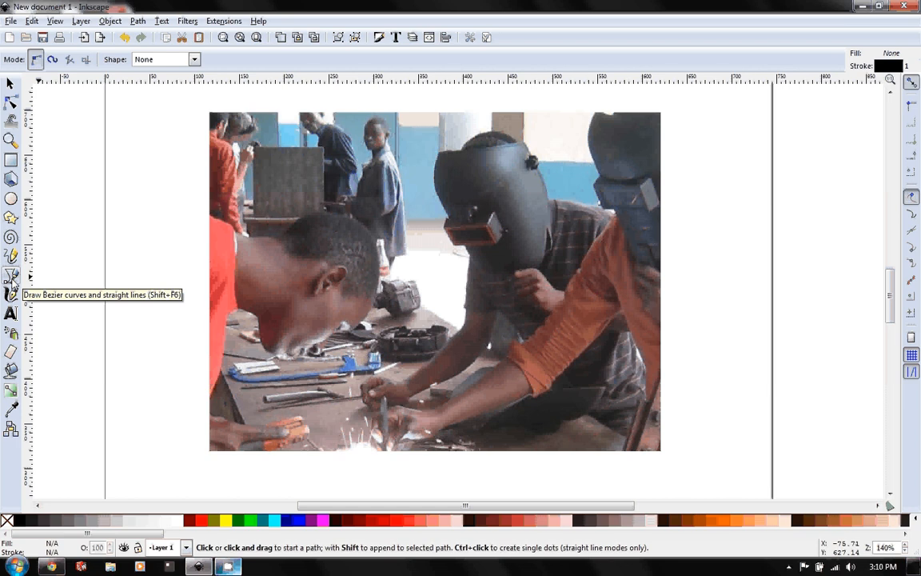
{"action": "mouse_move", "coordinate": [419, 179]}
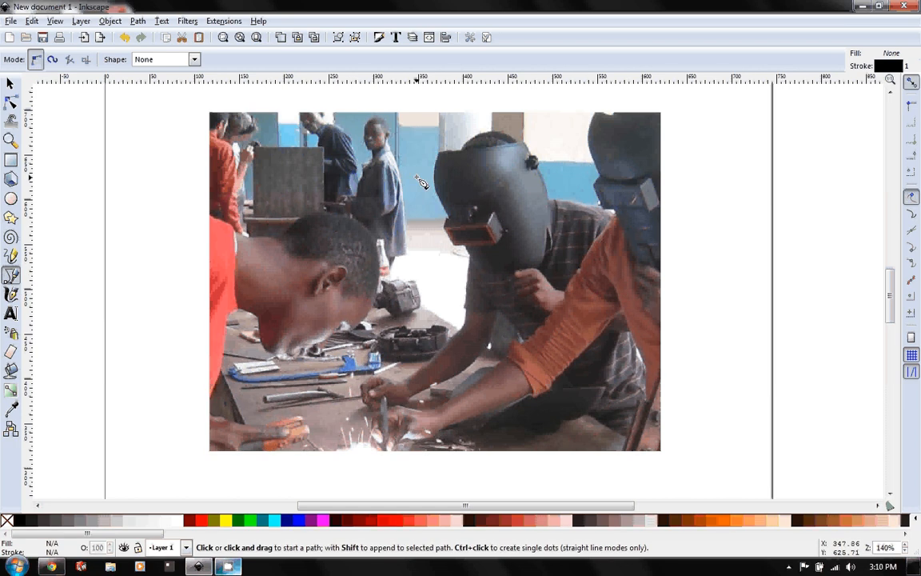
{"action": "mouse_move", "coordinate": [392, 153]}
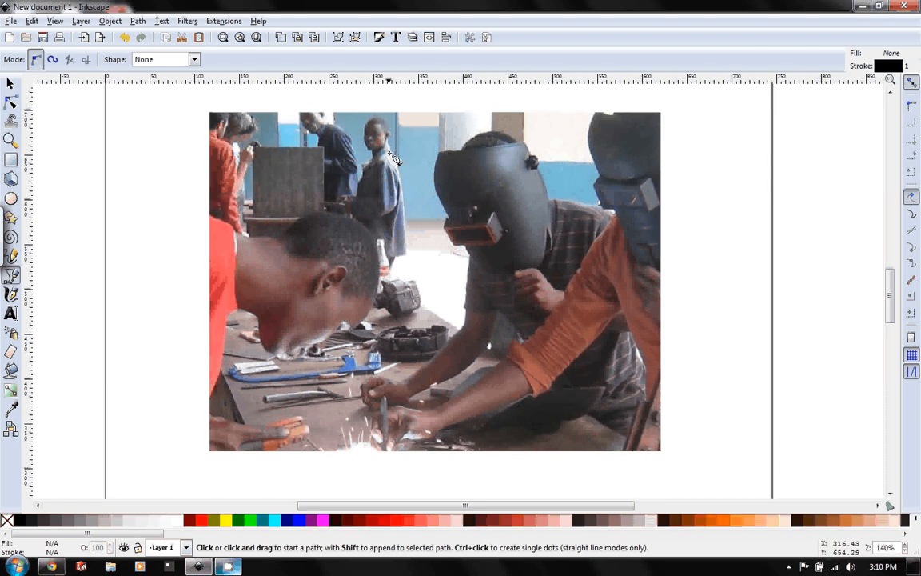
{"action": "mouse_move", "coordinate": [448, 165]}
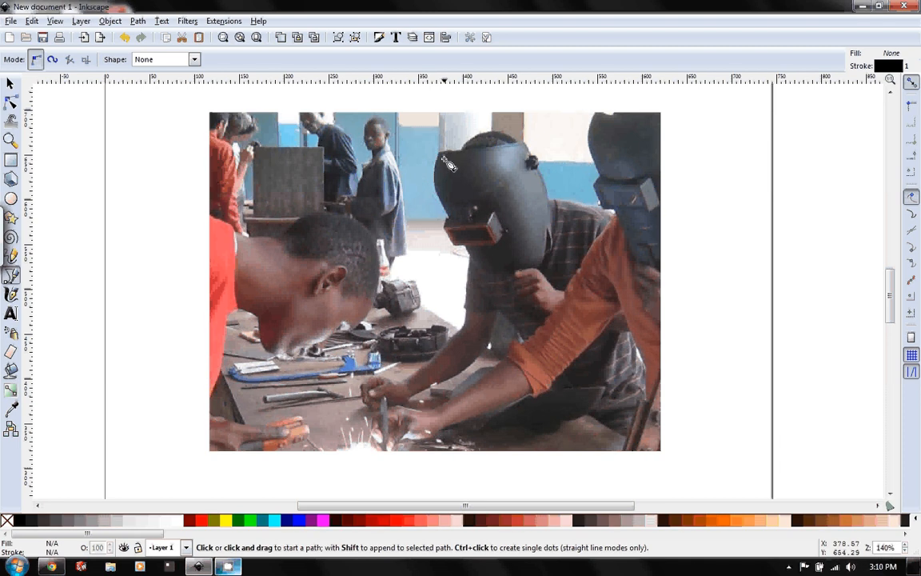
{"action": "mouse_move", "coordinate": [428, 154]}
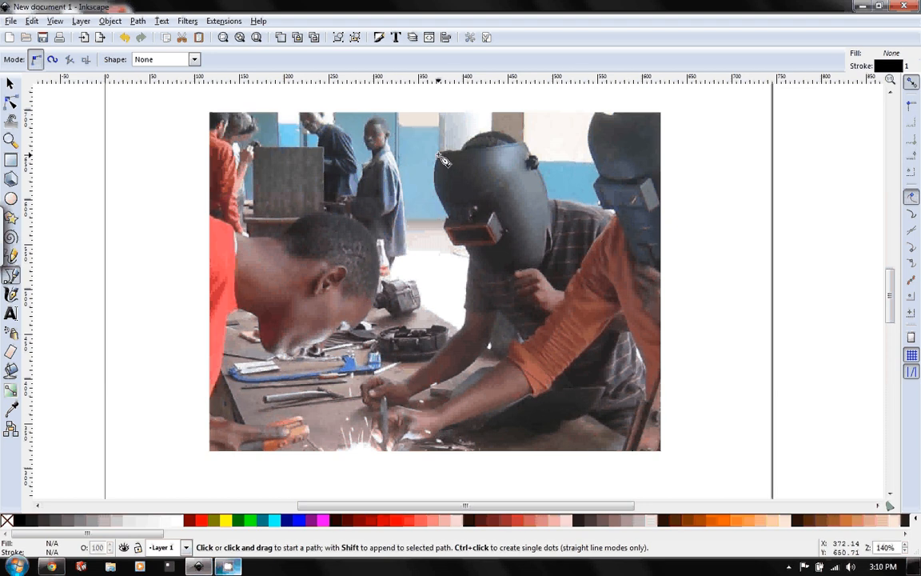
{"action": "mouse_move", "coordinate": [445, 160]}
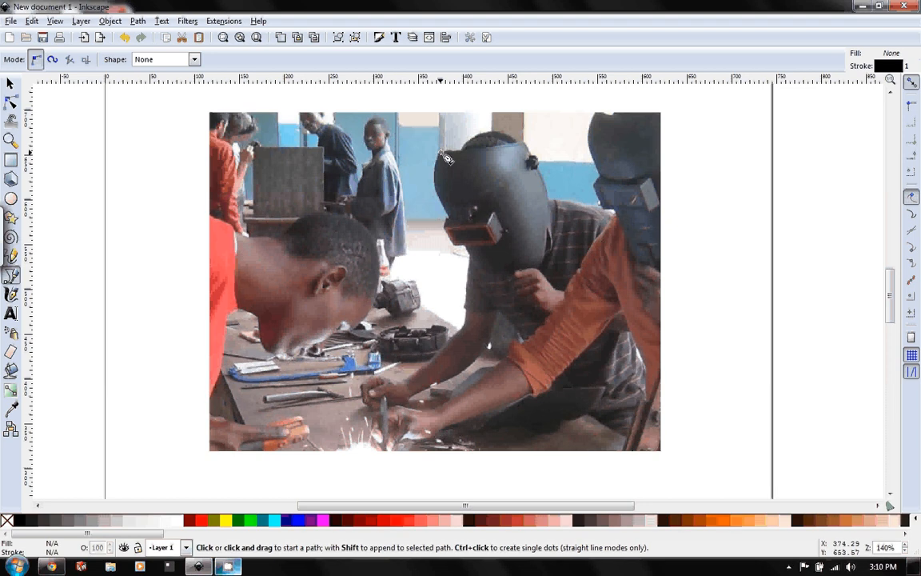
{"action": "left_click", "coordinate": [442, 152]}
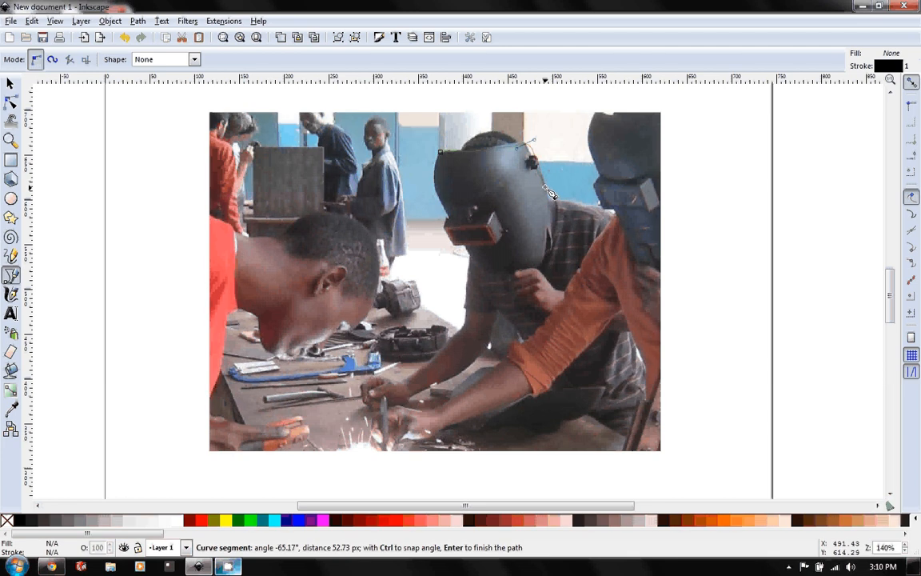
{"action": "mouse_move", "coordinate": [553, 221]}
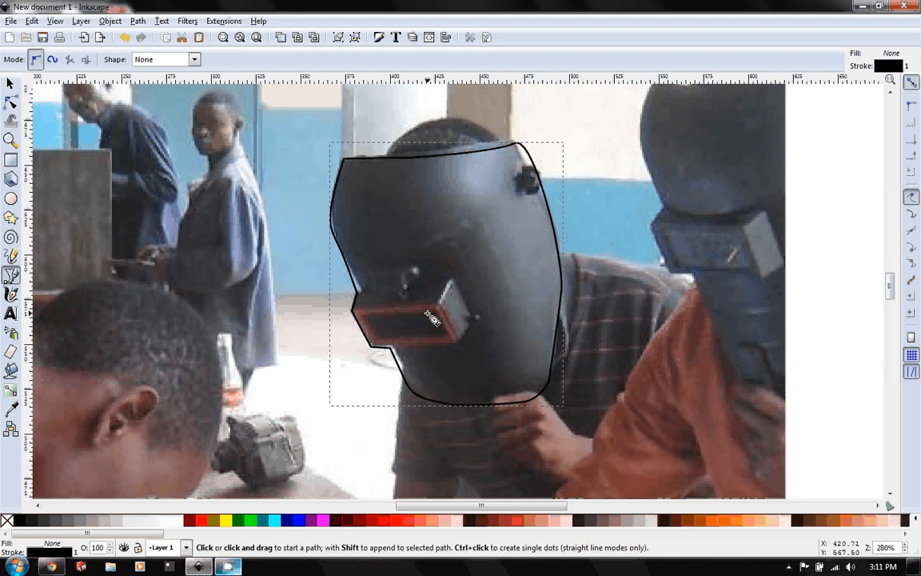
{"action": "mouse_move", "coordinate": [359, 300]}
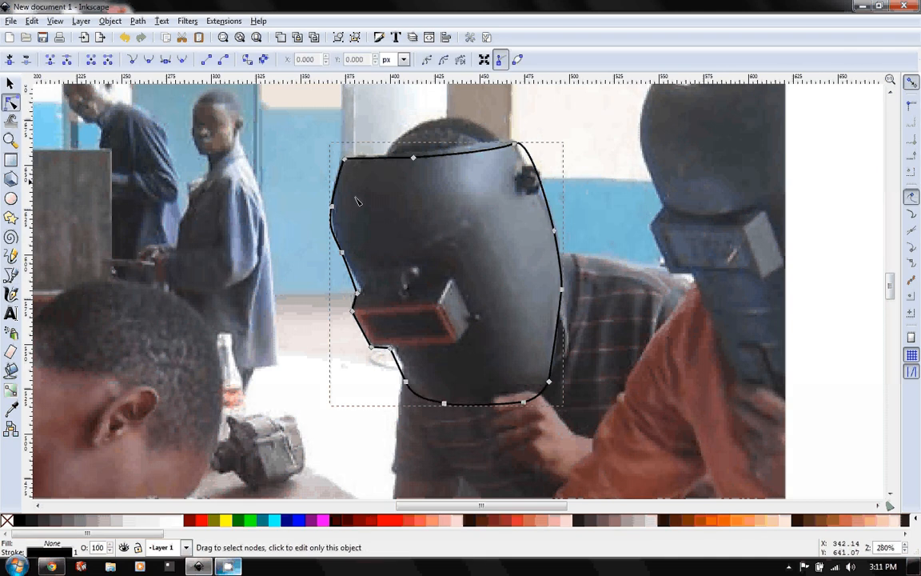
{"action": "mouse_move", "coordinate": [360, 298]}
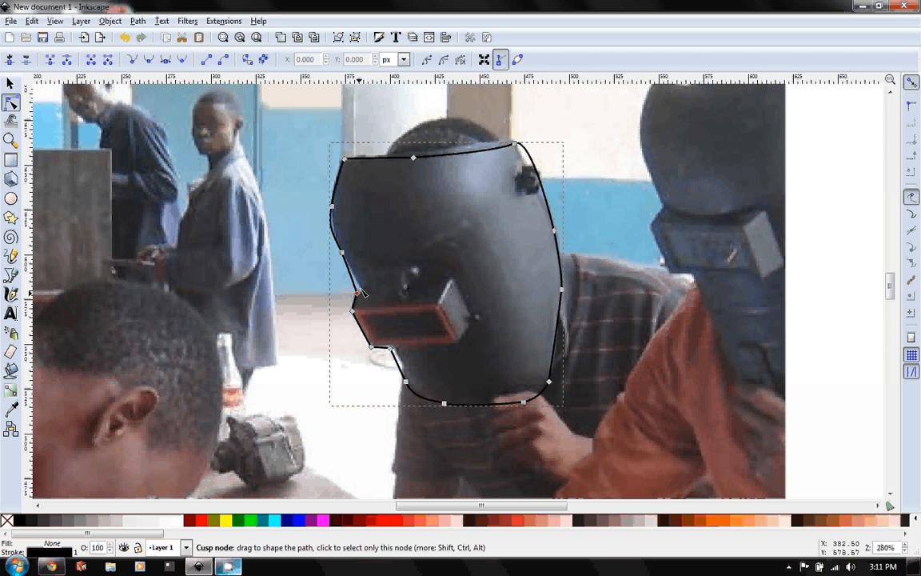
Step: Reshape the mask outline's nodes and curves to hug the helmet's edges
{"action": "left_click", "coordinate": [352, 289]}
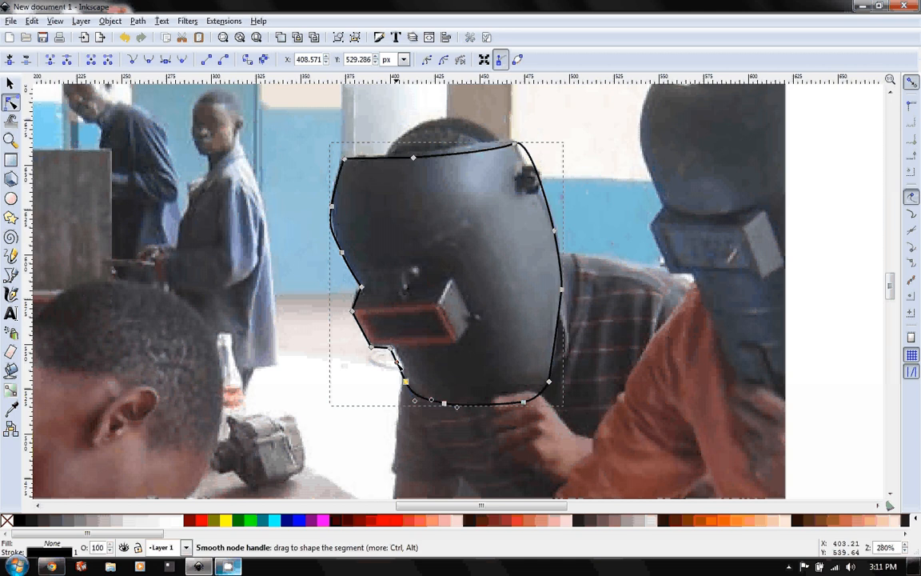
{"action": "left_click_drag", "start_coordinate": [412, 381], "coordinate": [402, 368]}
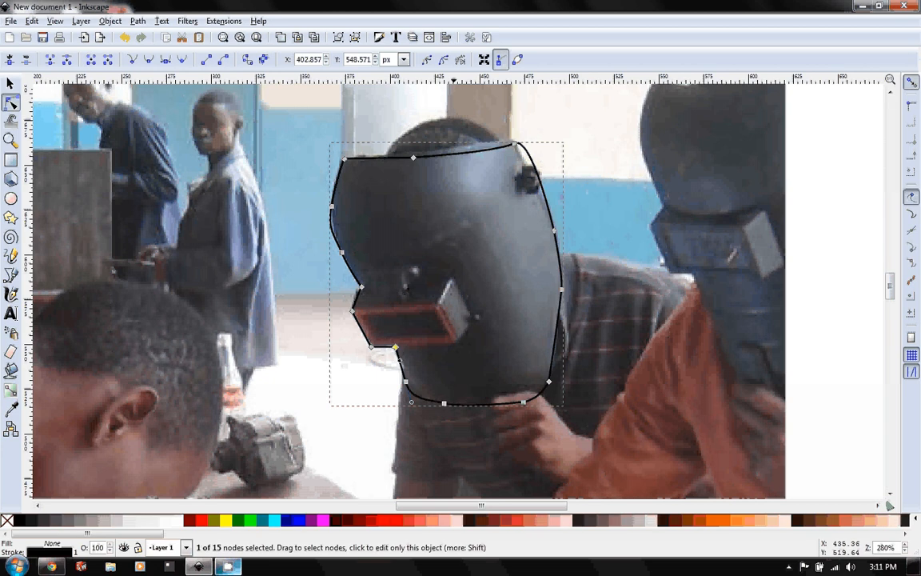
{"action": "mouse_move", "coordinate": [547, 334]}
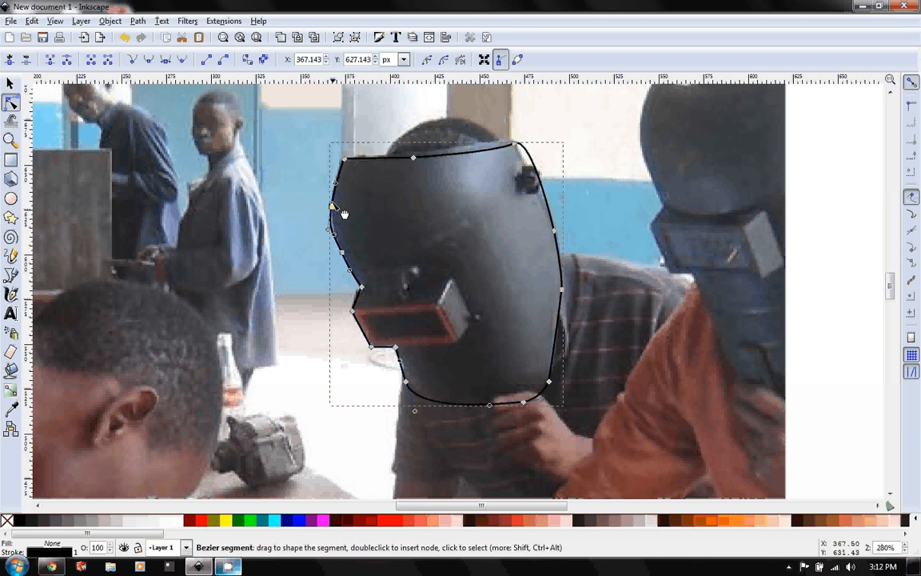
{"action": "left_click_drag", "start_coordinate": [332, 208], "coordinate": [334, 200]}
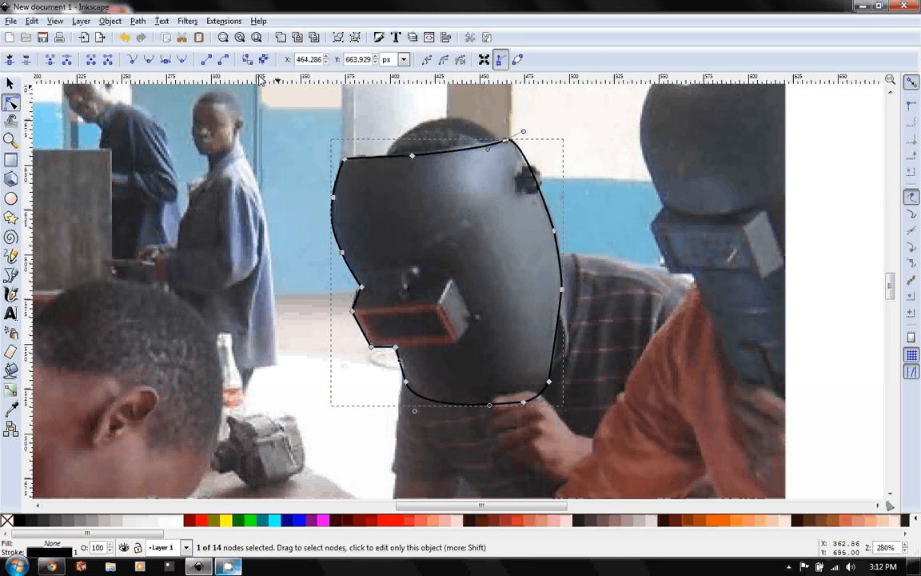
{"action": "mouse_move", "coordinate": [161, 75]}
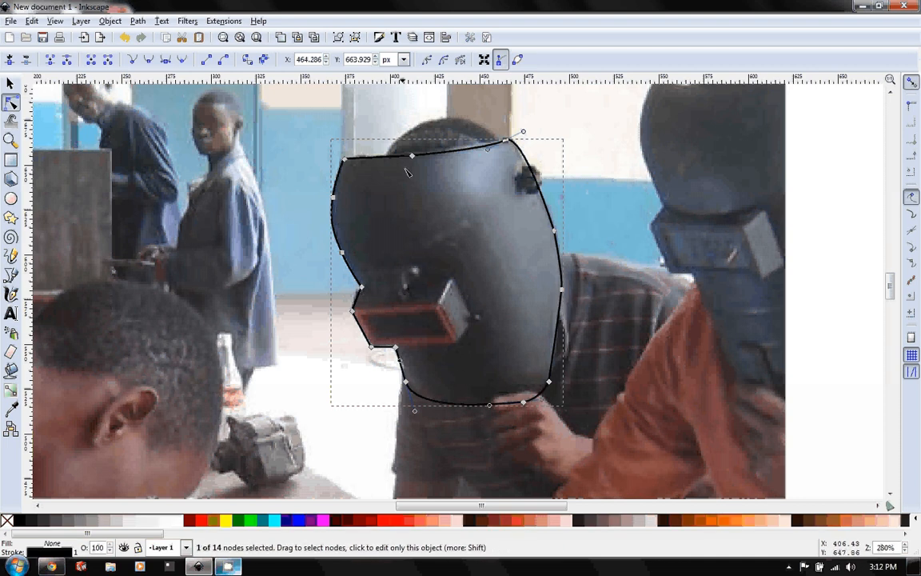
{"action": "mouse_move", "coordinate": [438, 238]}
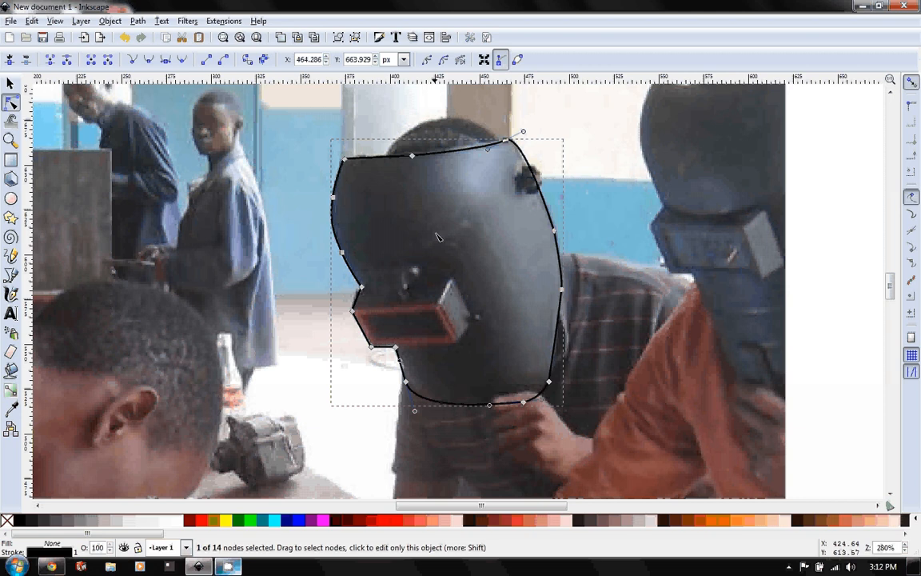
{"action": "mouse_move", "coordinate": [371, 301]}
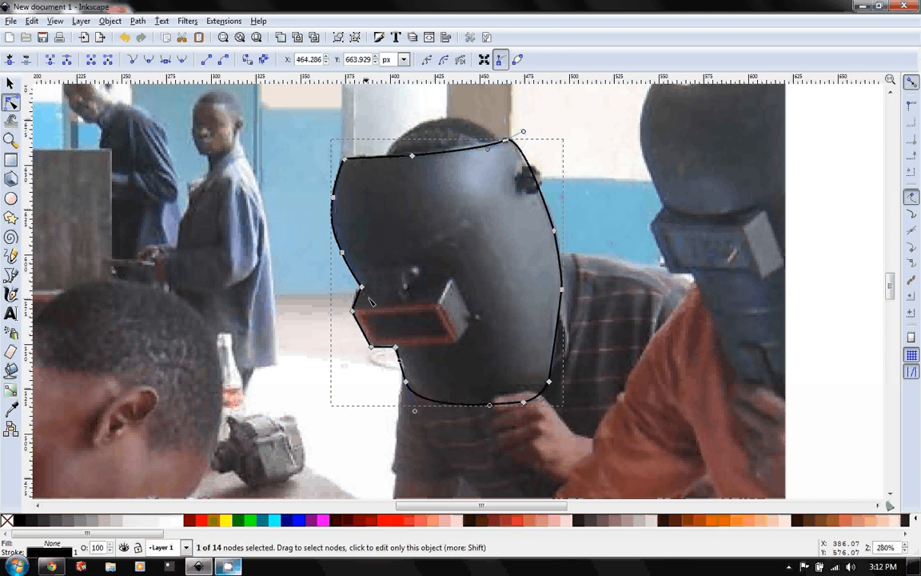
{"action": "mouse_move", "coordinate": [441, 231]}
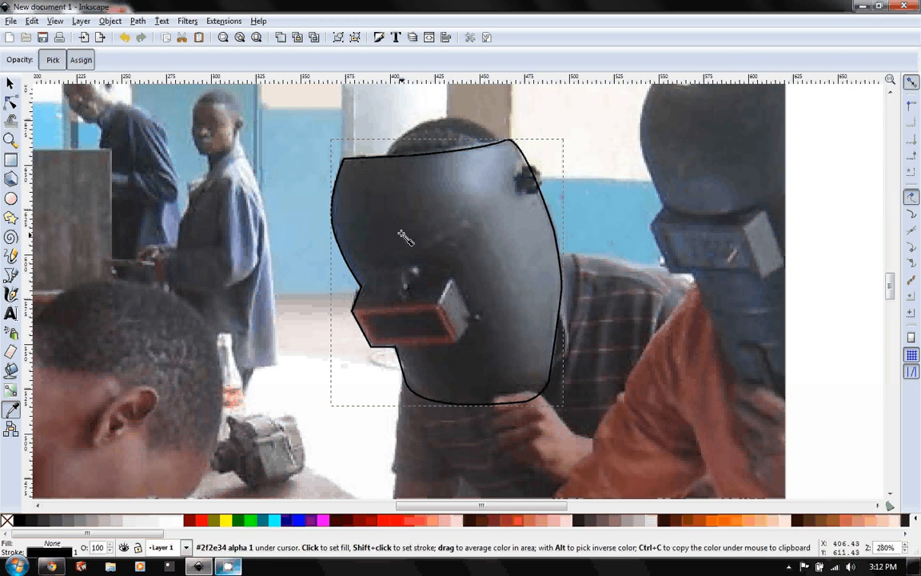
Step: Fill the mask shape with the helmet's dark grey and tune its red level
{"action": "left_click", "coordinate": [407, 240]}
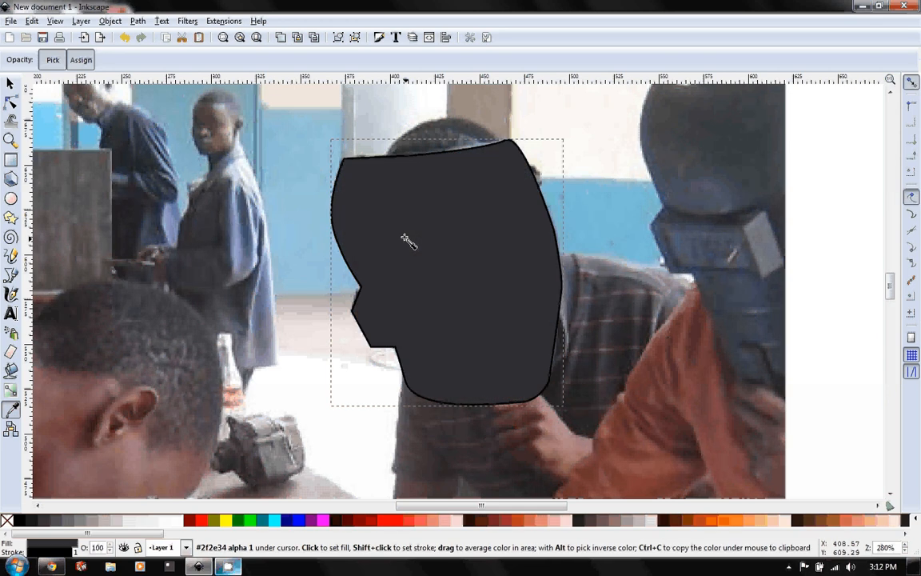
{"action": "mouse_move", "coordinate": [530, 259]}
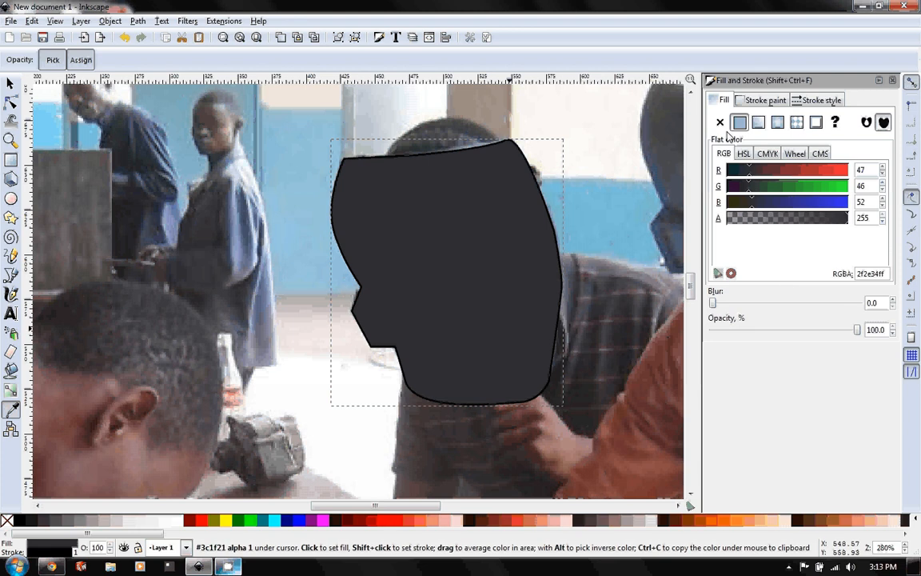
{"action": "mouse_move", "coordinate": [738, 184]}
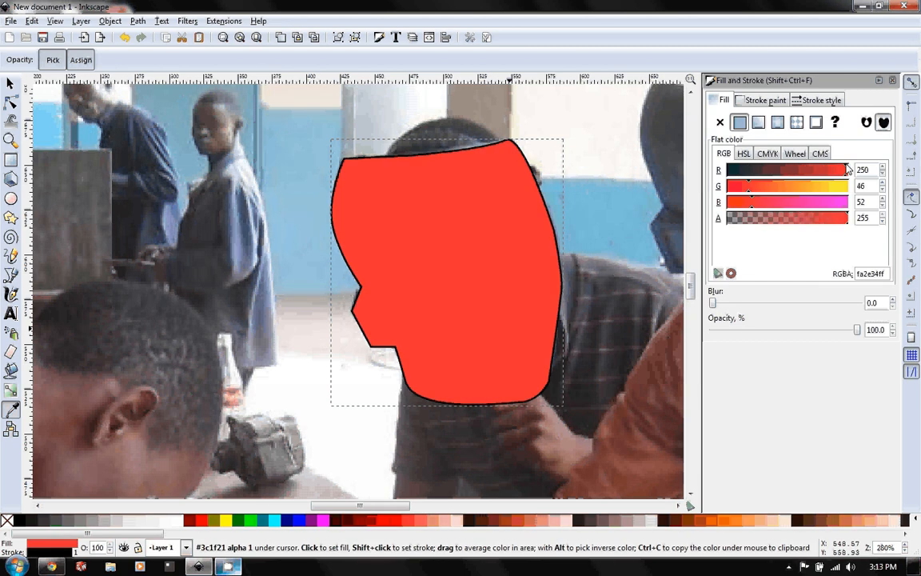
{"action": "left_click_drag", "start_coordinate": [840, 169], "coordinate": [748, 169]}
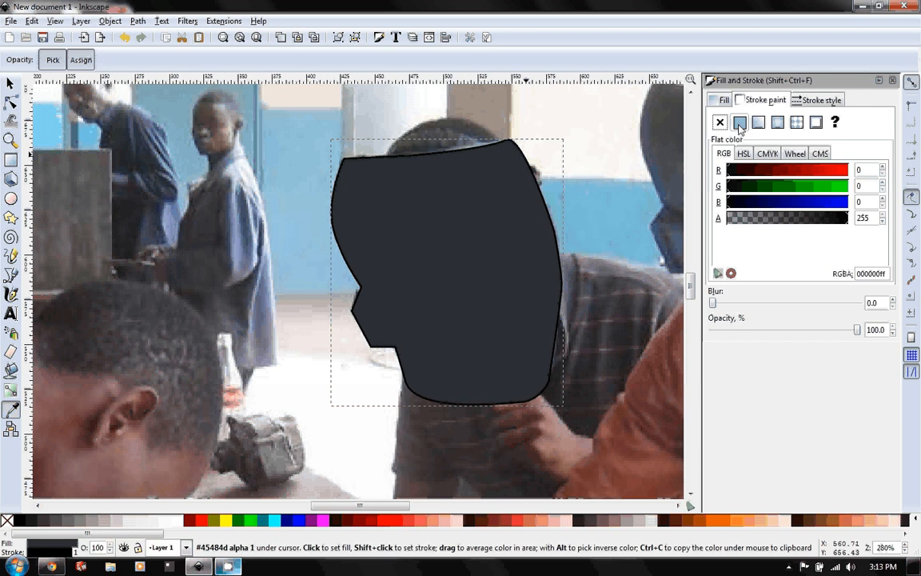
Step: Set the mask's stroke paint to flat black
{"action": "left_click", "coordinate": [719, 122]}
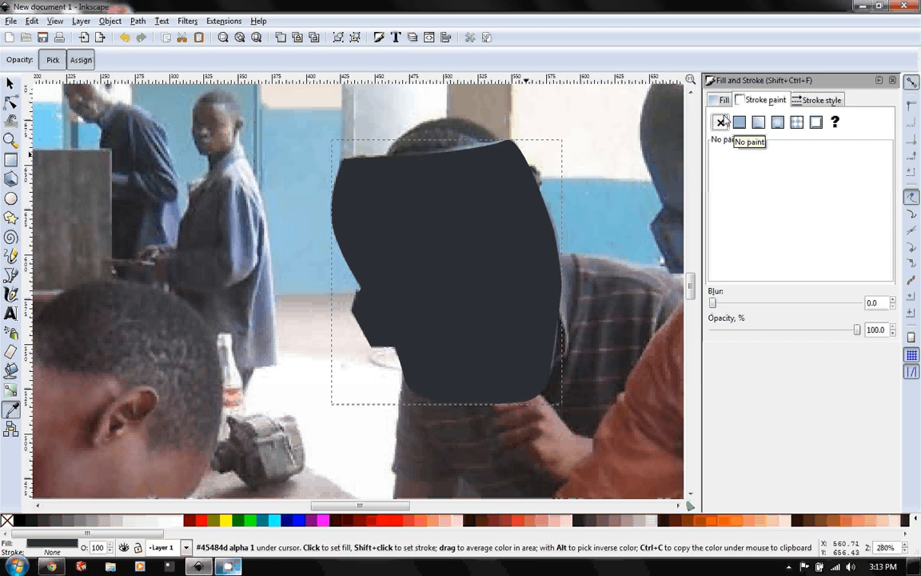
{"action": "left_click", "coordinate": [739, 121]}
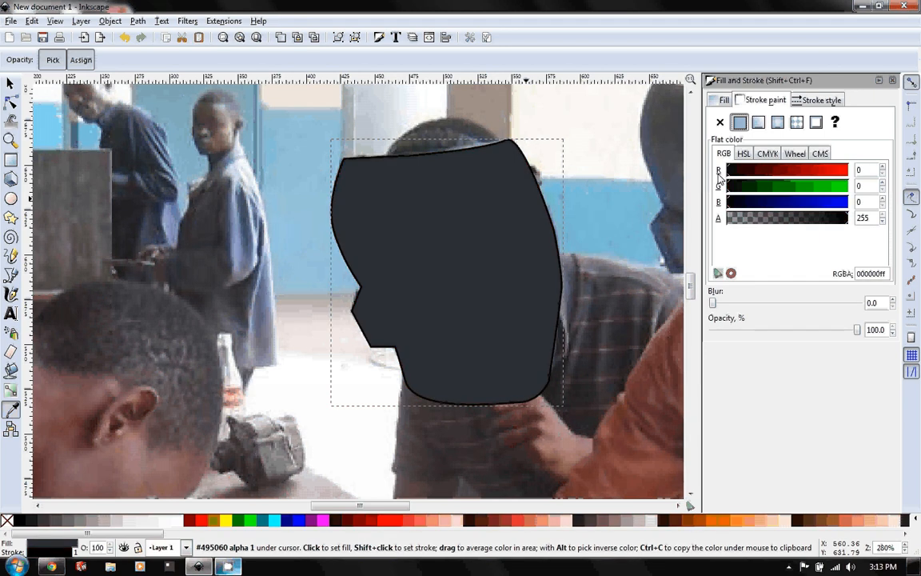
Step: Adjust the stroke join and step the mask outline width down to about 1 px
{"action": "left_click", "coordinate": [822, 99]}
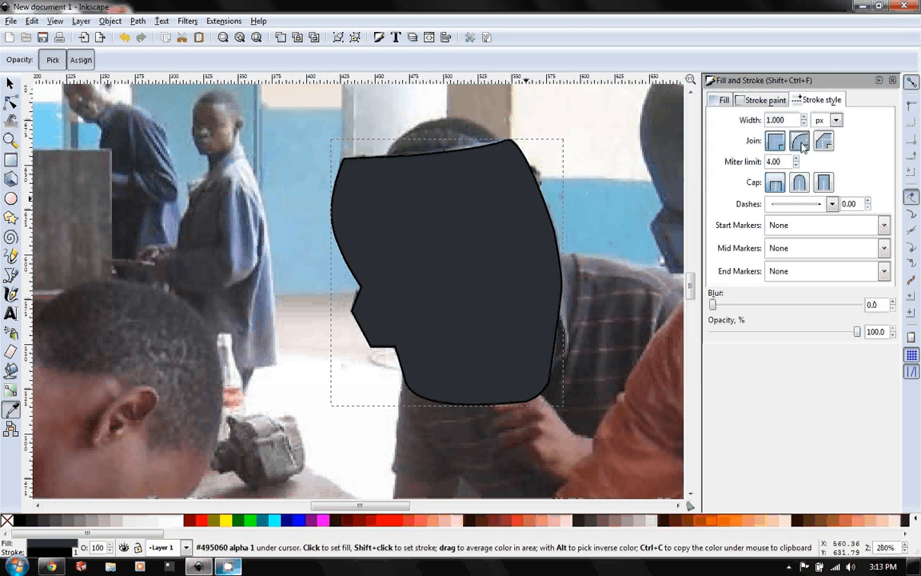
{"action": "left_click", "coordinate": [774, 141]}
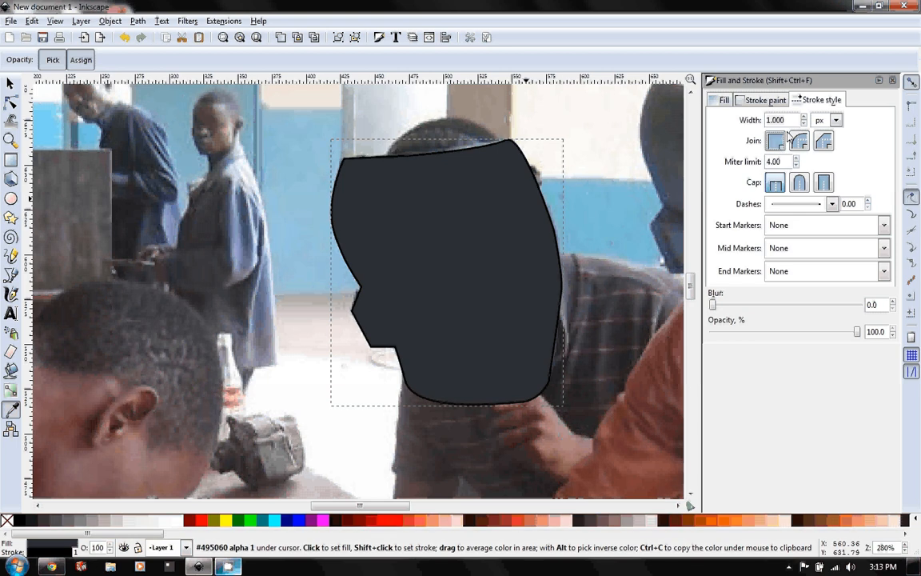
{"action": "left_click", "coordinate": [805, 116]}
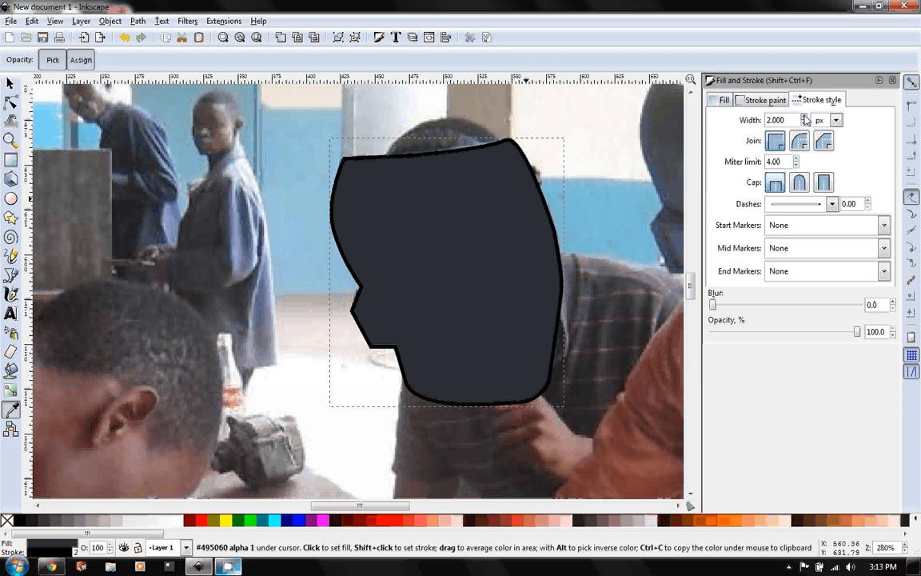
{"action": "left_click", "coordinate": [802, 116]}
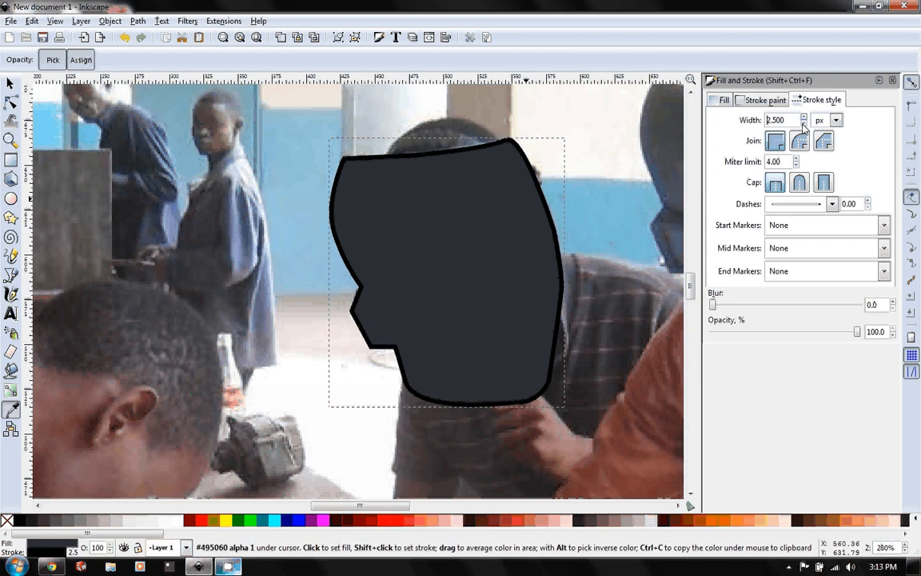
{"action": "left_click", "coordinate": [803, 121]}
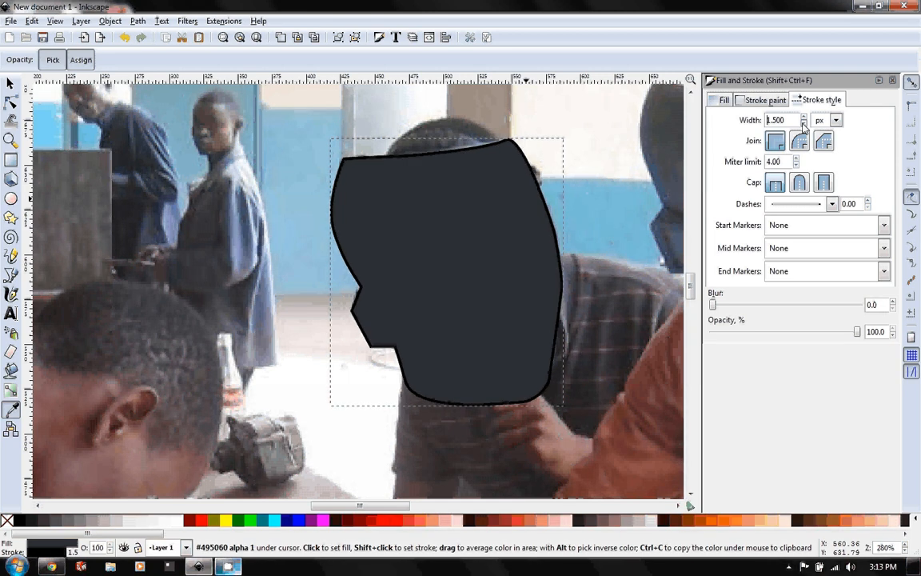
{"action": "left_click", "coordinate": [803, 123]}
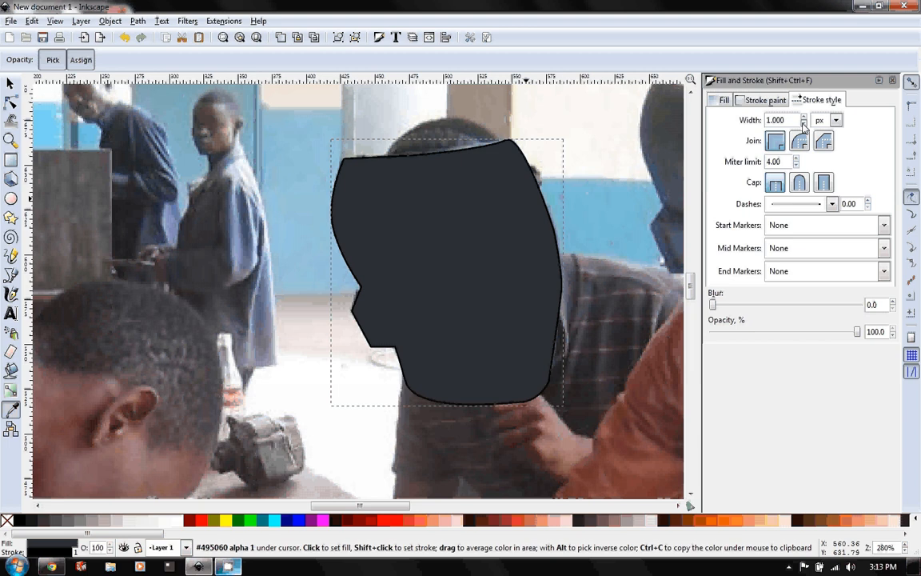
{"action": "left_click", "coordinate": [803, 123]}
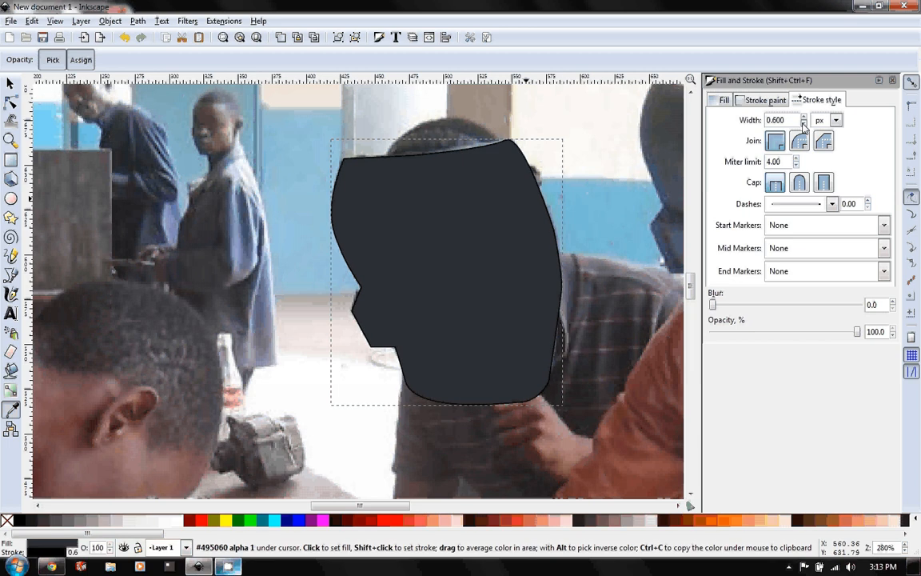
Step: Try a dotted dash pattern, then return the mask outline to a solid line
{"action": "left_click", "coordinate": [804, 117]}
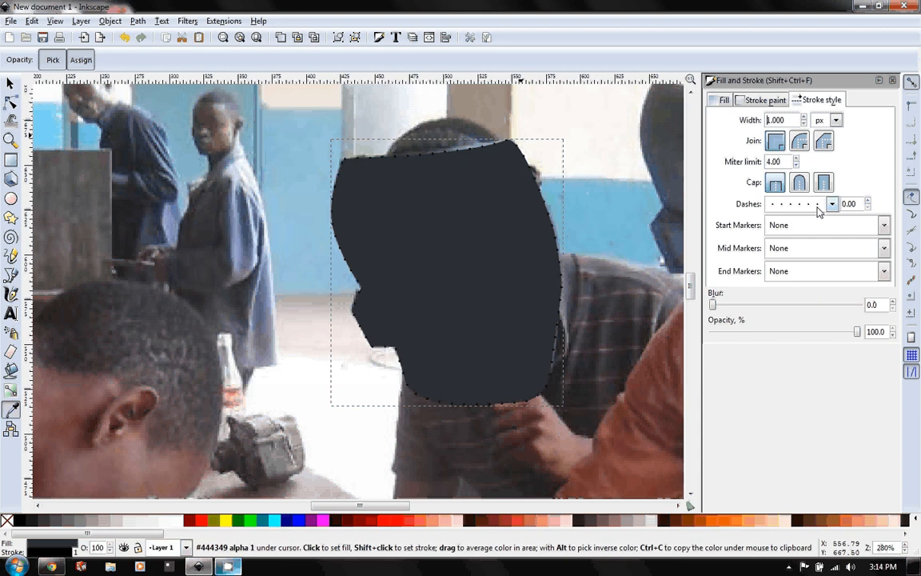
{"action": "left_click", "coordinate": [831, 205]}
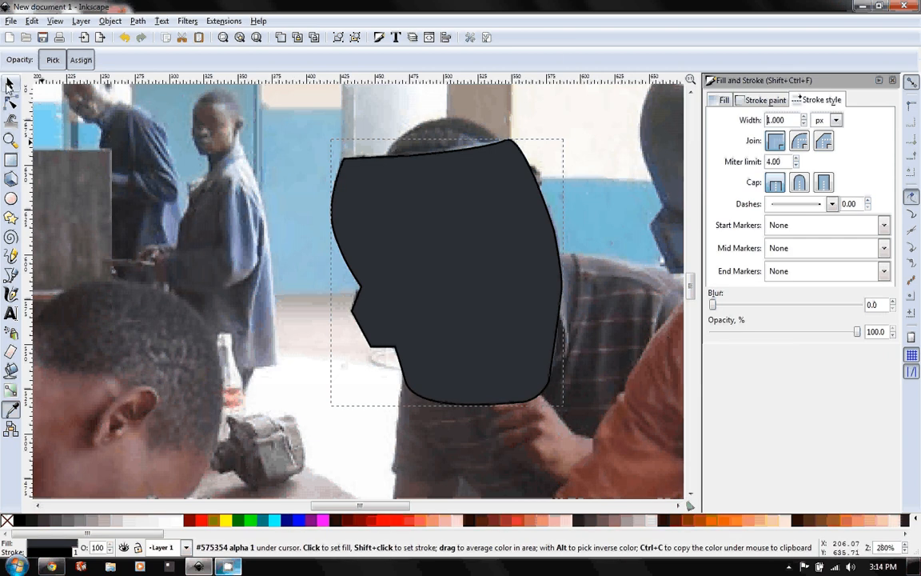
{"action": "left_click", "coordinate": [11, 83]}
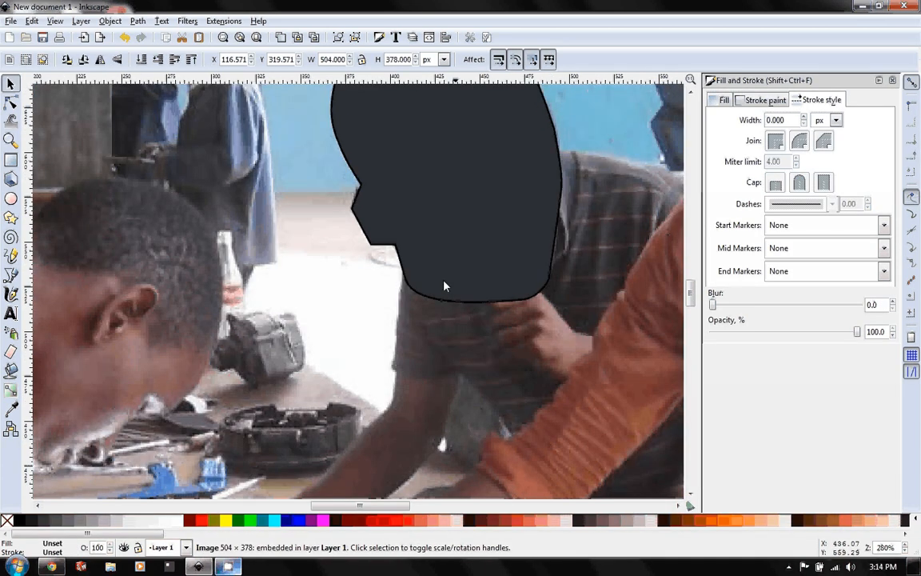
{"action": "mouse_move", "coordinate": [550, 302]}
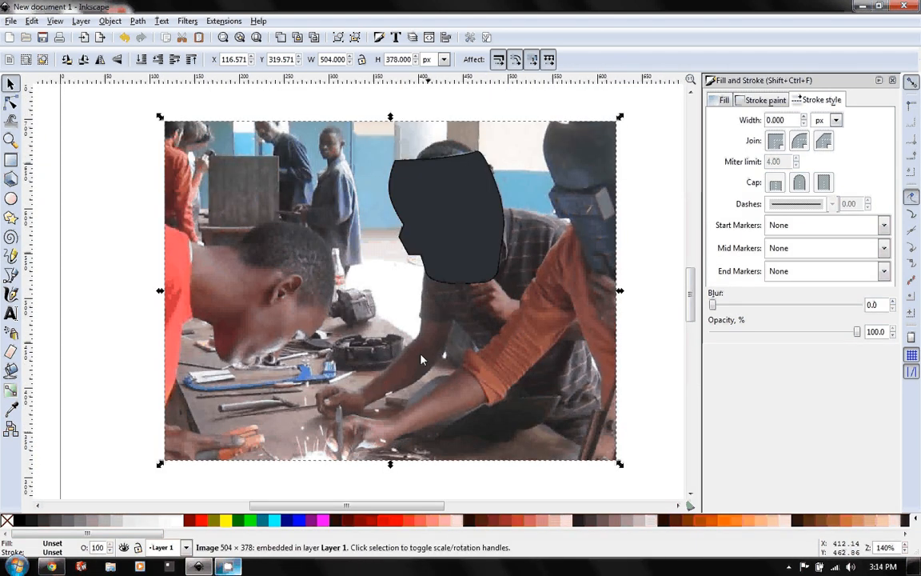
{"action": "mouse_move", "coordinate": [448, 331]}
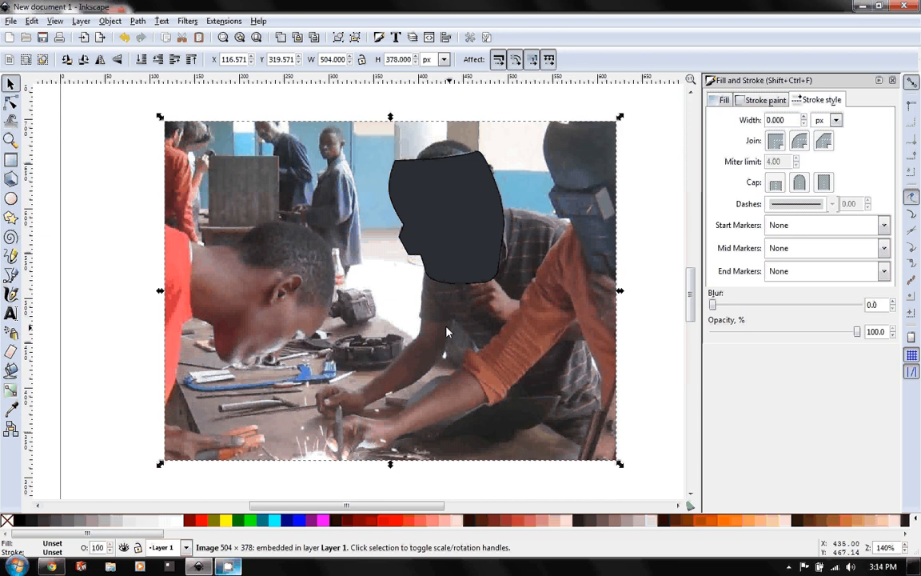
{"action": "mouse_move", "coordinate": [422, 300]}
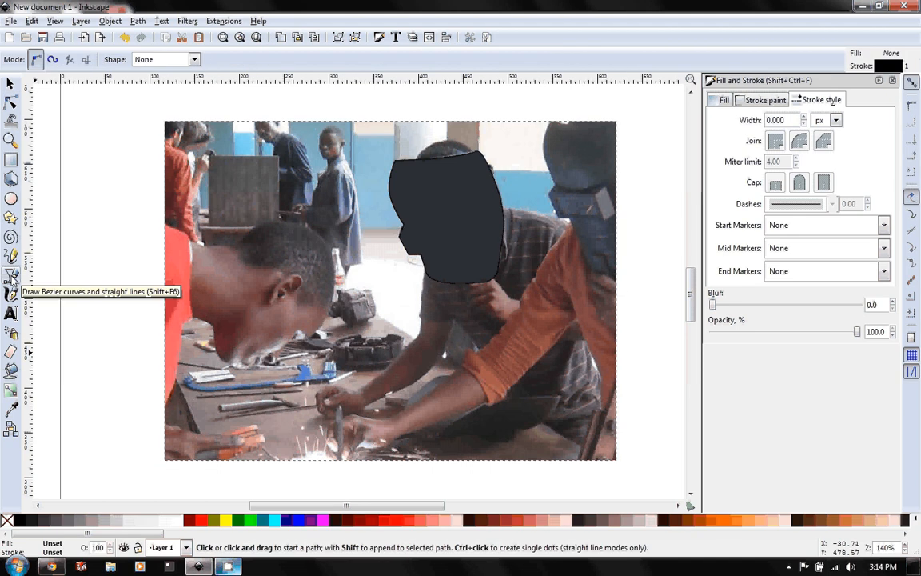
{"action": "mouse_move", "coordinate": [435, 272]}
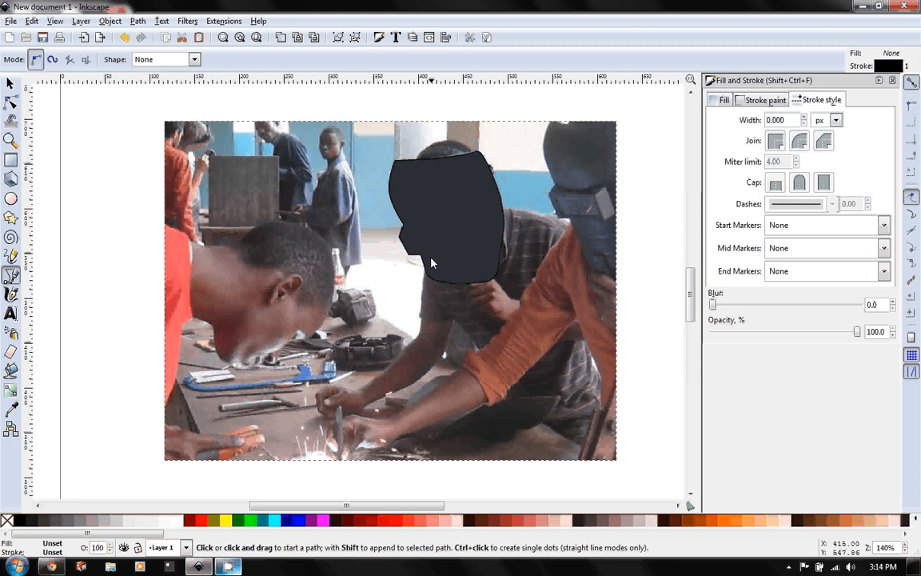
{"action": "mouse_move", "coordinate": [435, 243]}
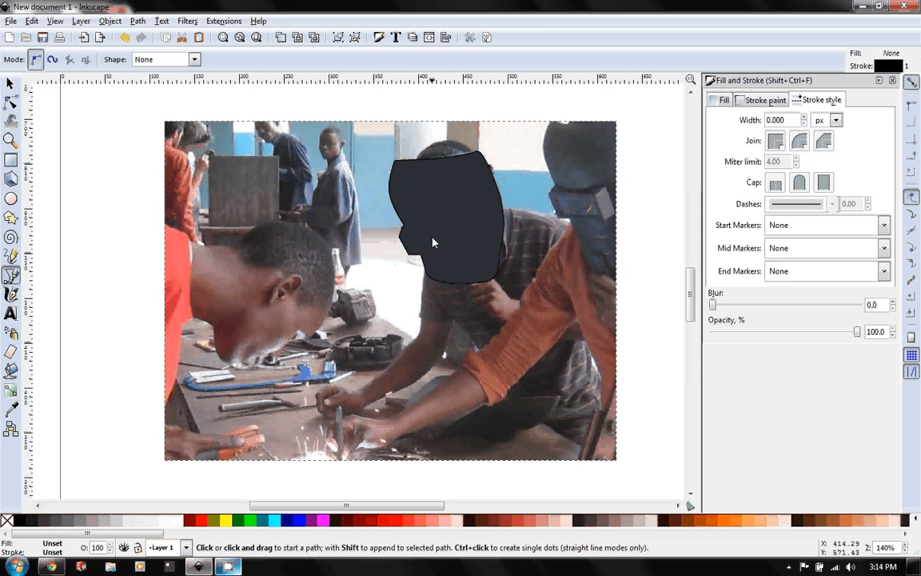
{"action": "mouse_move", "coordinate": [438, 268]}
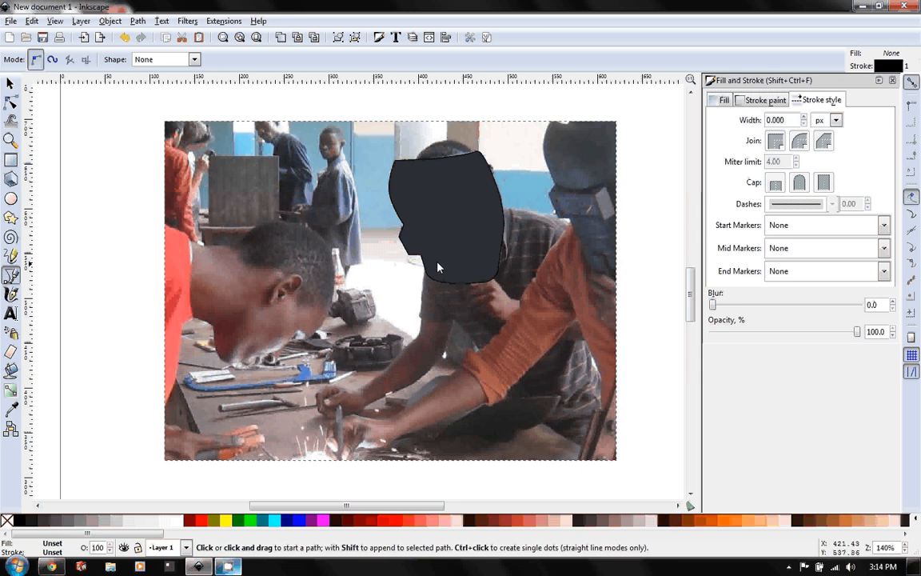
{"action": "mouse_move", "coordinate": [440, 238]}
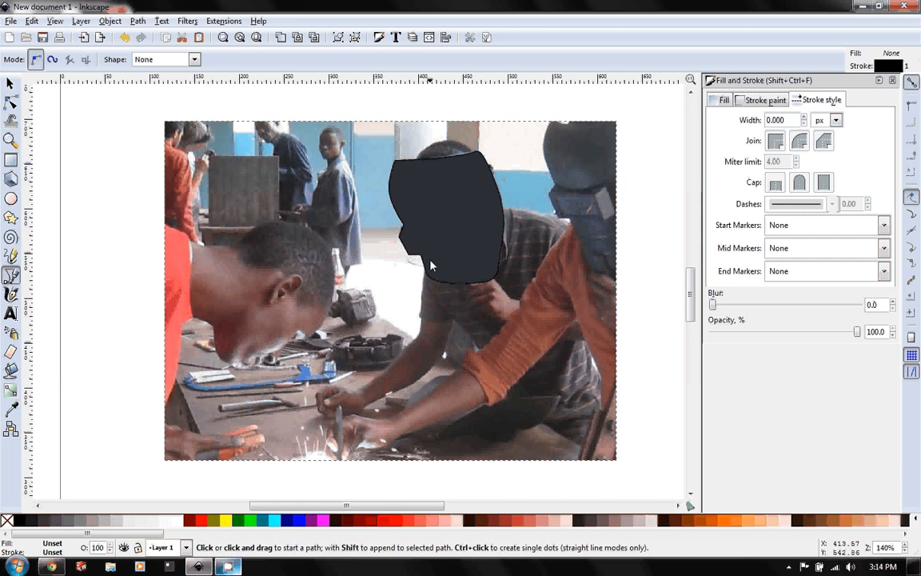
Step: Start the shirt outline path at the mask's edge
{"action": "left_click", "coordinate": [494, 220]}
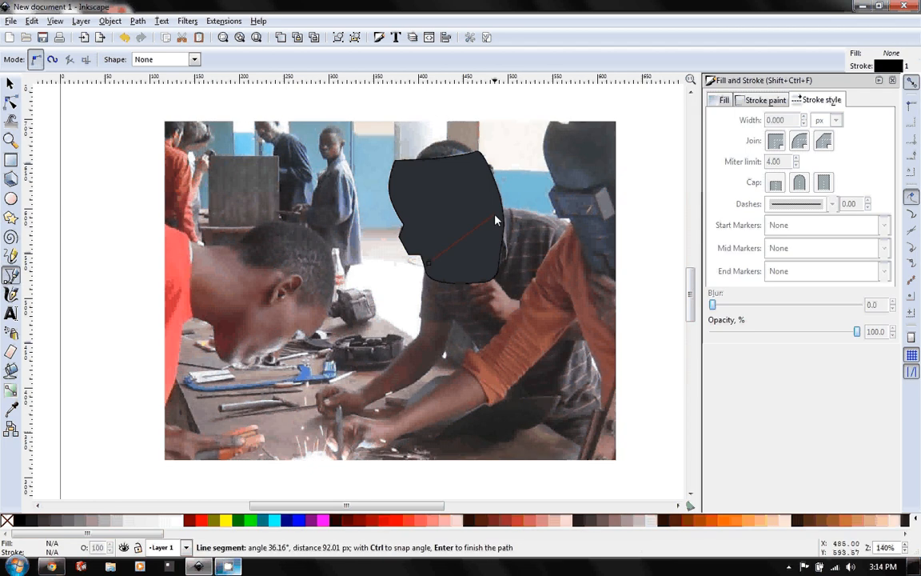
{"action": "mouse_move", "coordinate": [499, 211]}
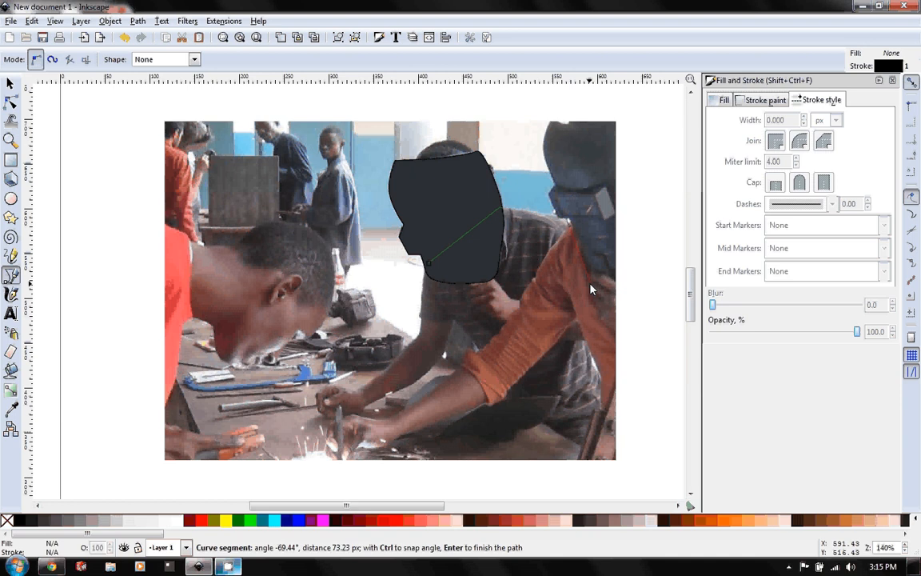
{"action": "mouse_move", "coordinate": [594, 320]}
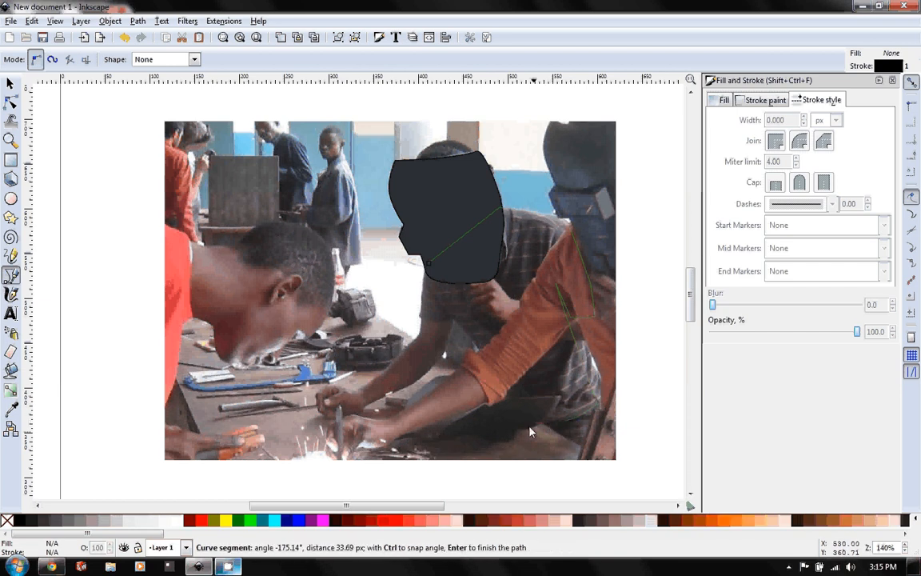
{"action": "mouse_move", "coordinate": [504, 432]}
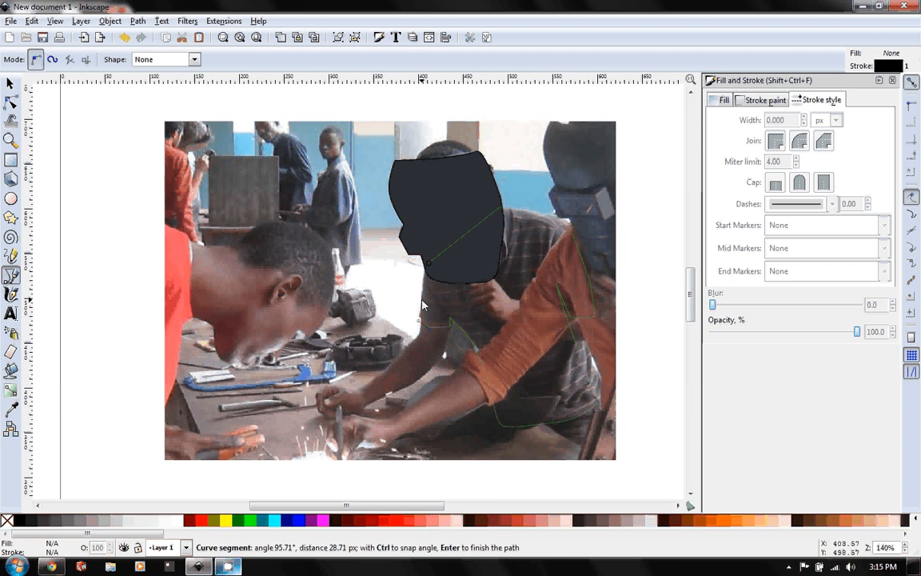
{"action": "mouse_move", "coordinate": [428, 269]}
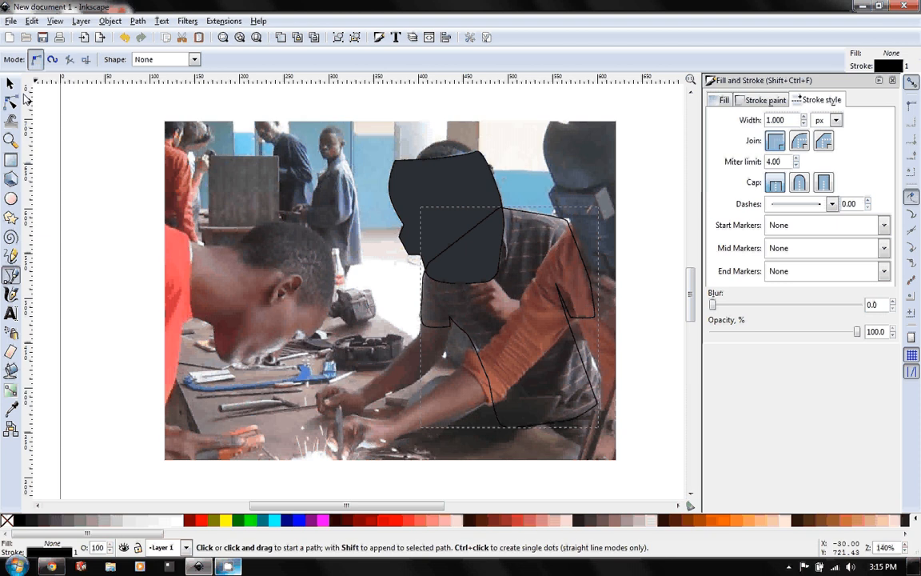
Step: Edit the shirt outline's nodes, reshaping its lower edge to the body
{"action": "left_click", "coordinate": [11, 102]}
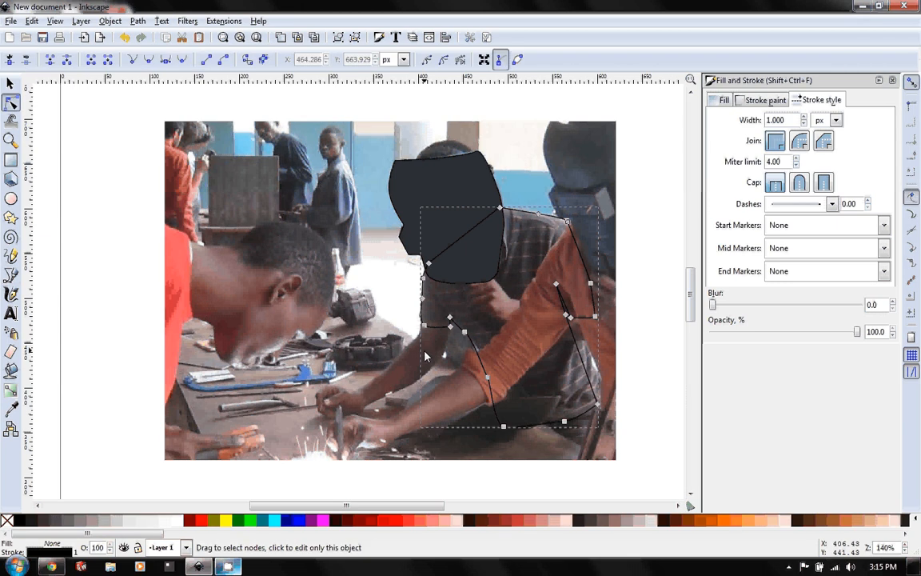
{"action": "mouse_move", "coordinate": [489, 382]}
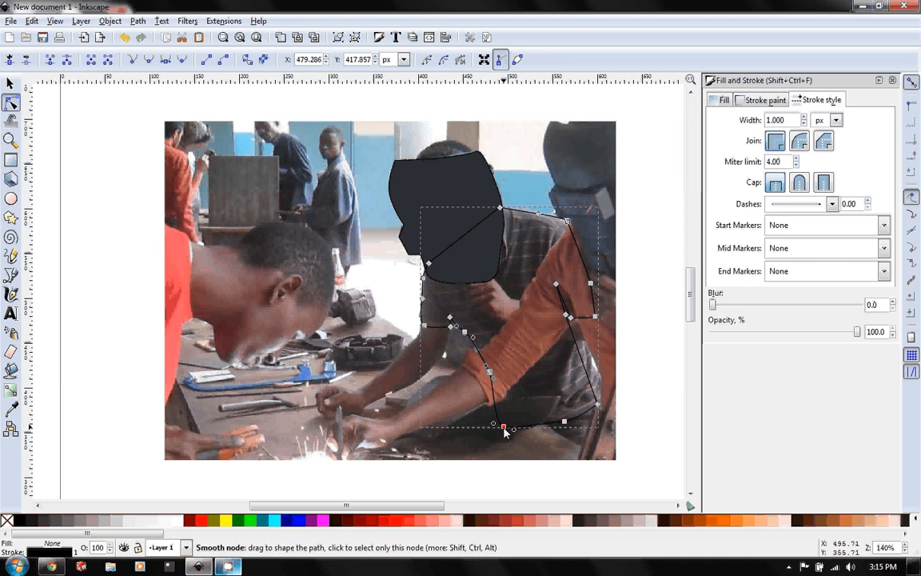
{"action": "left_click_drag", "start_coordinate": [503, 431], "coordinate": [502, 425]}
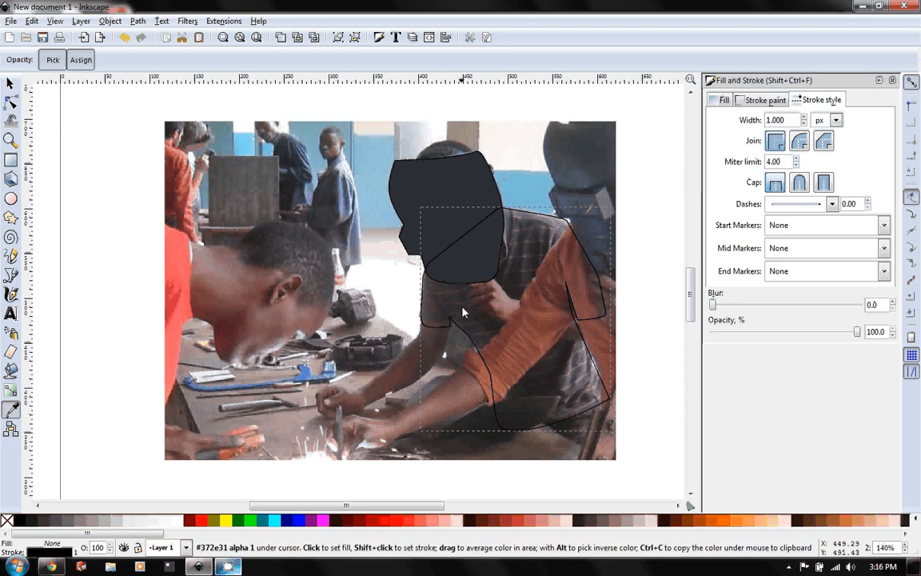
Step: Fill the shirt shape with a dark maroon sampled from the shirt in the photo
{"action": "left_click", "coordinate": [466, 328]}
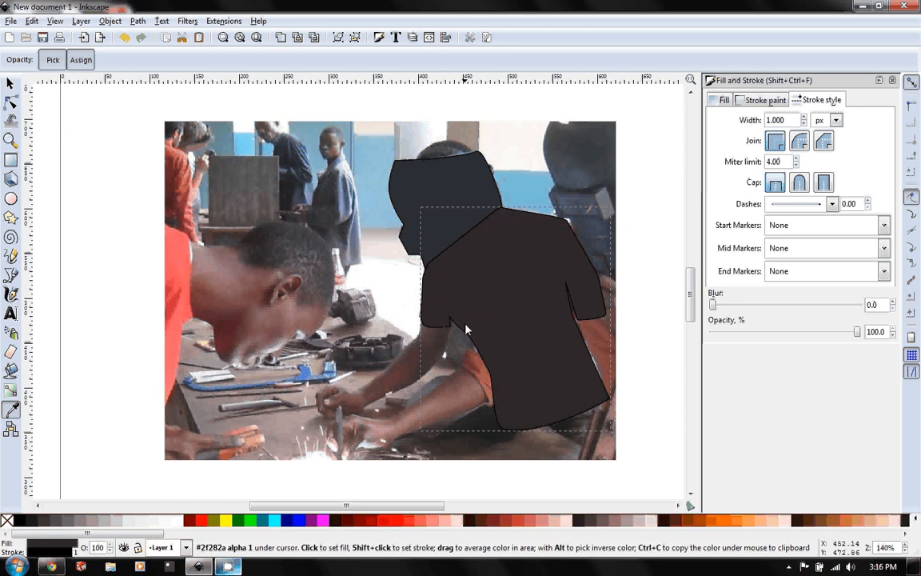
{"action": "mouse_move", "coordinate": [304, 364]}
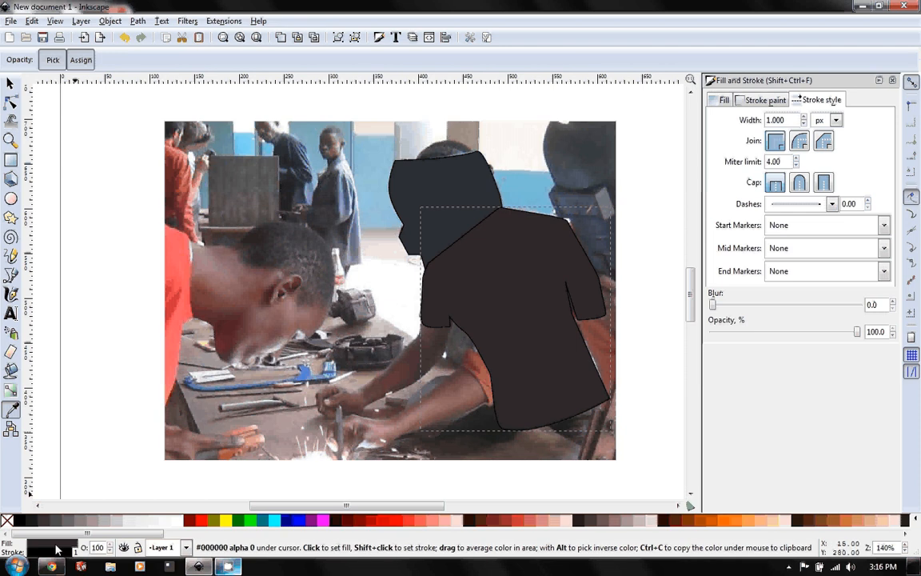
{"action": "left_click", "coordinate": [723, 99]}
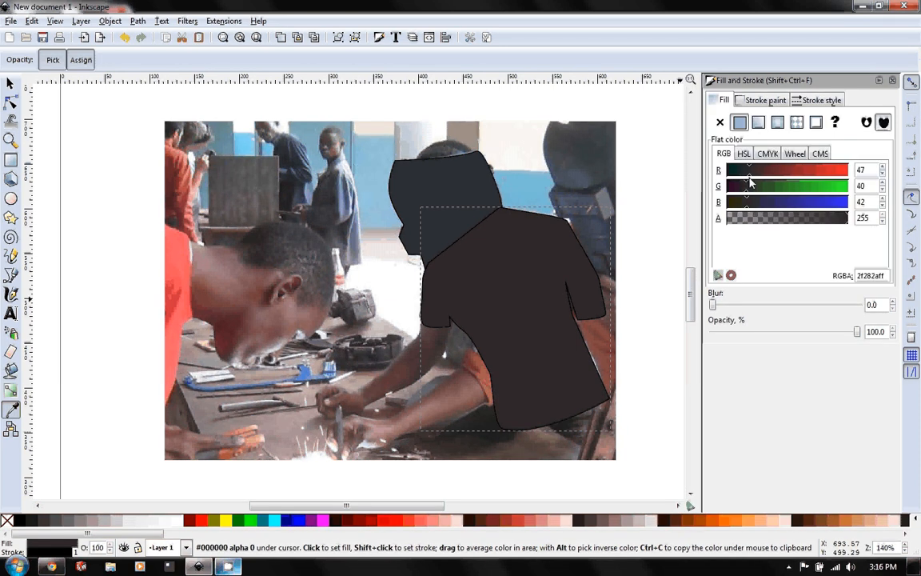
{"action": "left_click_drag", "start_coordinate": [748, 170], "coordinate": [759, 170]}
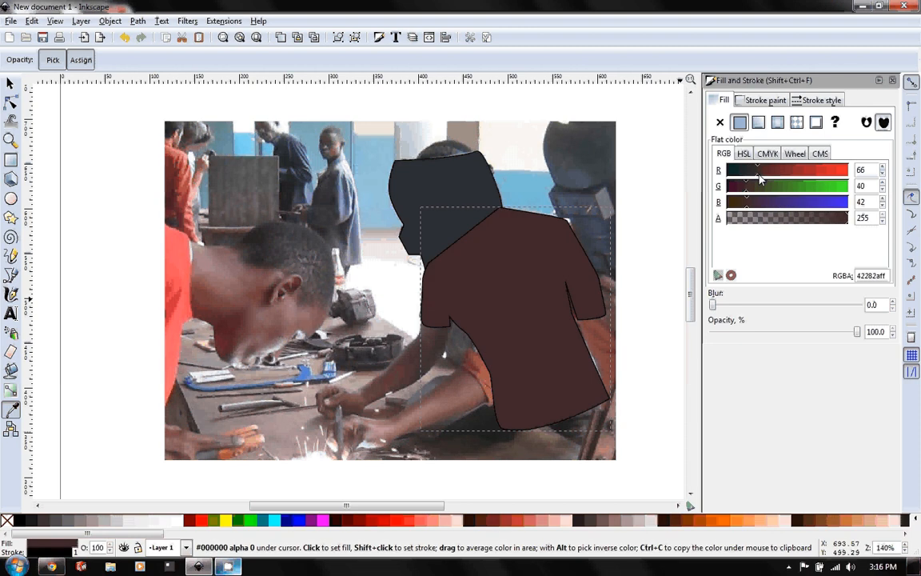
{"action": "left_click_drag", "start_coordinate": [758, 169], "coordinate": [766, 169]}
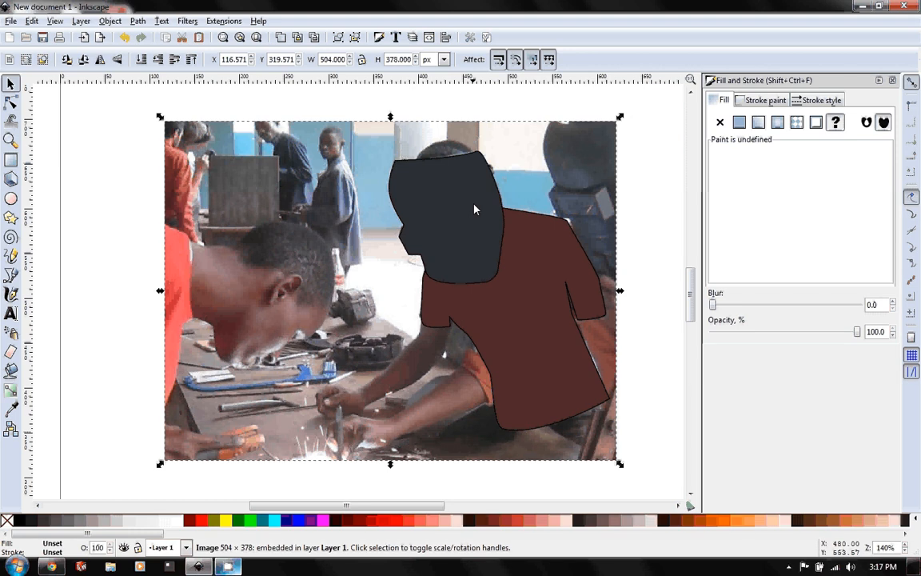
{"action": "mouse_move", "coordinate": [439, 328]}
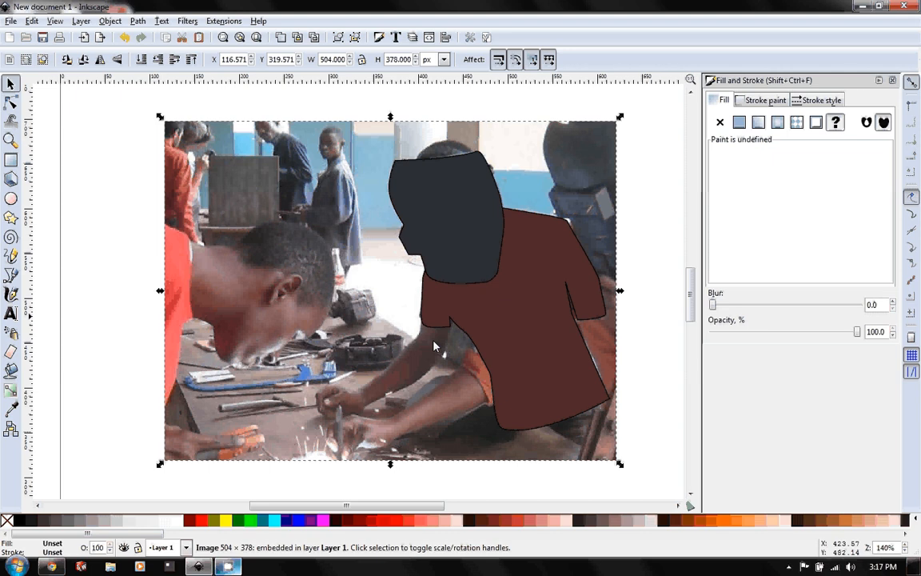
{"action": "mouse_move", "coordinate": [249, 306]}
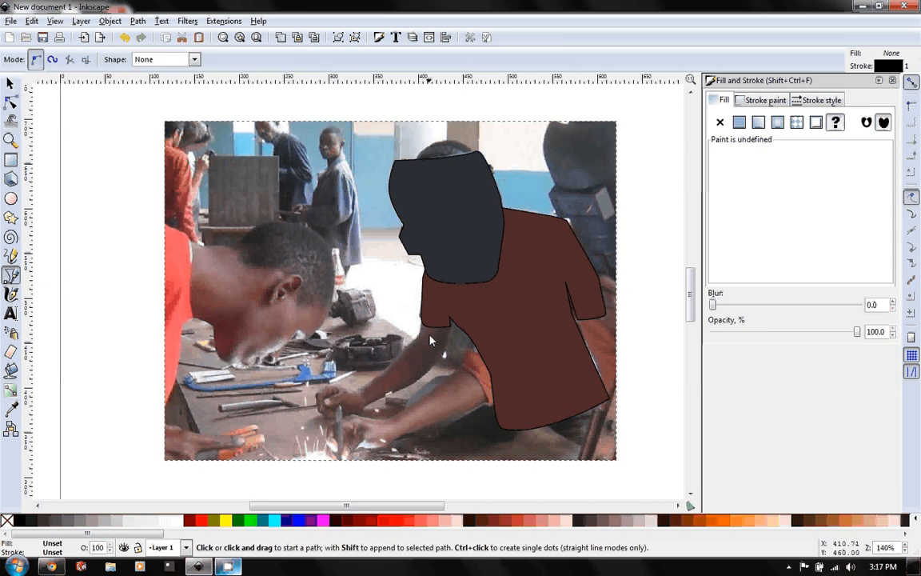
Step: Trace a closed Bezier outline from the shirt sleeve around the forearm and hand
{"action": "left_click", "coordinate": [426, 312]}
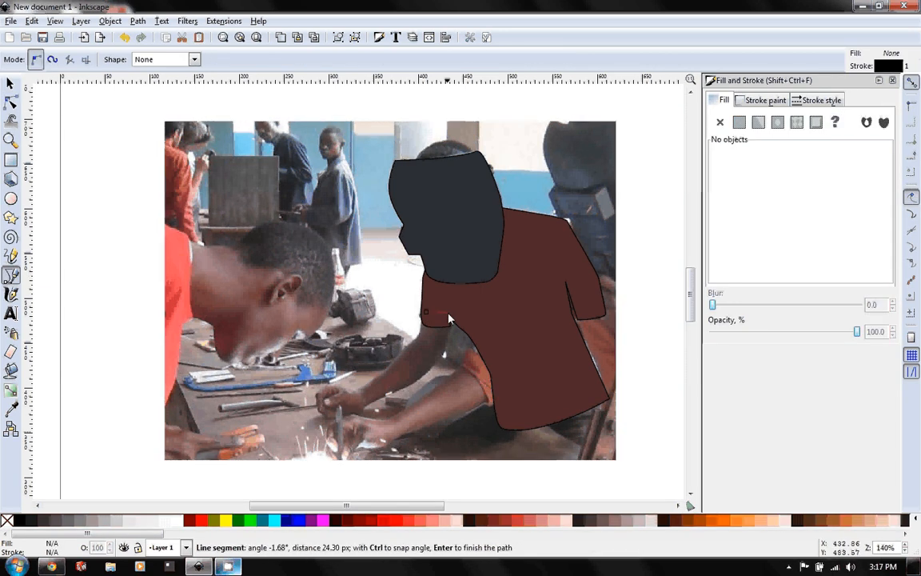
{"action": "mouse_move", "coordinate": [448, 339]}
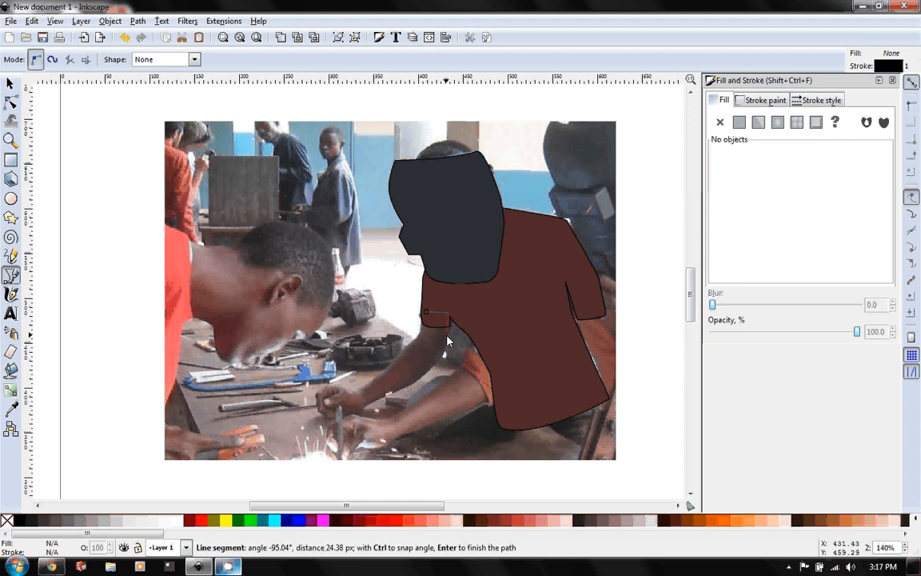
{"action": "mouse_move", "coordinate": [448, 350]}
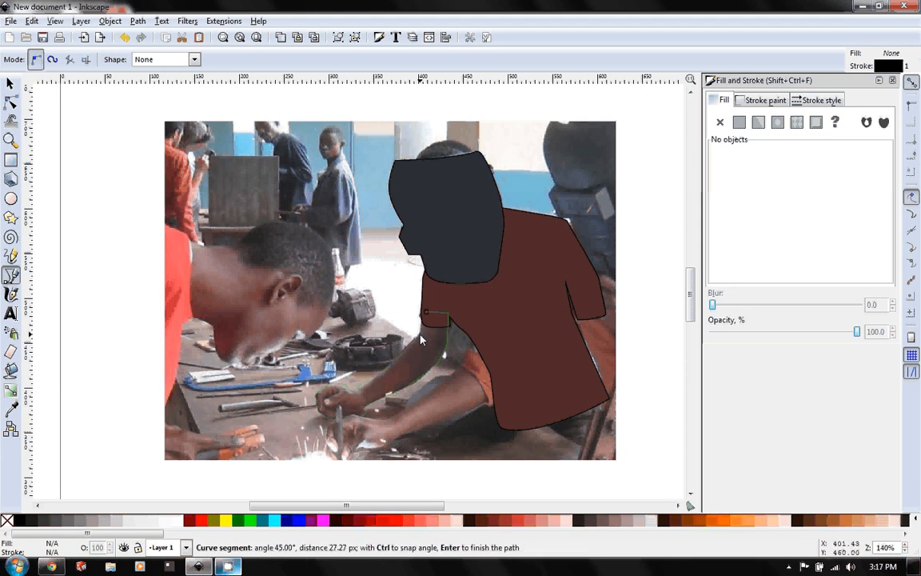
{"action": "left_click", "coordinate": [427, 311]}
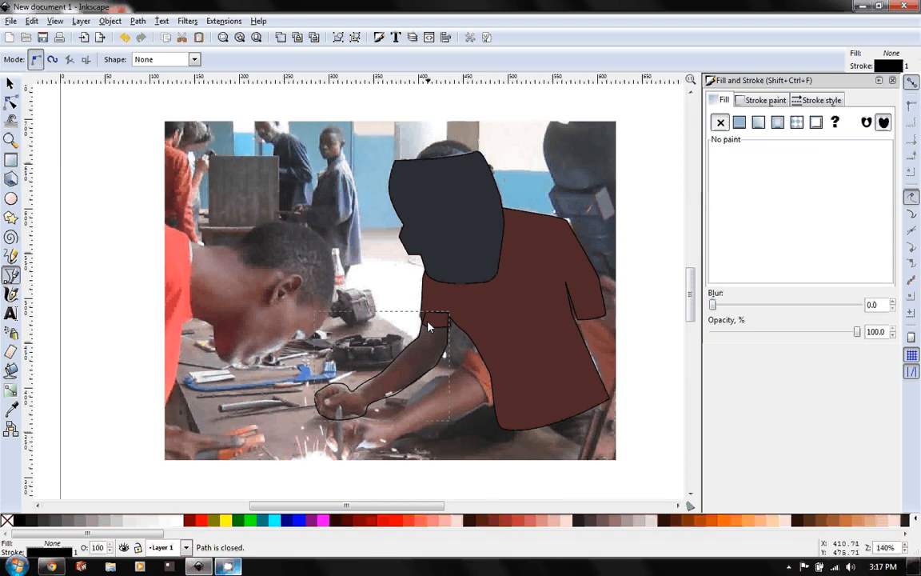
{"action": "mouse_move", "coordinate": [264, 282]}
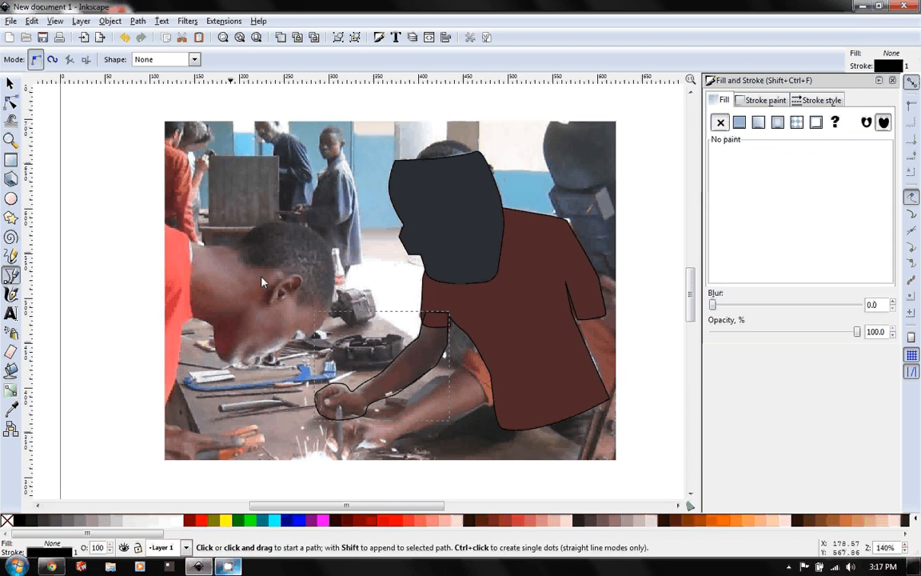
Step: Drag the arm path's nodes so the outline hugs the hand and forearm
{"action": "scroll", "scroll_direction": "down", "scroll_amount": 3}
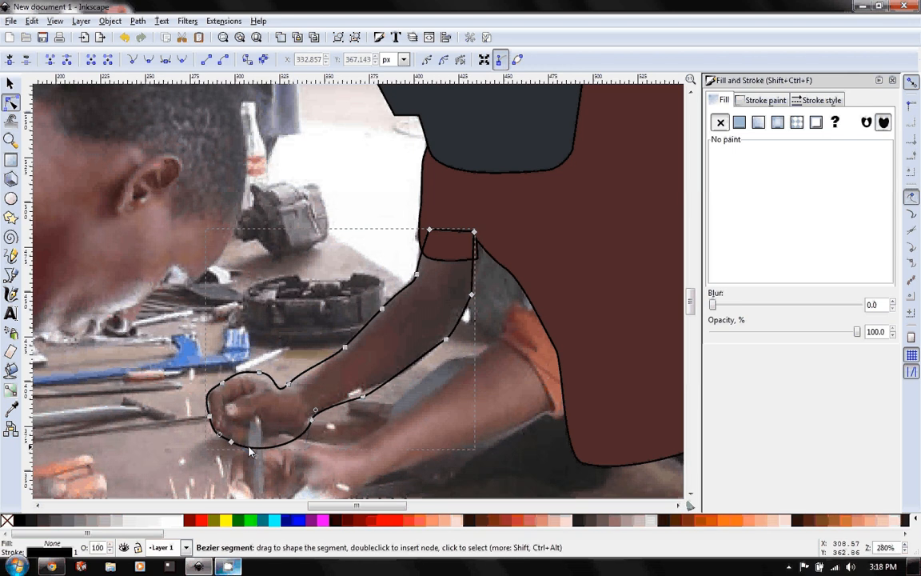
{"action": "left_click_drag", "start_coordinate": [230, 441], "coordinate": [243, 444]}
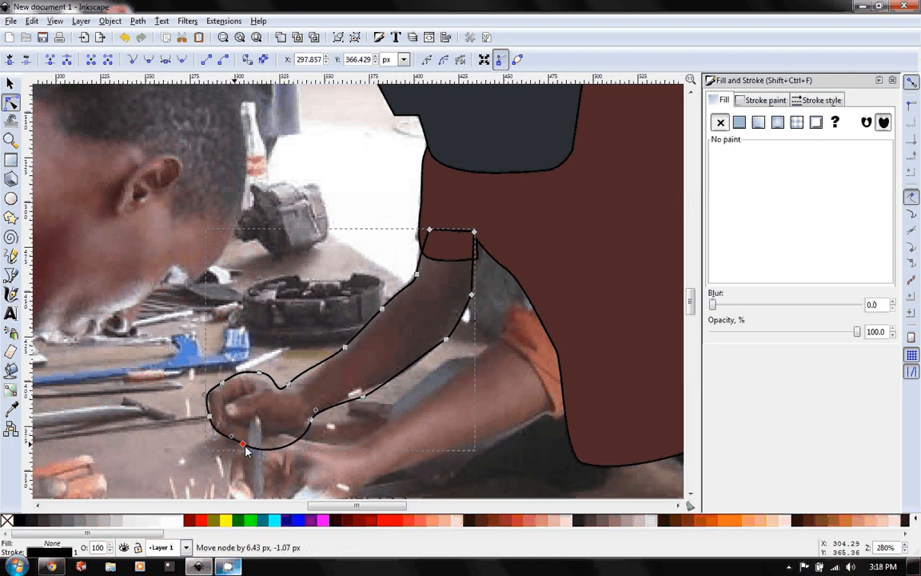
{"action": "left_click_drag", "start_coordinate": [243, 445], "coordinate": [243, 438]}
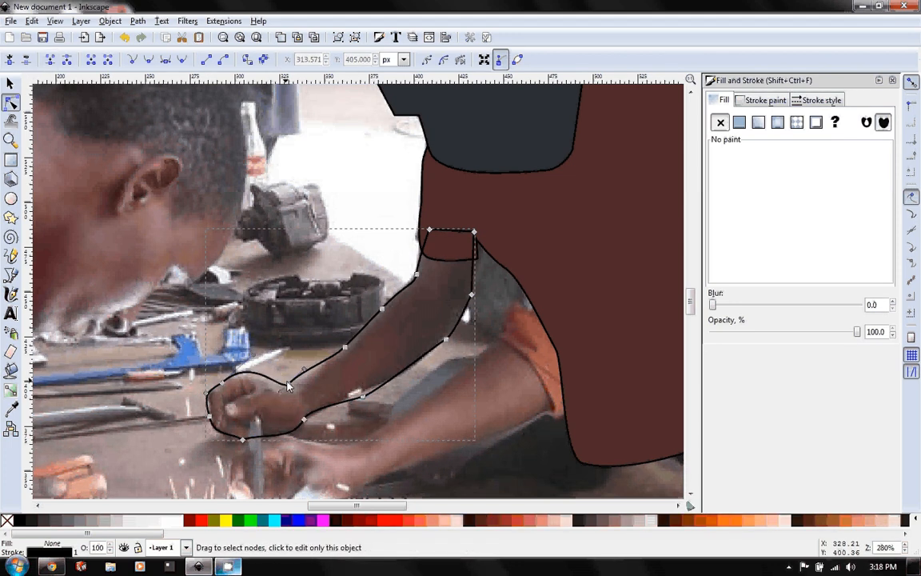
{"action": "left_click_drag", "start_coordinate": [302, 375], "coordinate": [281, 390]}
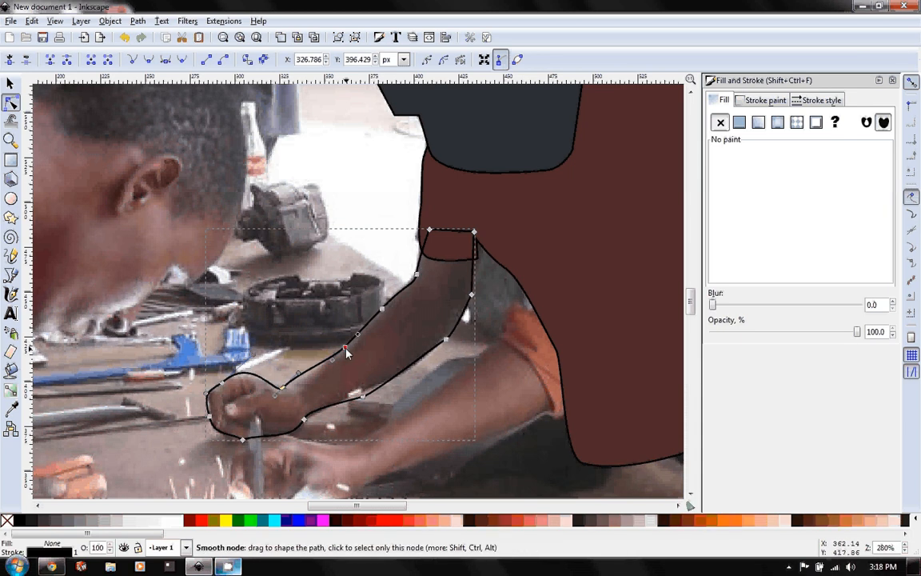
{"action": "left_click_drag", "start_coordinate": [345, 353], "coordinate": [302, 389]}
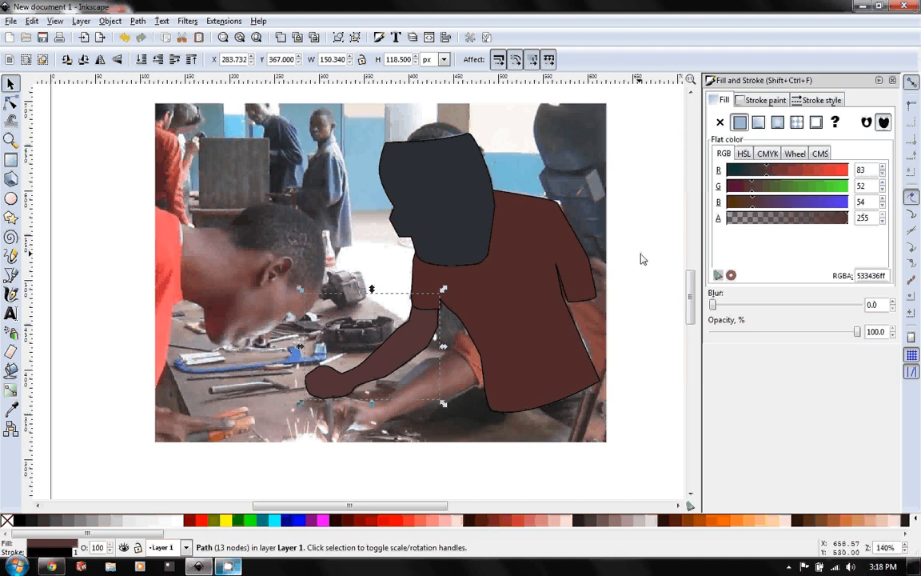
{"action": "mouse_move", "coordinate": [360, 321]}
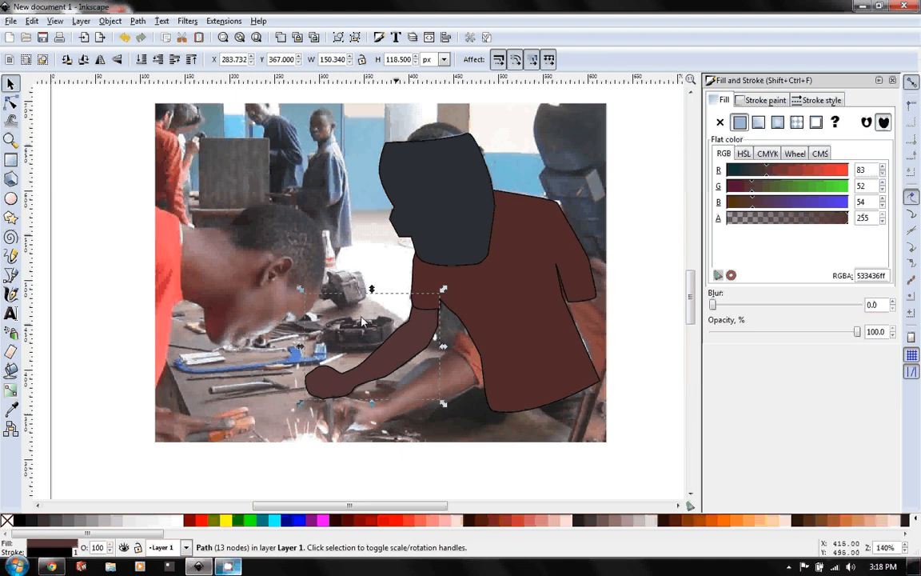
{"action": "mouse_move", "coordinate": [496, 227]}
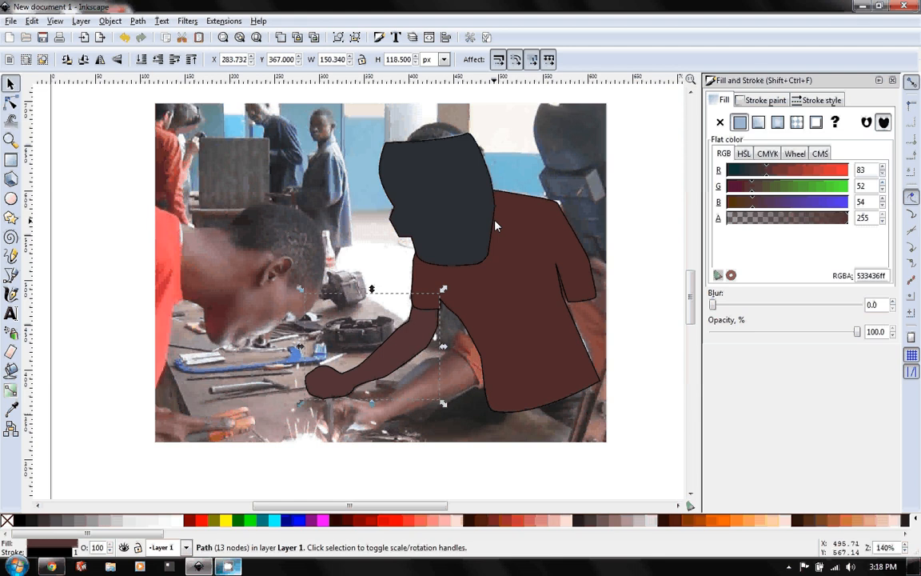
{"action": "mouse_move", "coordinate": [451, 327]}
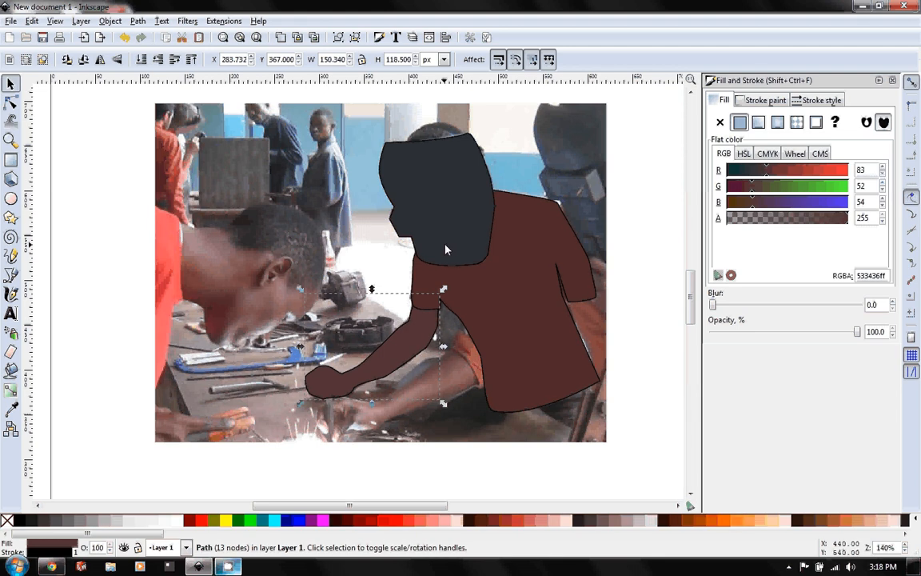
{"action": "mouse_move", "coordinate": [414, 209]}
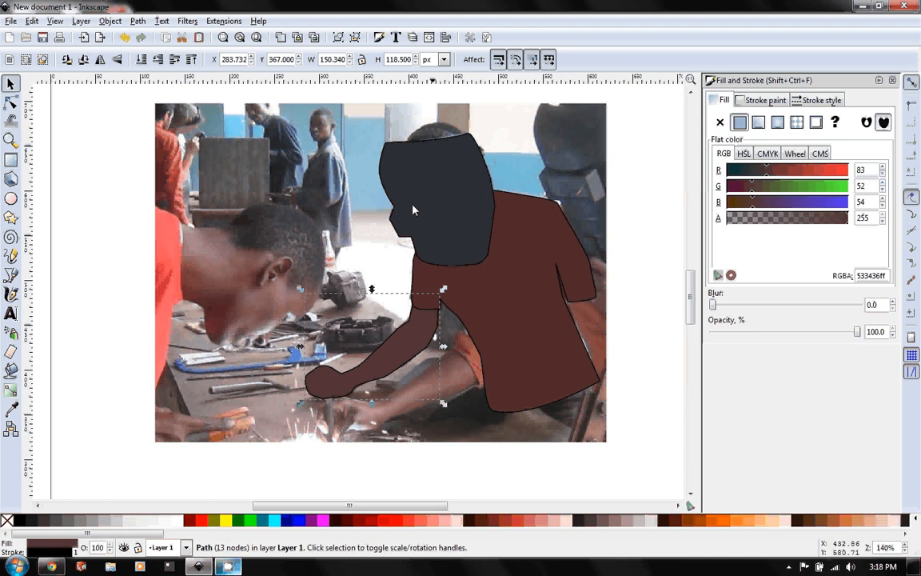
{"action": "mouse_move", "coordinate": [446, 246]}
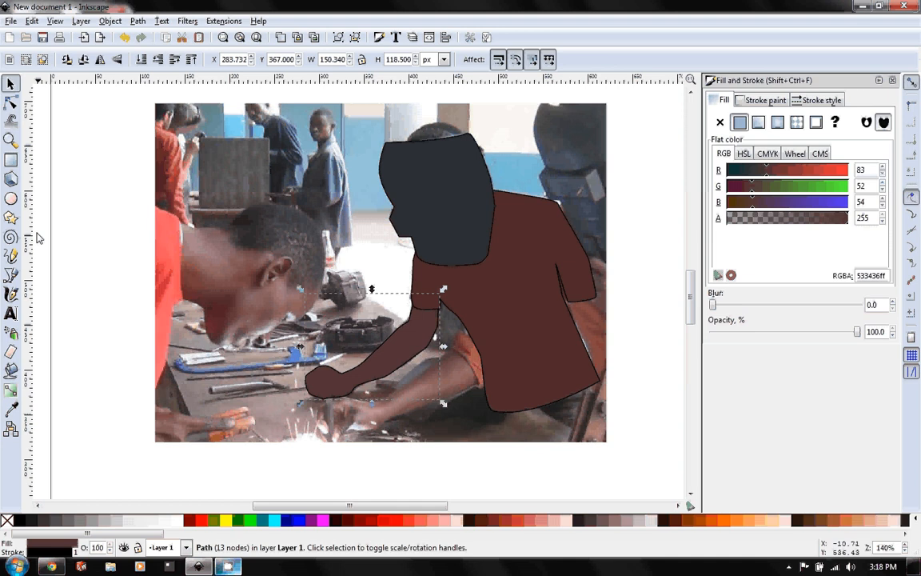
{"action": "mouse_move", "coordinate": [396, 221]}
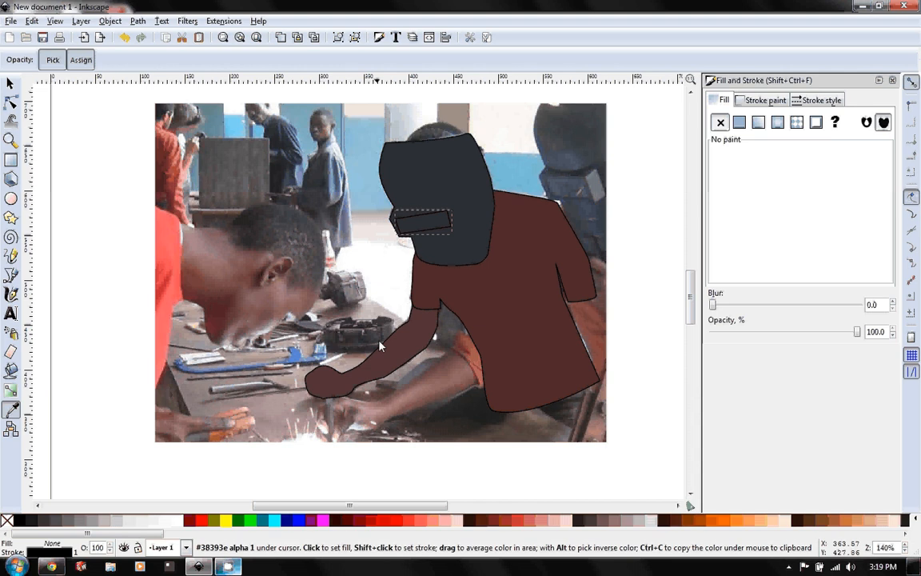
Step: Fill the visor rectangle on the mask with bright red and deselect
{"action": "left_click", "coordinate": [738, 122]}
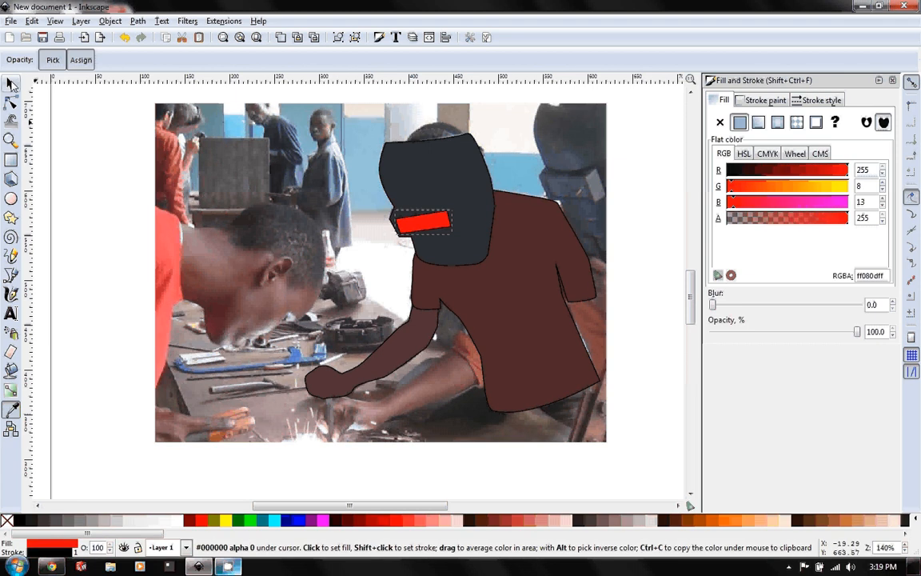
{"action": "left_click", "coordinate": [11, 83]}
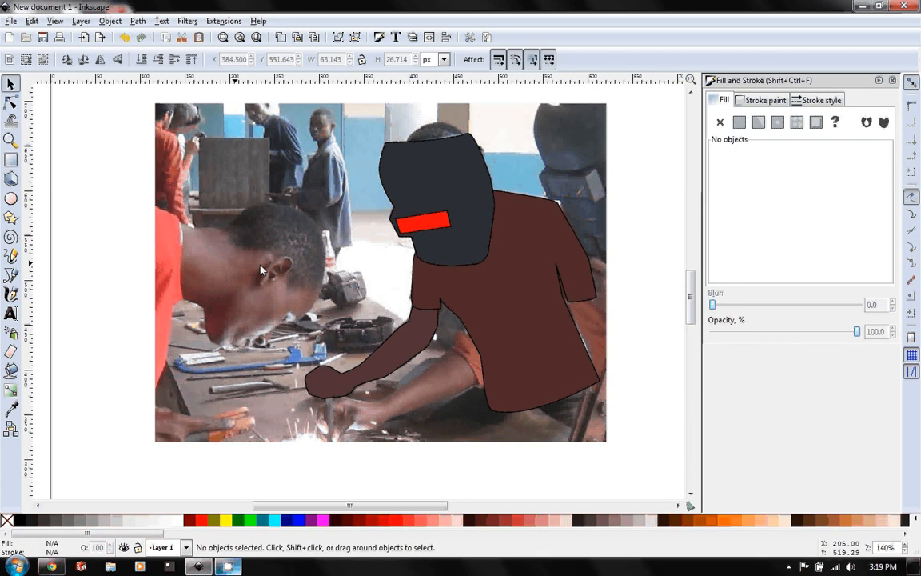
{"action": "mouse_move", "coordinate": [470, 250]}
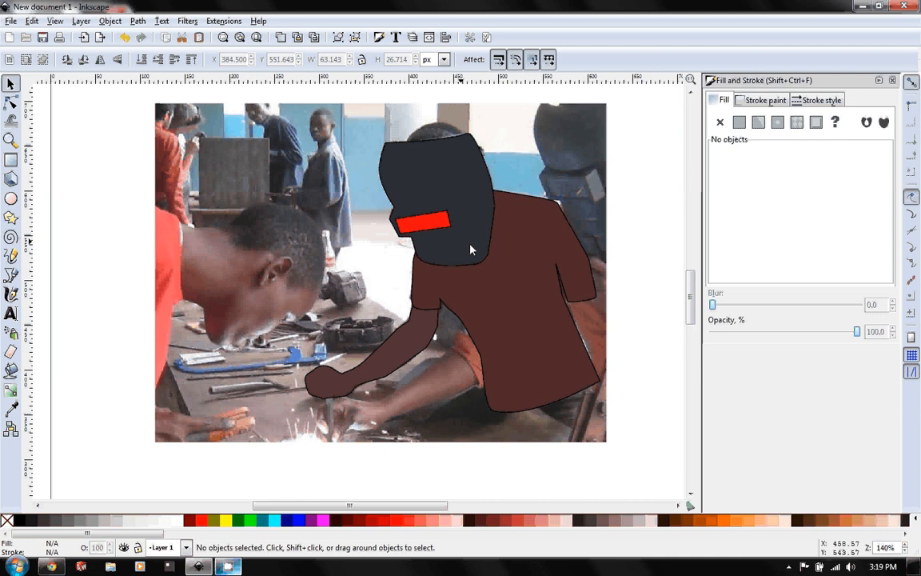
{"action": "mouse_move", "coordinate": [502, 188]}
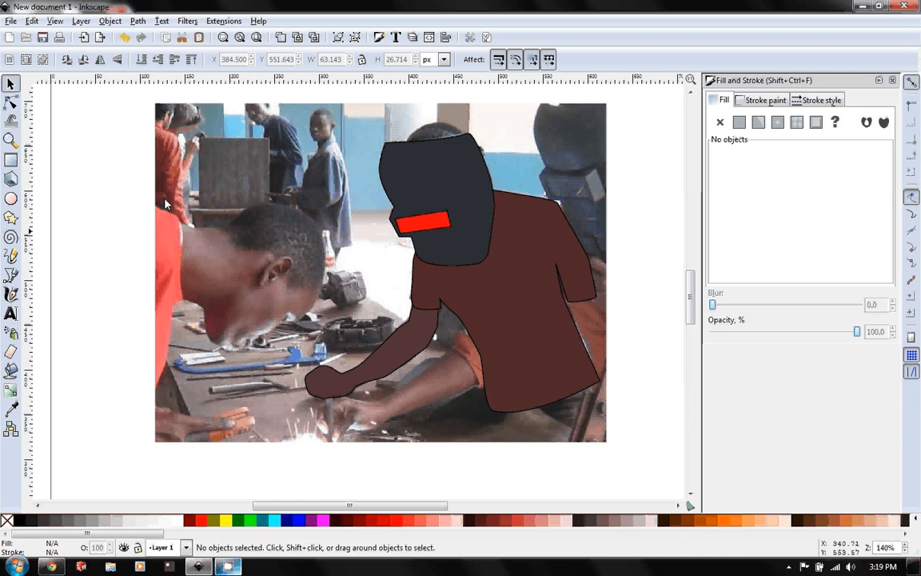
{"action": "mouse_move", "coordinate": [161, 158]}
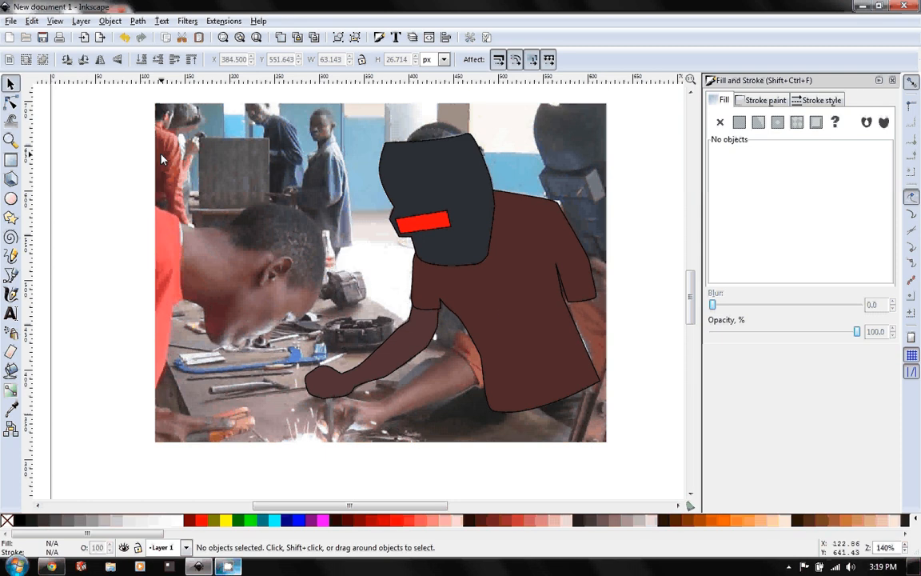
Step: Remove the background photo and fit the page with the traced welder figure in view
{"action": "left_click", "coordinate": [240, 169]}
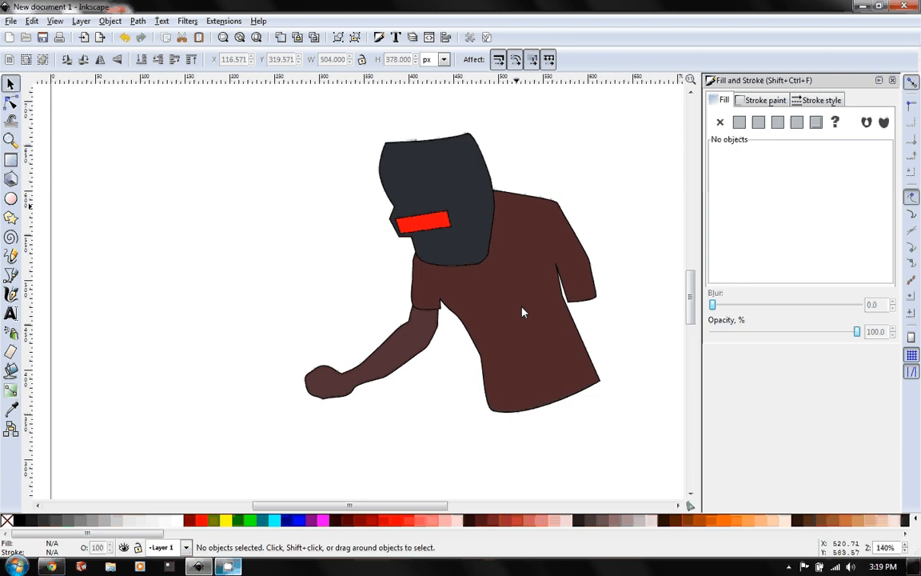
{"action": "mouse_move", "coordinate": [623, 328]}
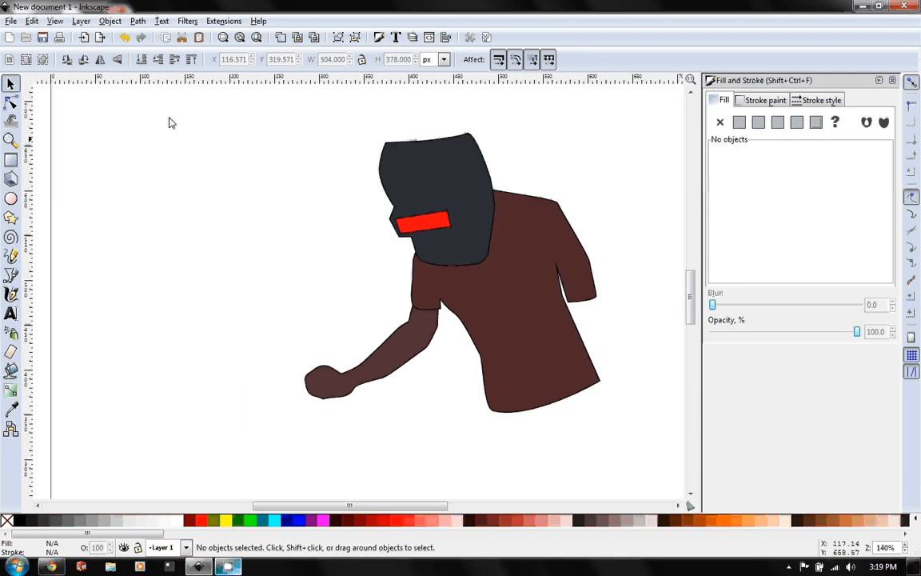
{"action": "left_click_drag", "start_coordinate": [169, 122], "coordinate": [637, 455]}
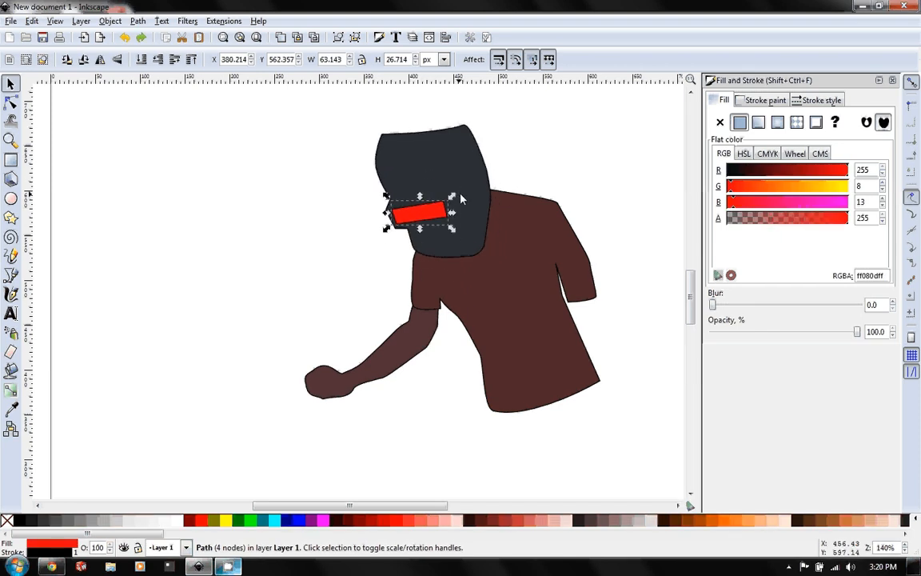
{"action": "left_click", "coordinate": [300, 152]}
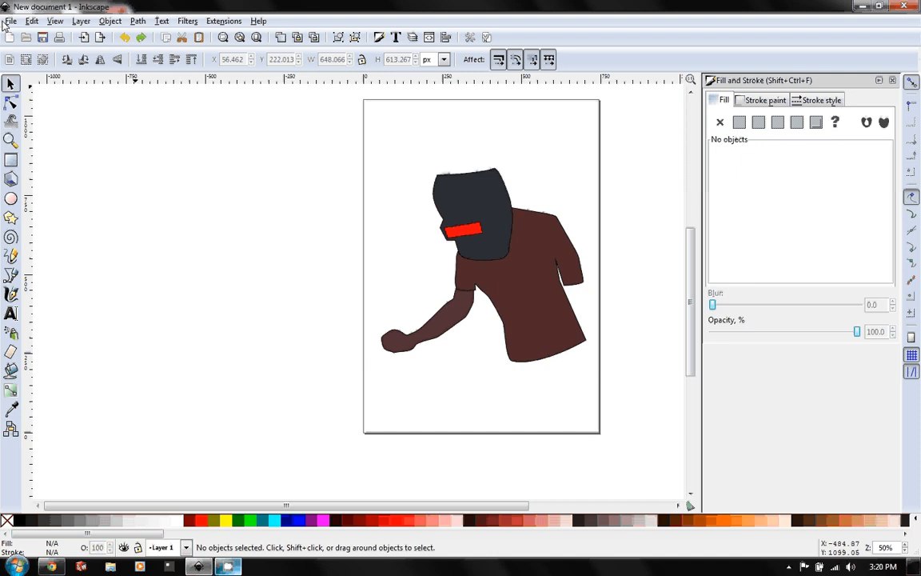
Step: Save the figure via Save As as an Inkscape SVG named 'drawing'
{"action": "left_click", "coordinate": [11, 21]}
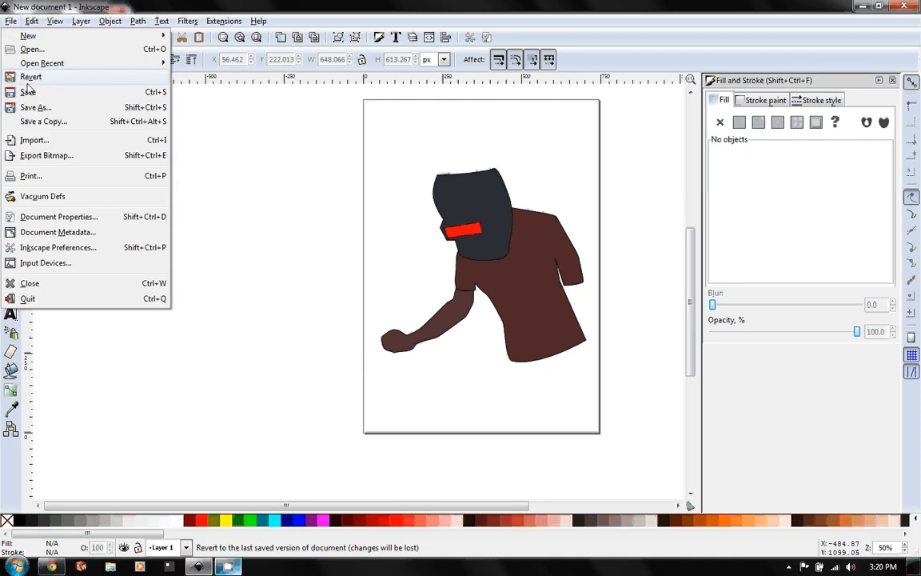
{"action": "left_click", "coordinate": [35, 105]}
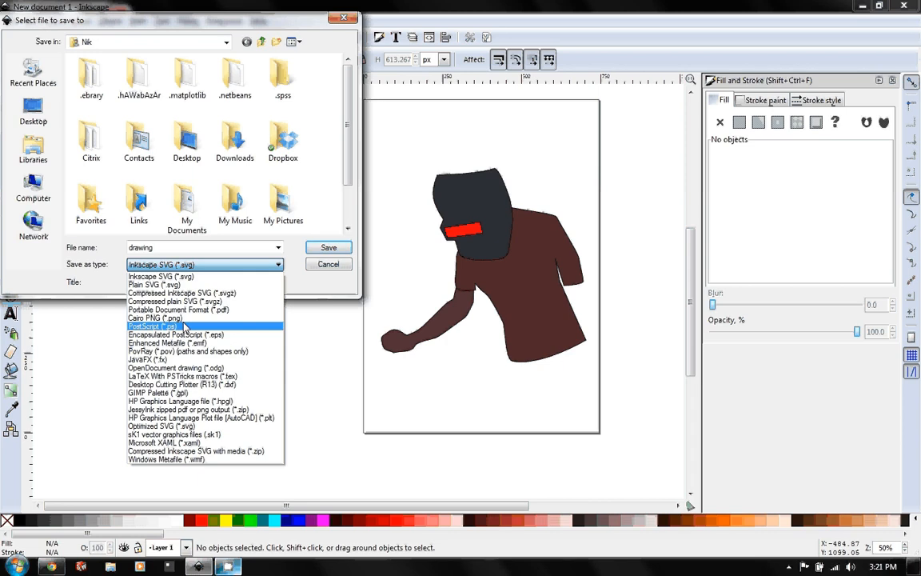
{"action": "mouse_move", "coordinate": [154, 318]}
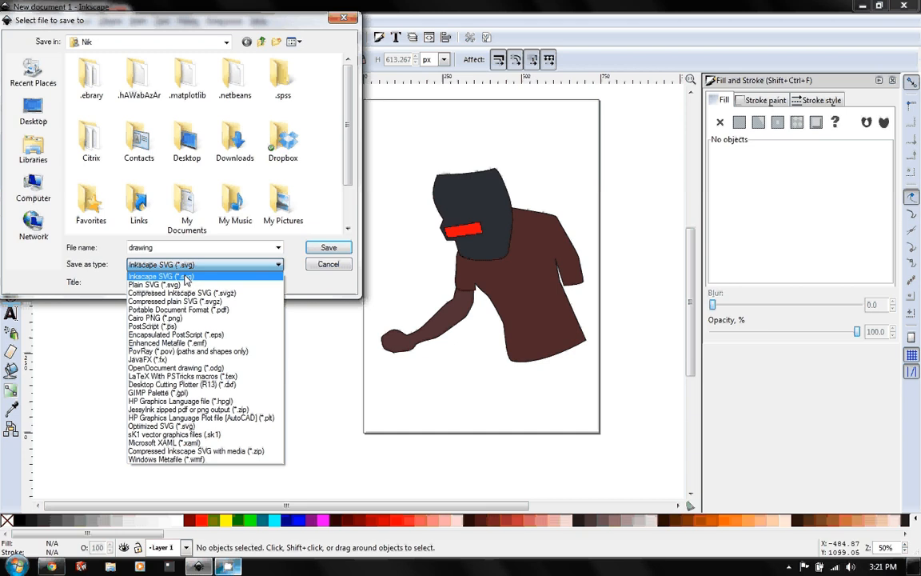
{"action": "left_click", "coordinate": [160, 275]}
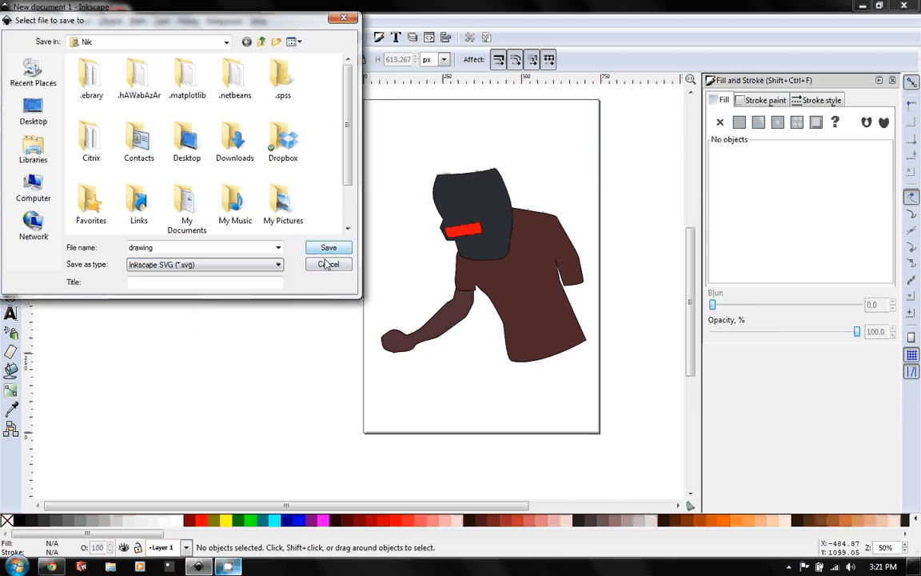
{"action": "left_click", "coordinate": [328, 246]}
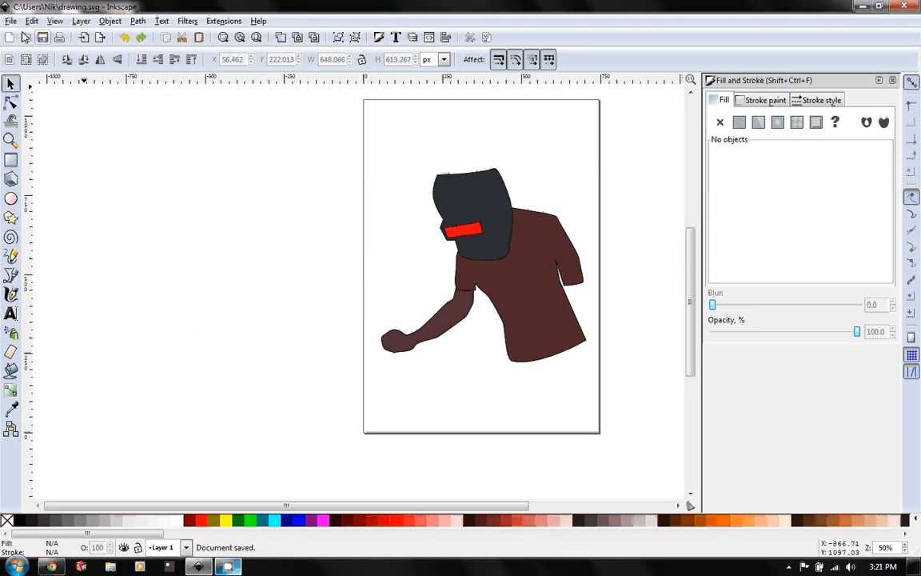
{"action": "left_click", "coordinate": [11, 21]}
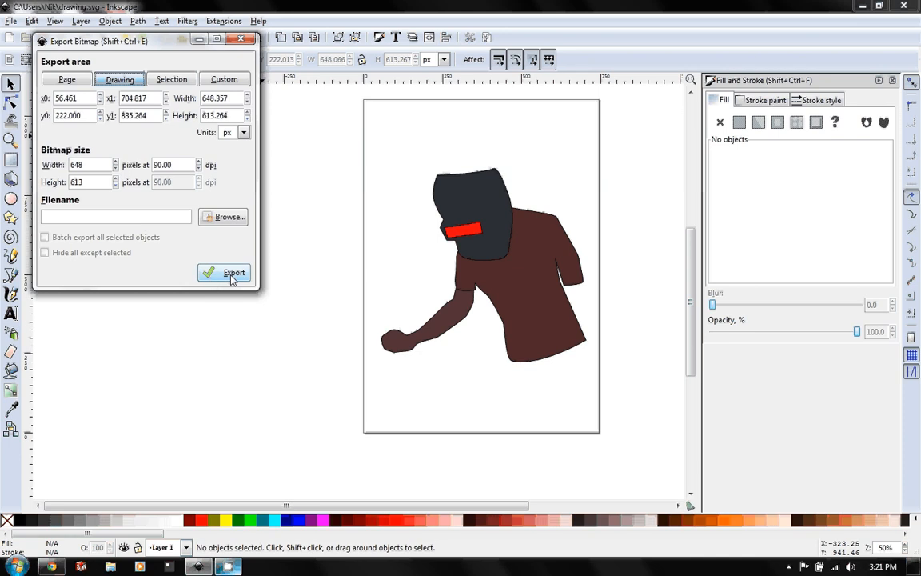
{"action": "mouse_move", "coordinate": [231, 275]}
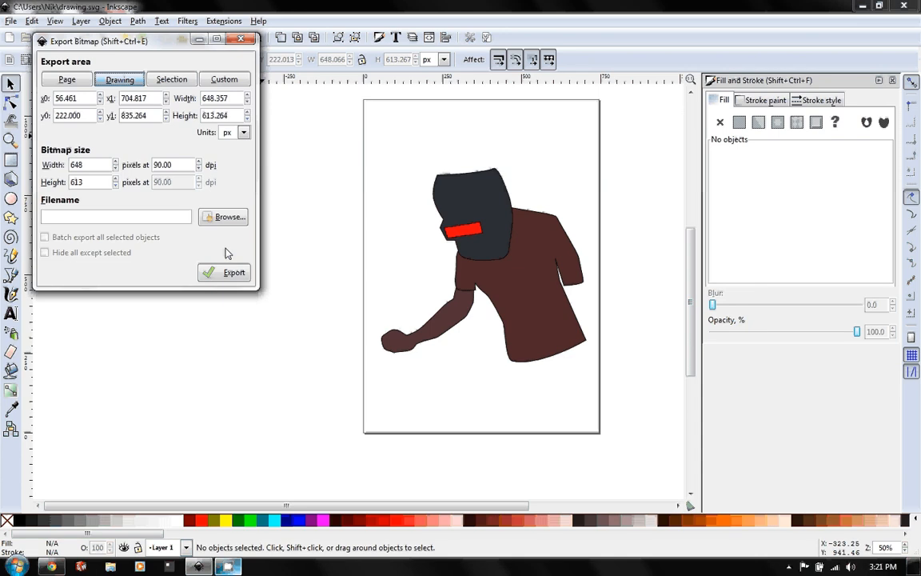
Step: Export the drawing area as a 648 by 613 px PNG and close the export settings
{"action": "left_click", "coordinate": [239, 41]}
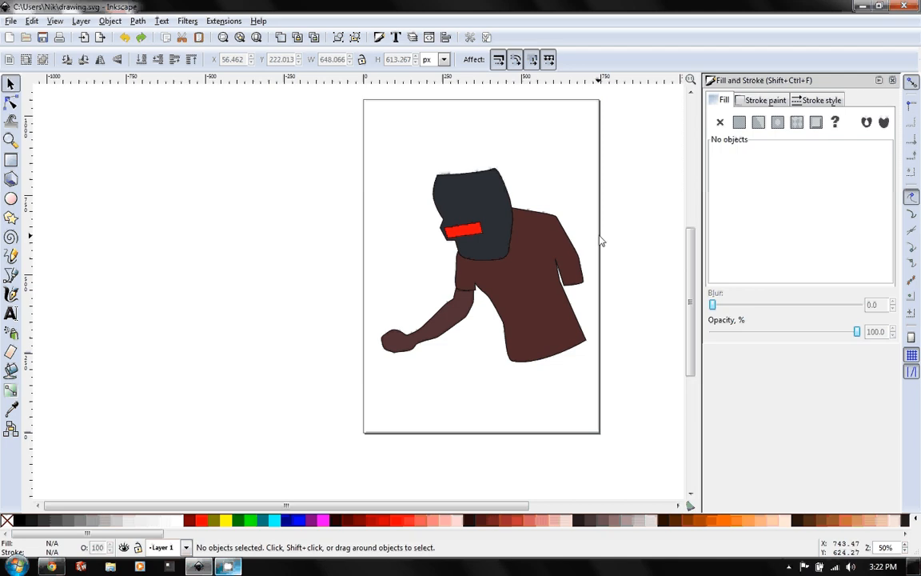
{"action": "mouse_move", "coordinate": [541, 307]}
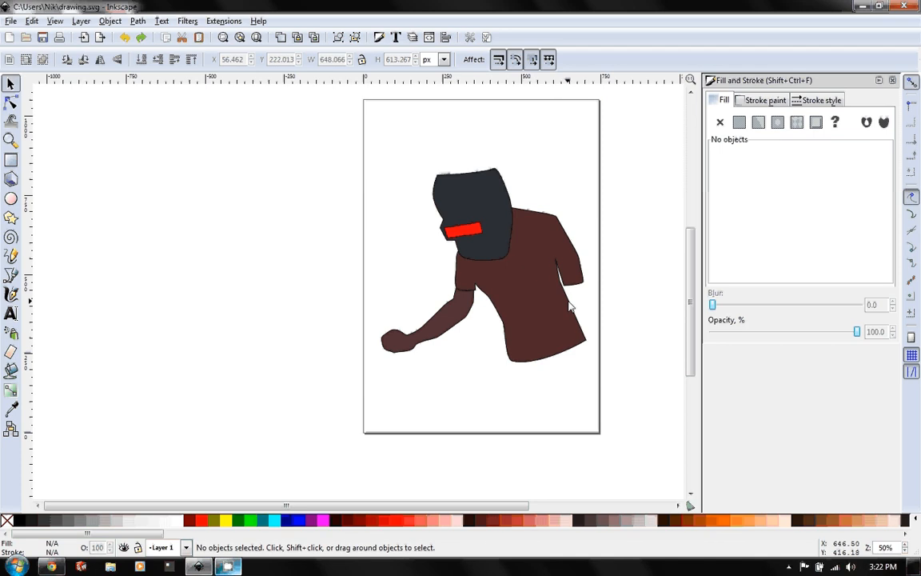
{"action": "mouse_move", "coordinate": [470, 331]}
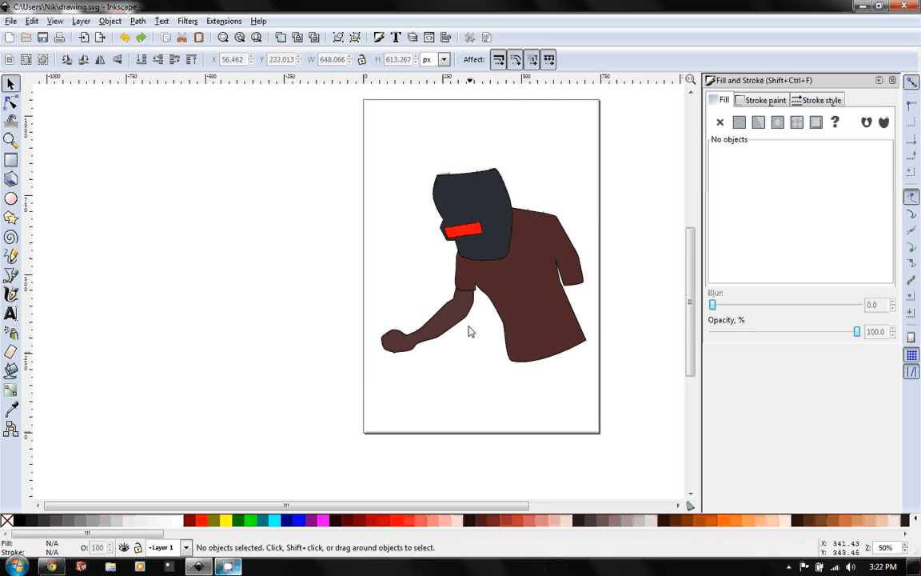
{"action": "mouse_move", "coordinate": [412, 350]}
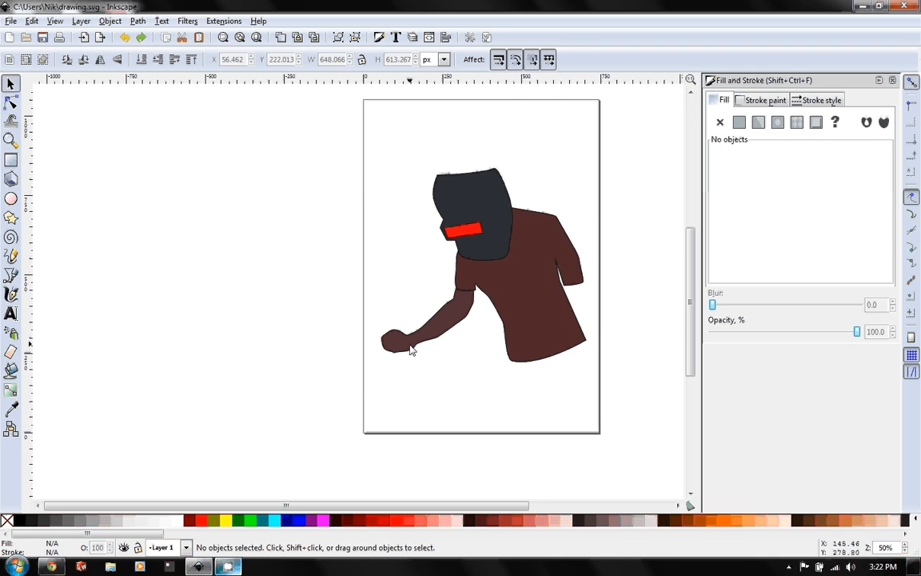
{"action": "mouse_move", "coordinate": [544, 302]}
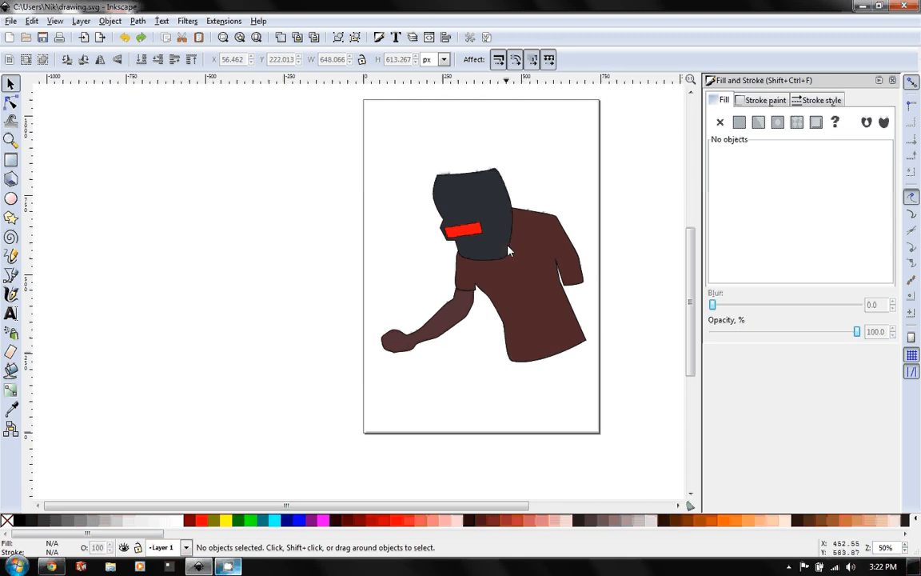
{"action": "mouse_move", "coordinate": [498, 278]}
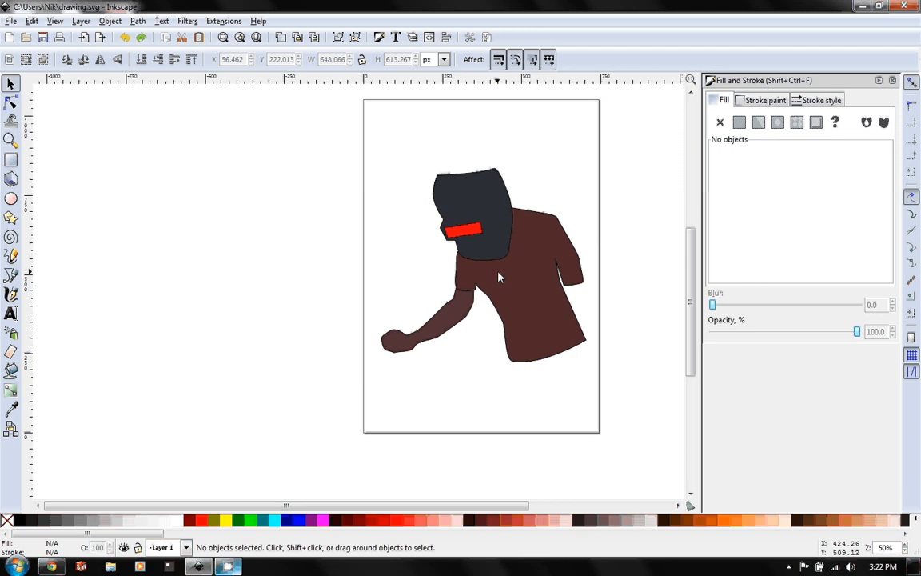
{"action": "mouse_move", "coordinate": [521, 273]}
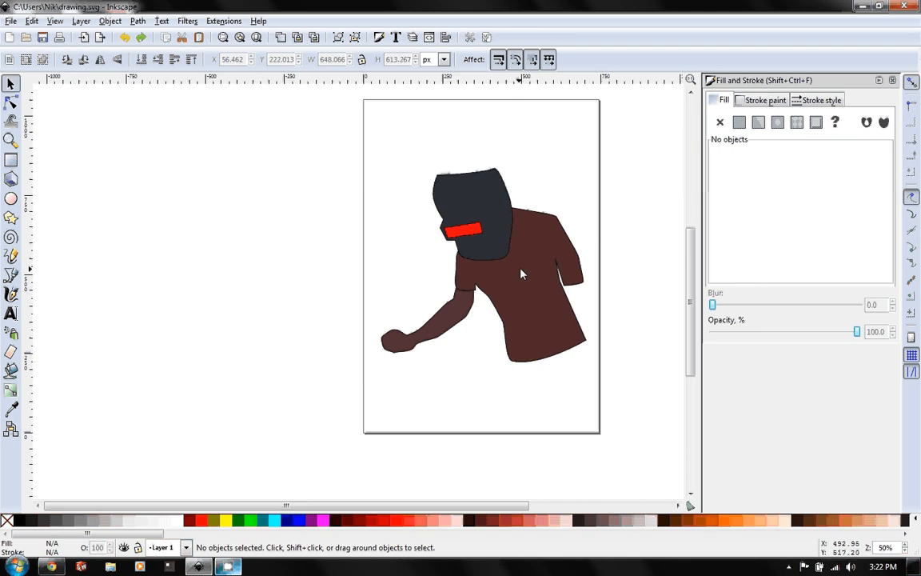
{"action": "mouse_move", "coordinate": [538, 268]}
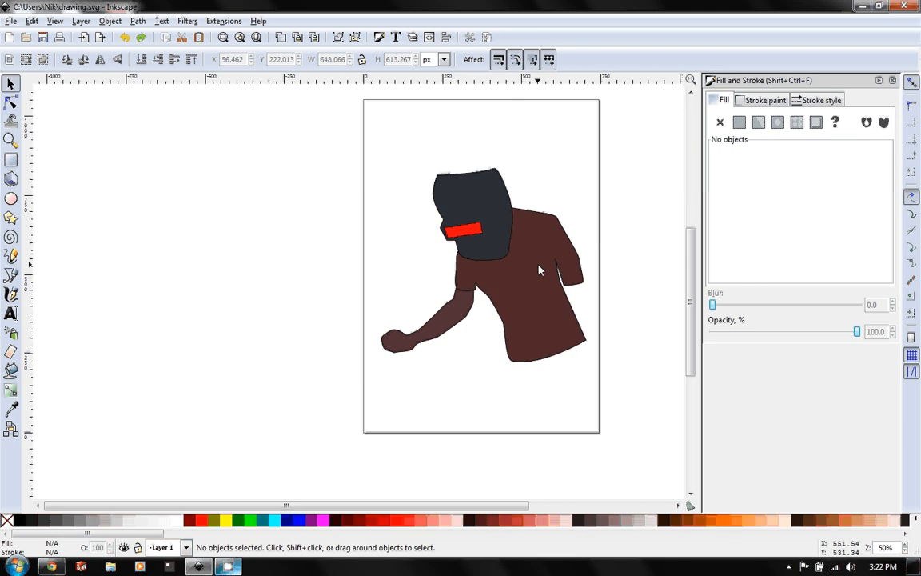
{"action": "mouse_move", "coordinate": [541, 269]}
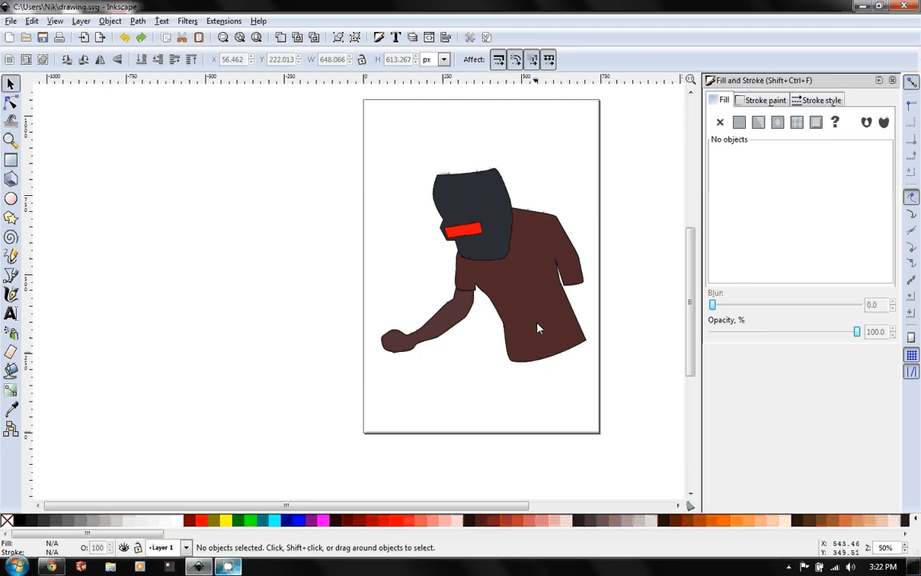
{"action": "mouse_move", "coordinate": [515, 317]}
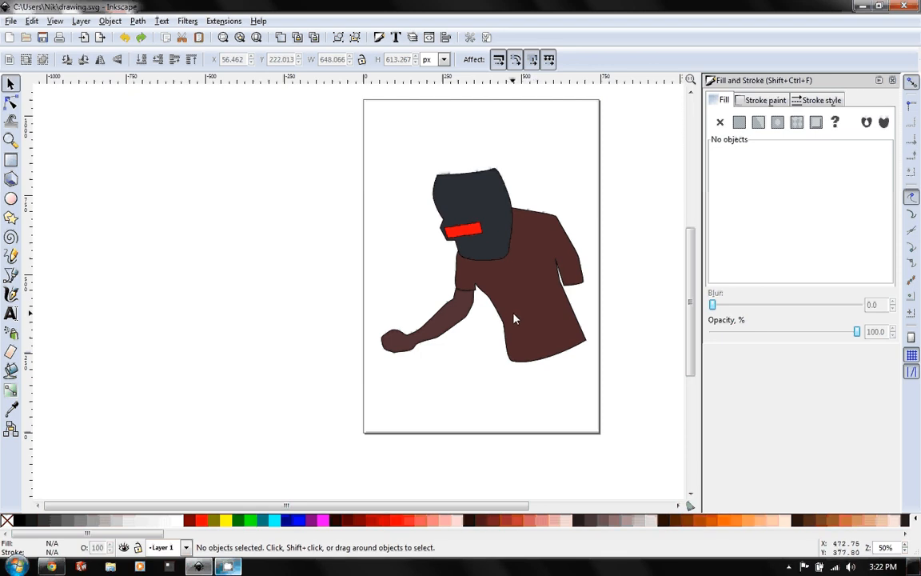
{"action": "mouse_move", "coordinate": [512, 311]}
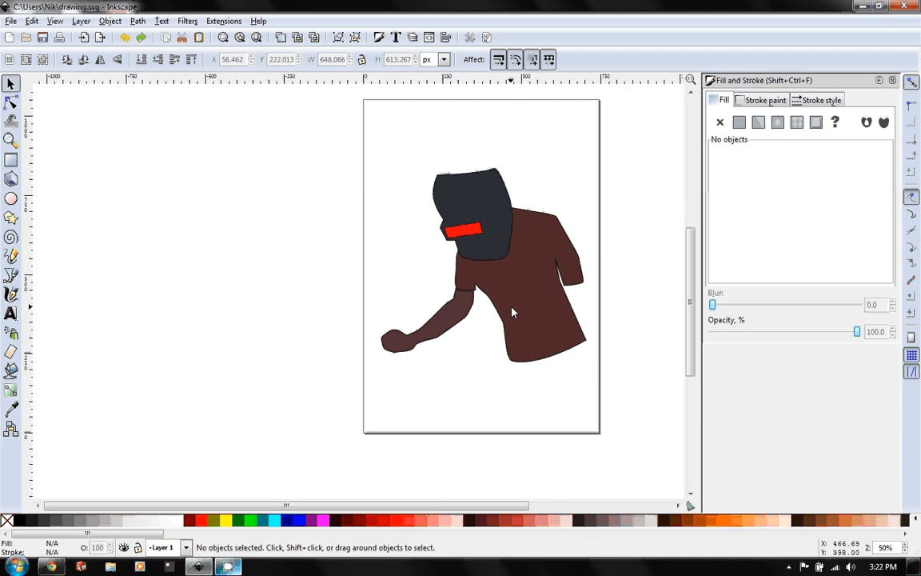
{"action": "mouse_move", "coordinate": [540, 371]}
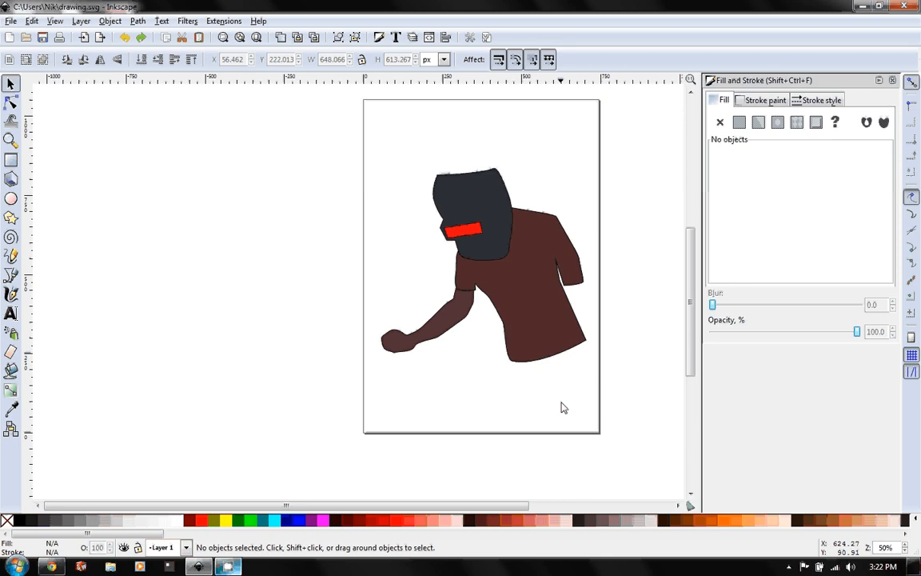
{"action": "mouse_move", "coordinate": [573, 389]}
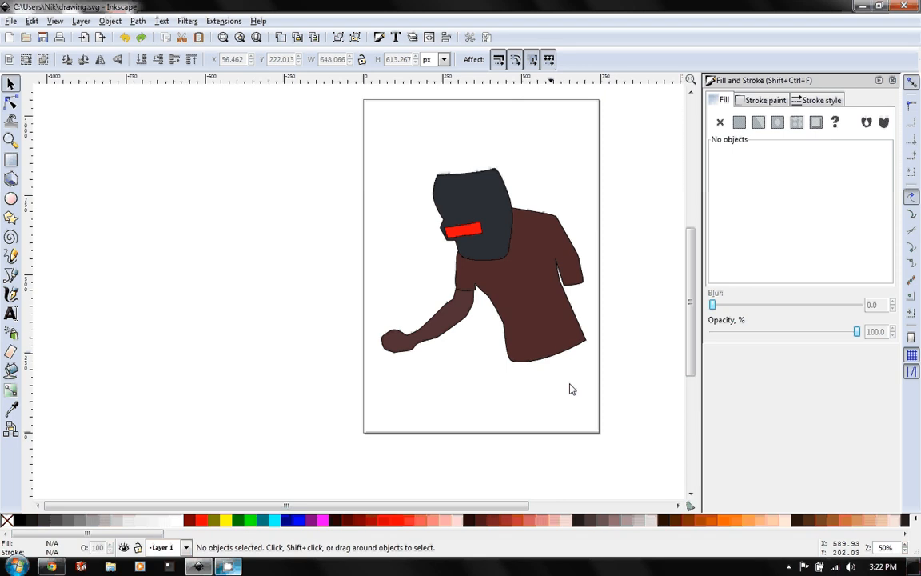
{"action": "mouse_move", "coordinate": [620, 355]}
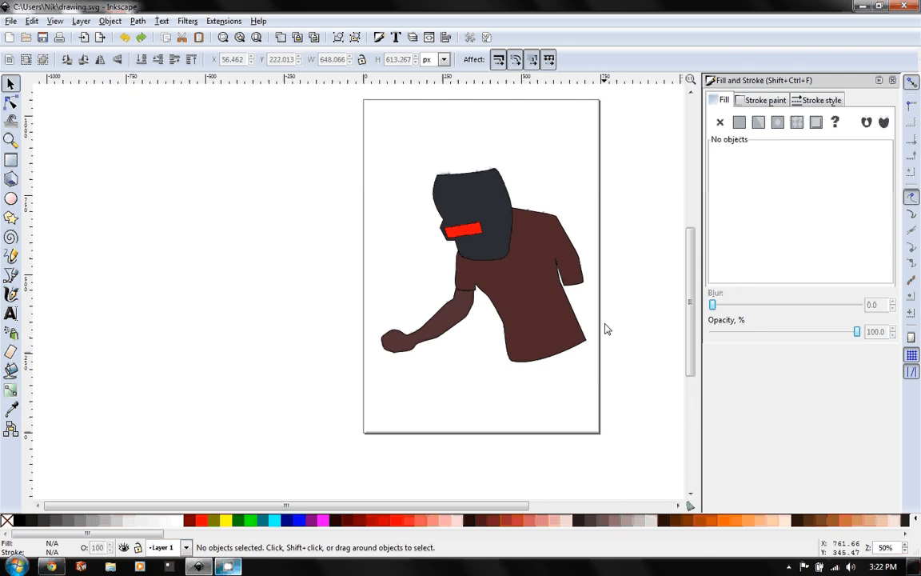
{"action": "mouse_move", "coordinate": [555, 340]}
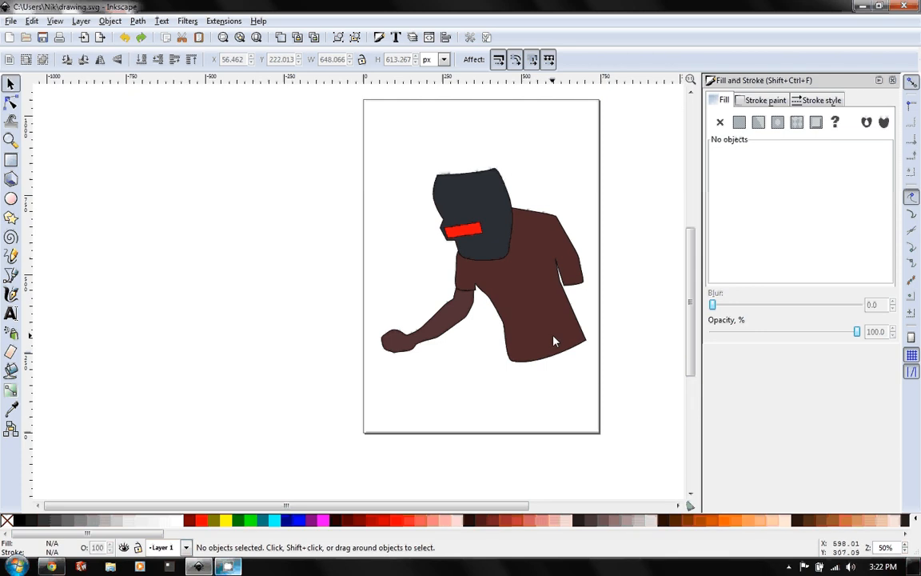
{"action": "mouse_move", "coordinate": [720, 467]}
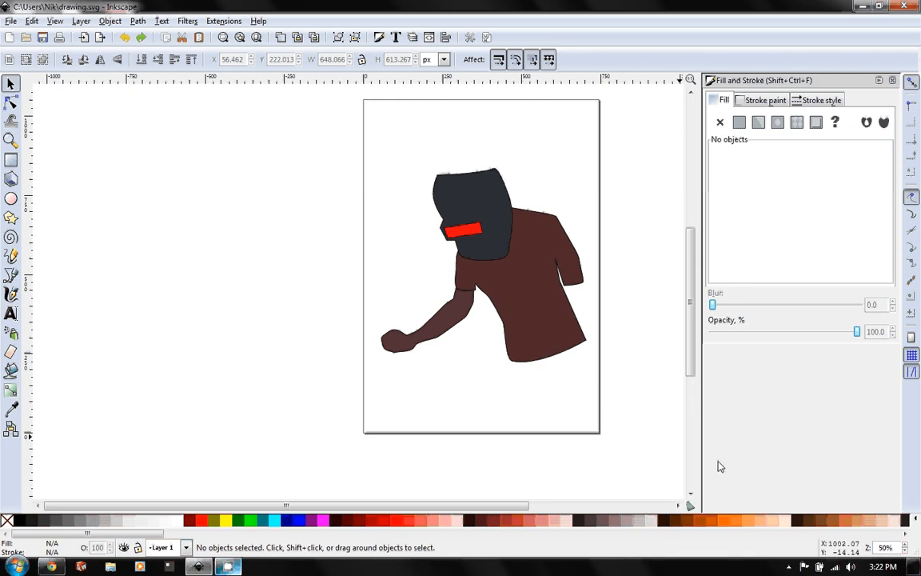